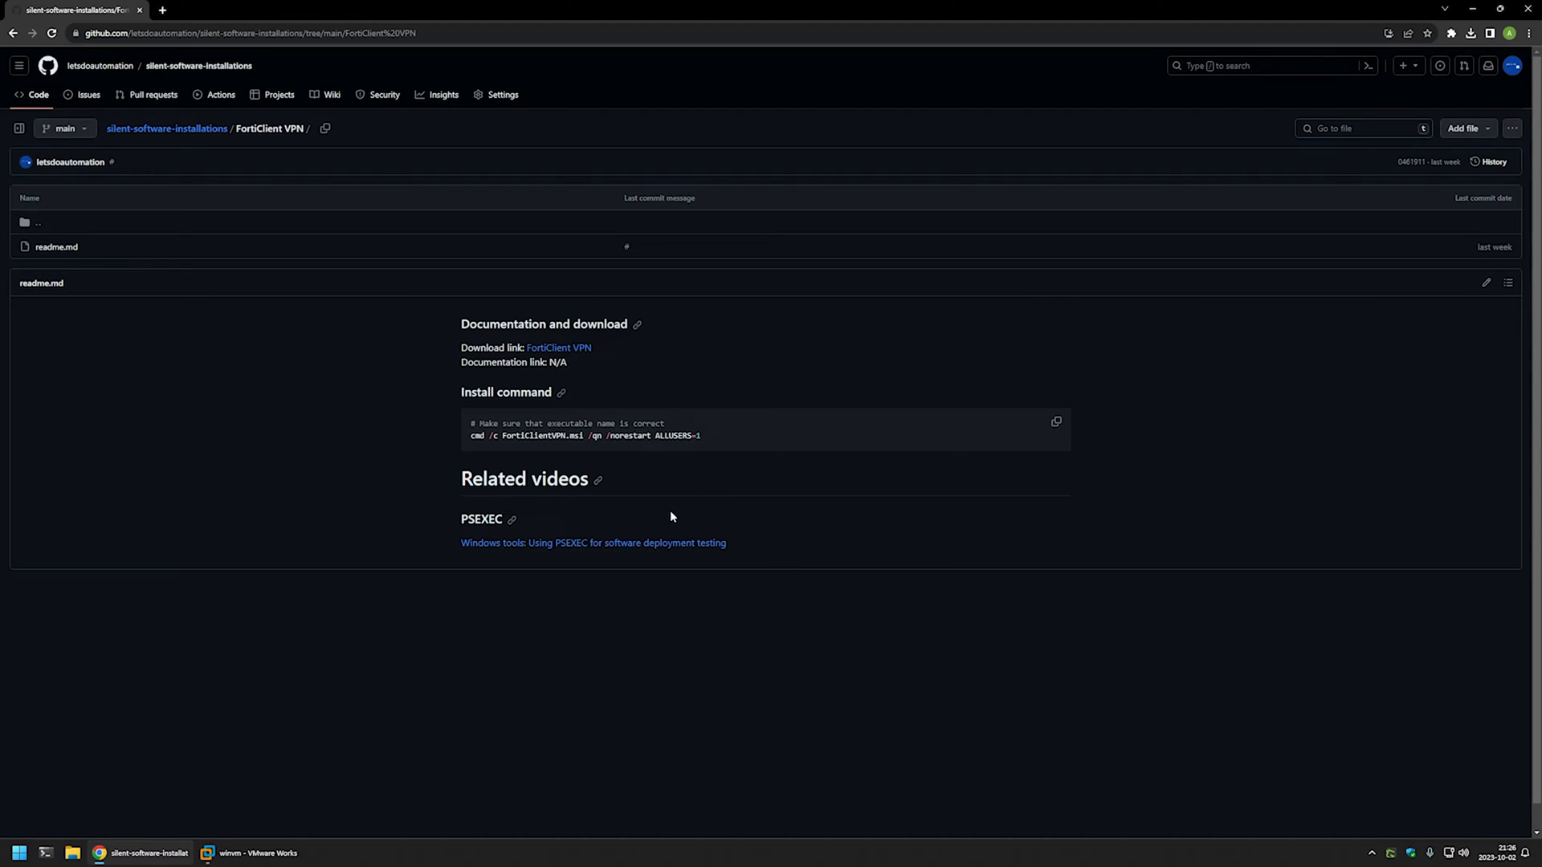
mouse_move(674, 483)
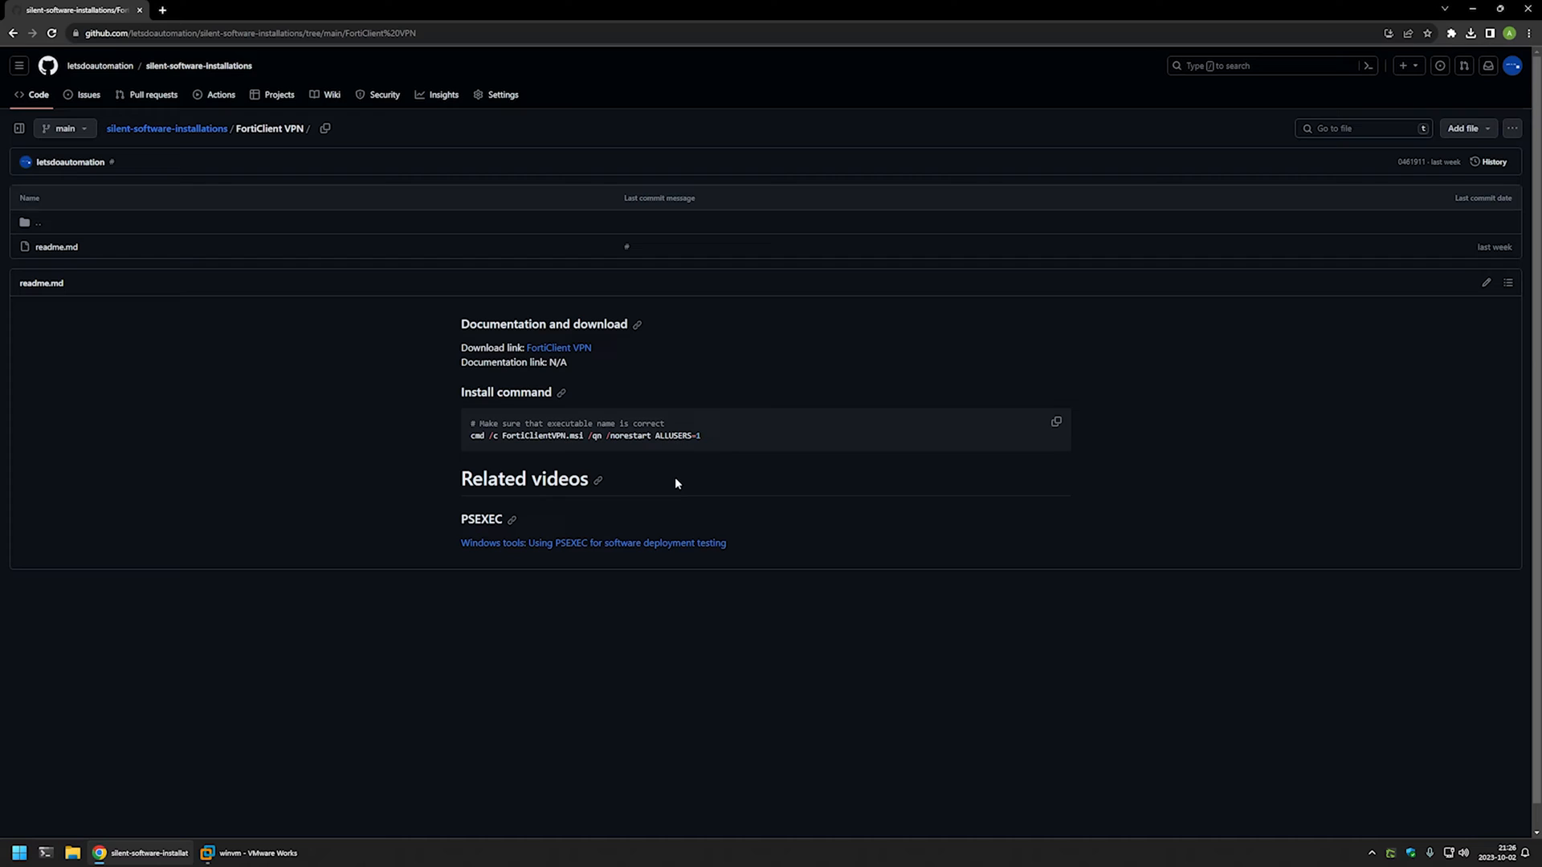
mouse_move(653, 374)
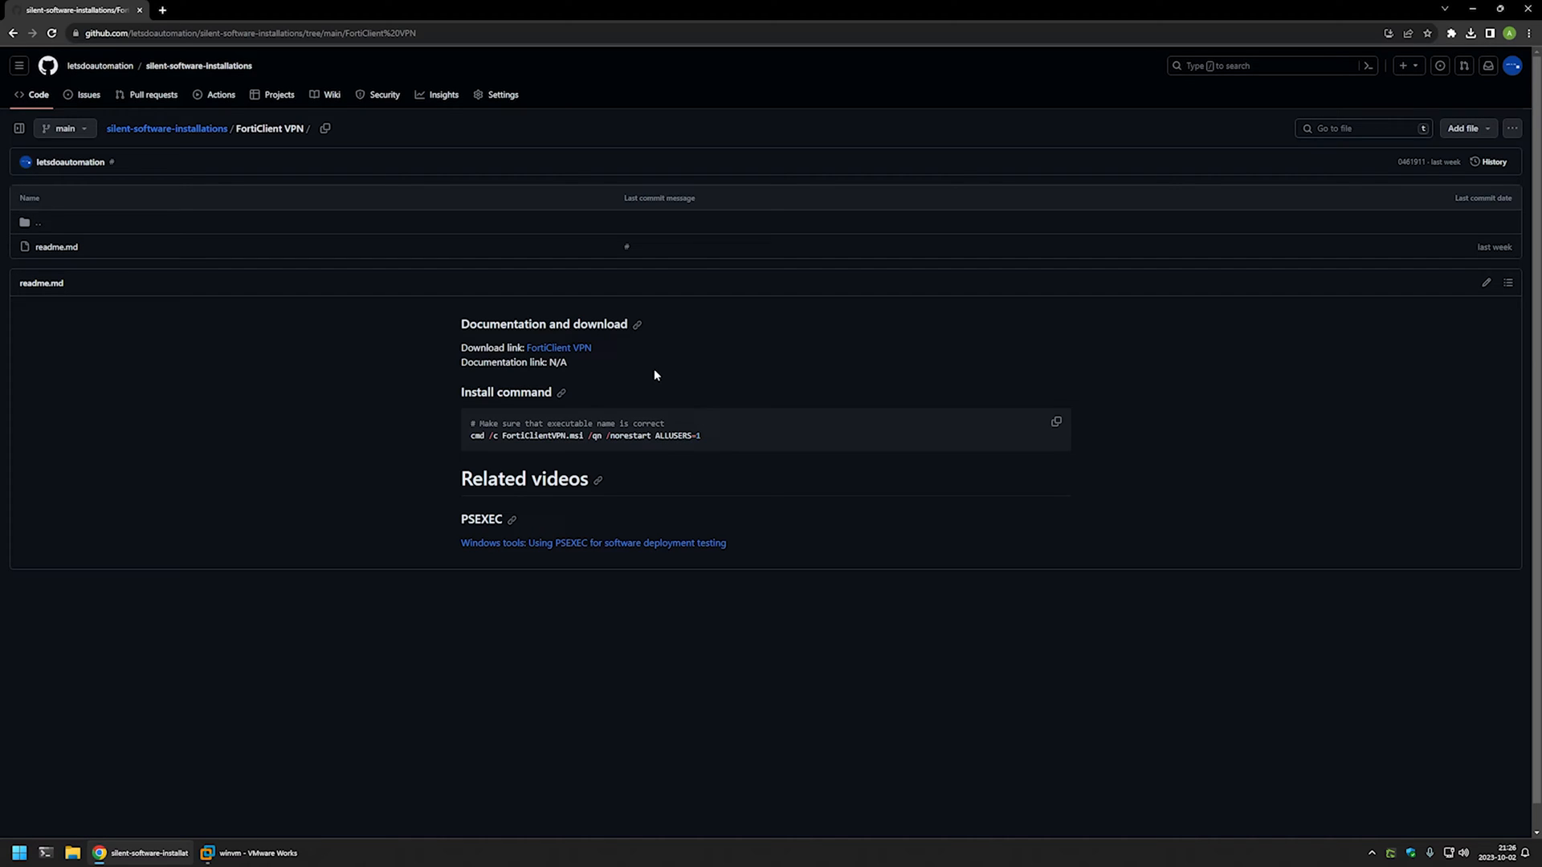
mouse_move(636, 368)
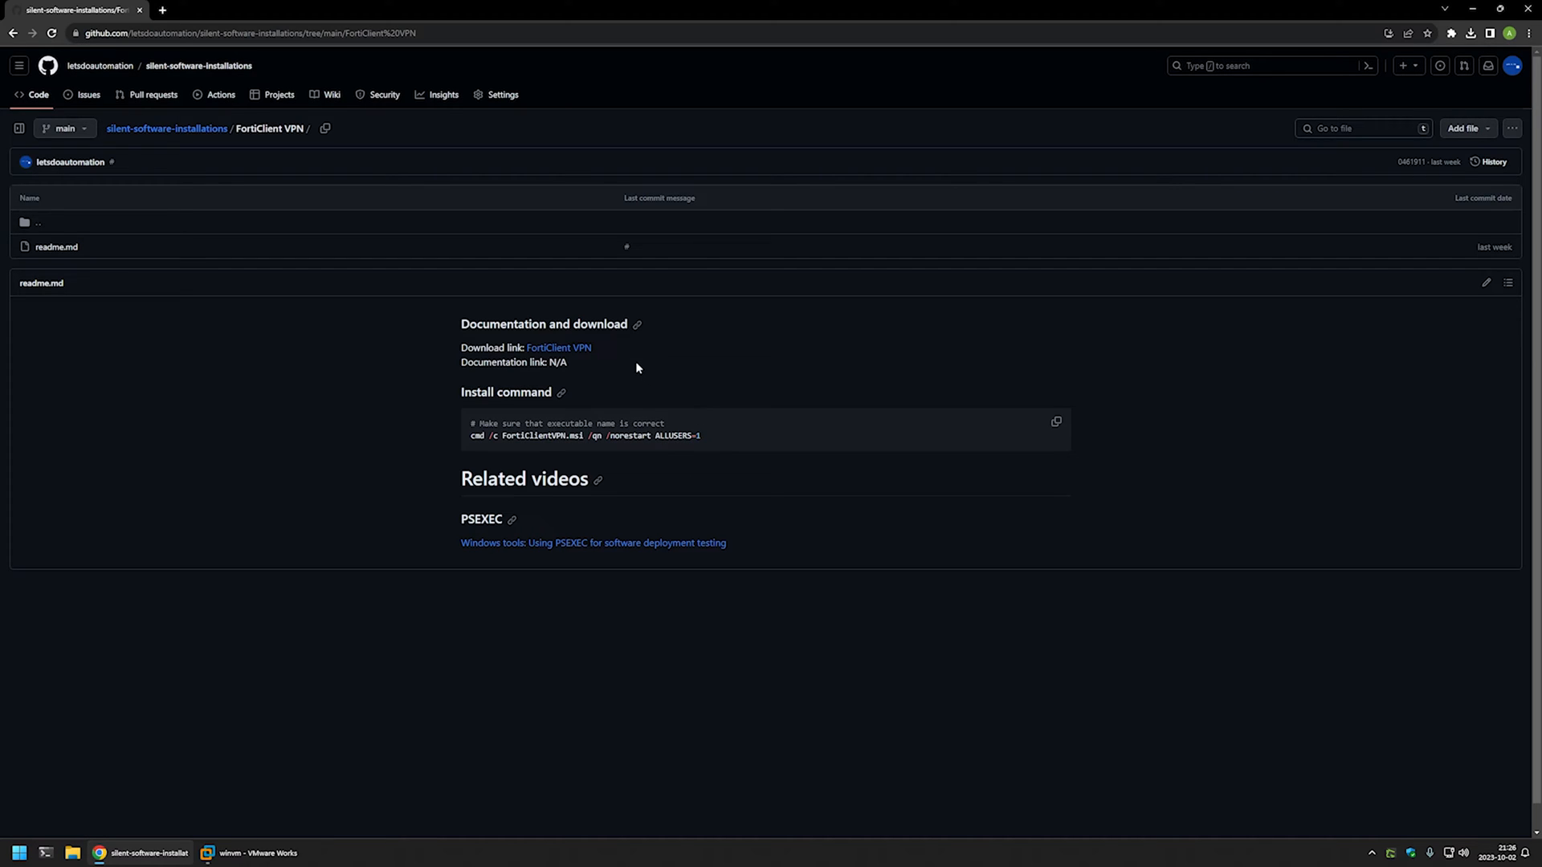
- Reach the FortiClient VPN section of Fortinet's Product Downloads page with its platform options
click(558, 347)
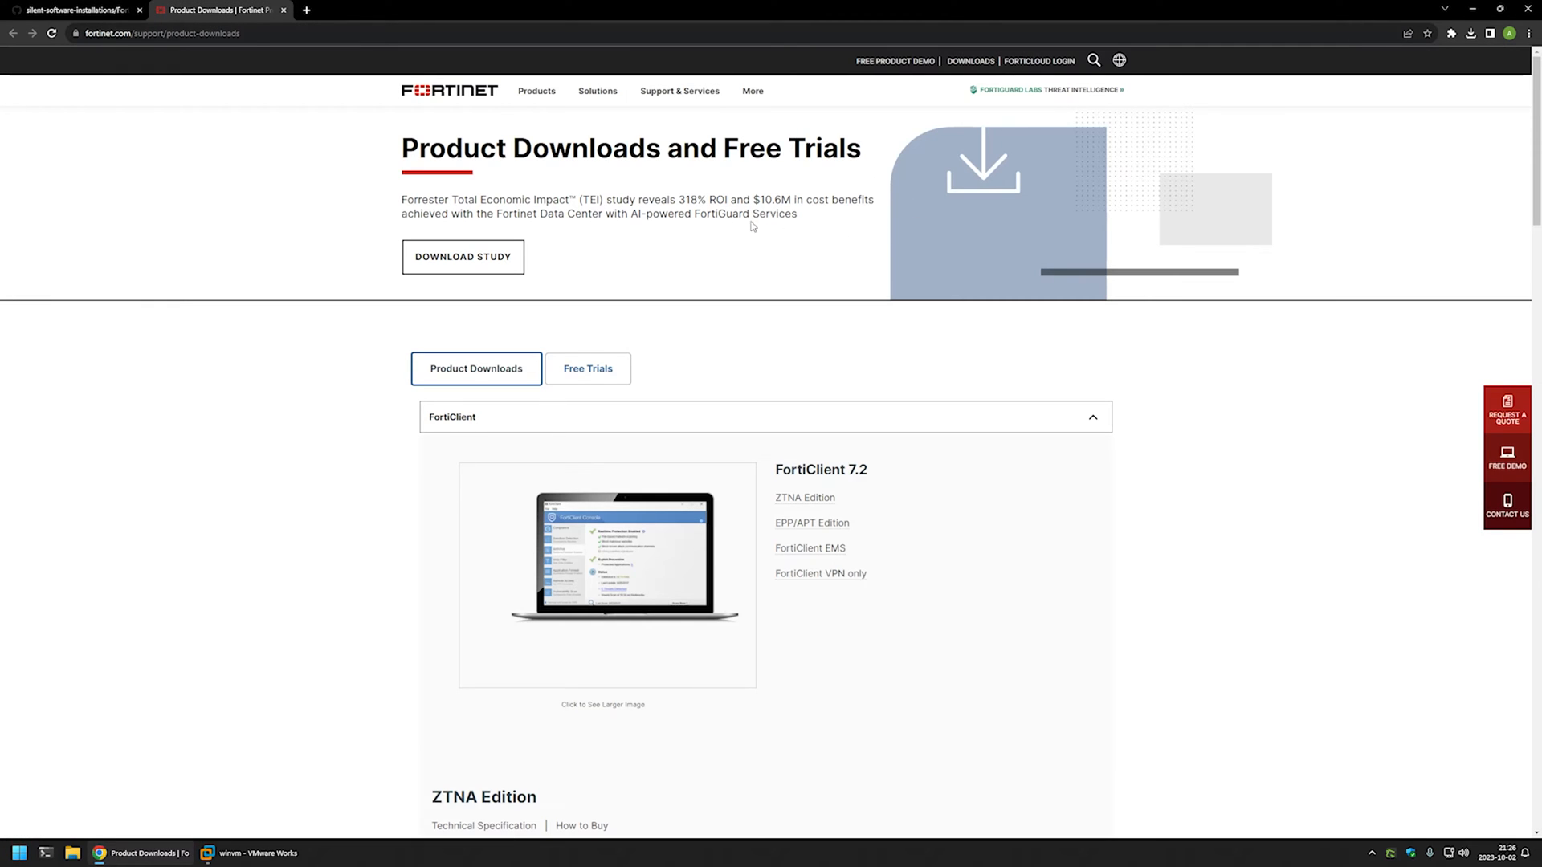
scroll(down, 3)
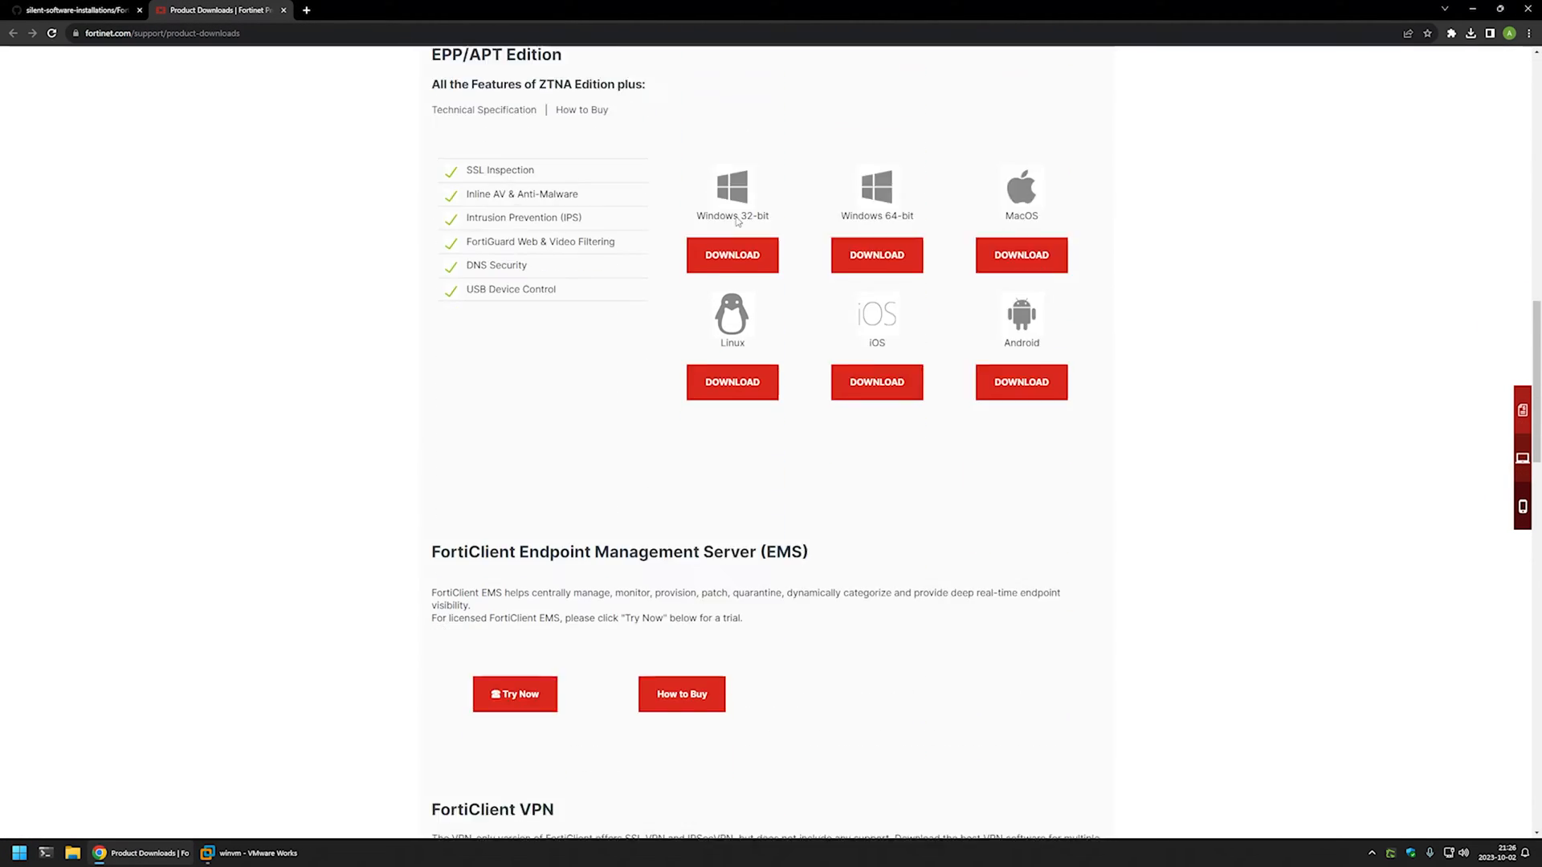
scroll(down, 3)
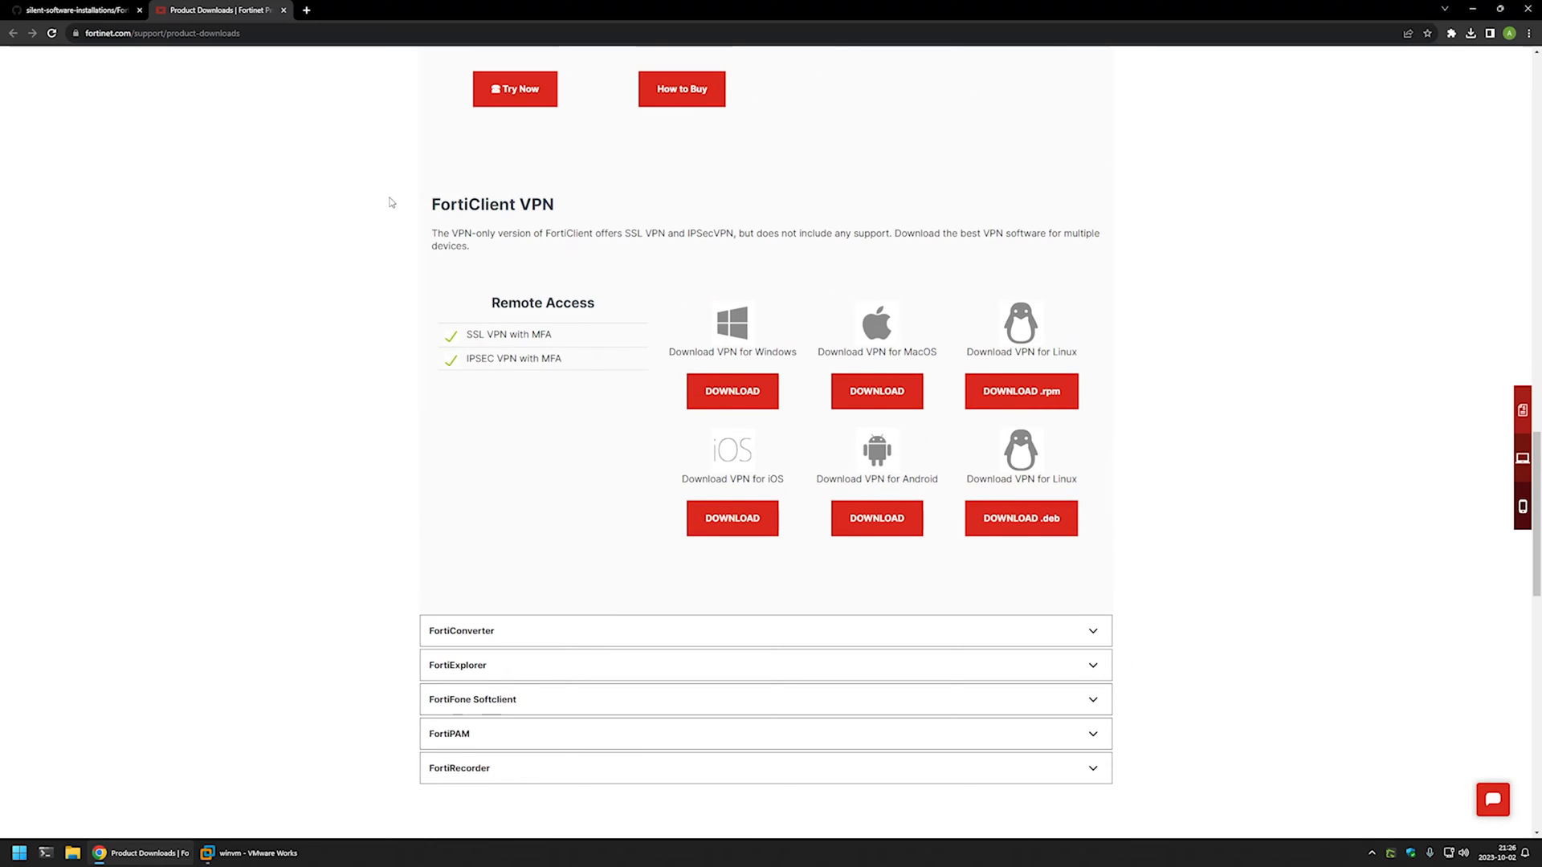
mouse_move(607, 221)
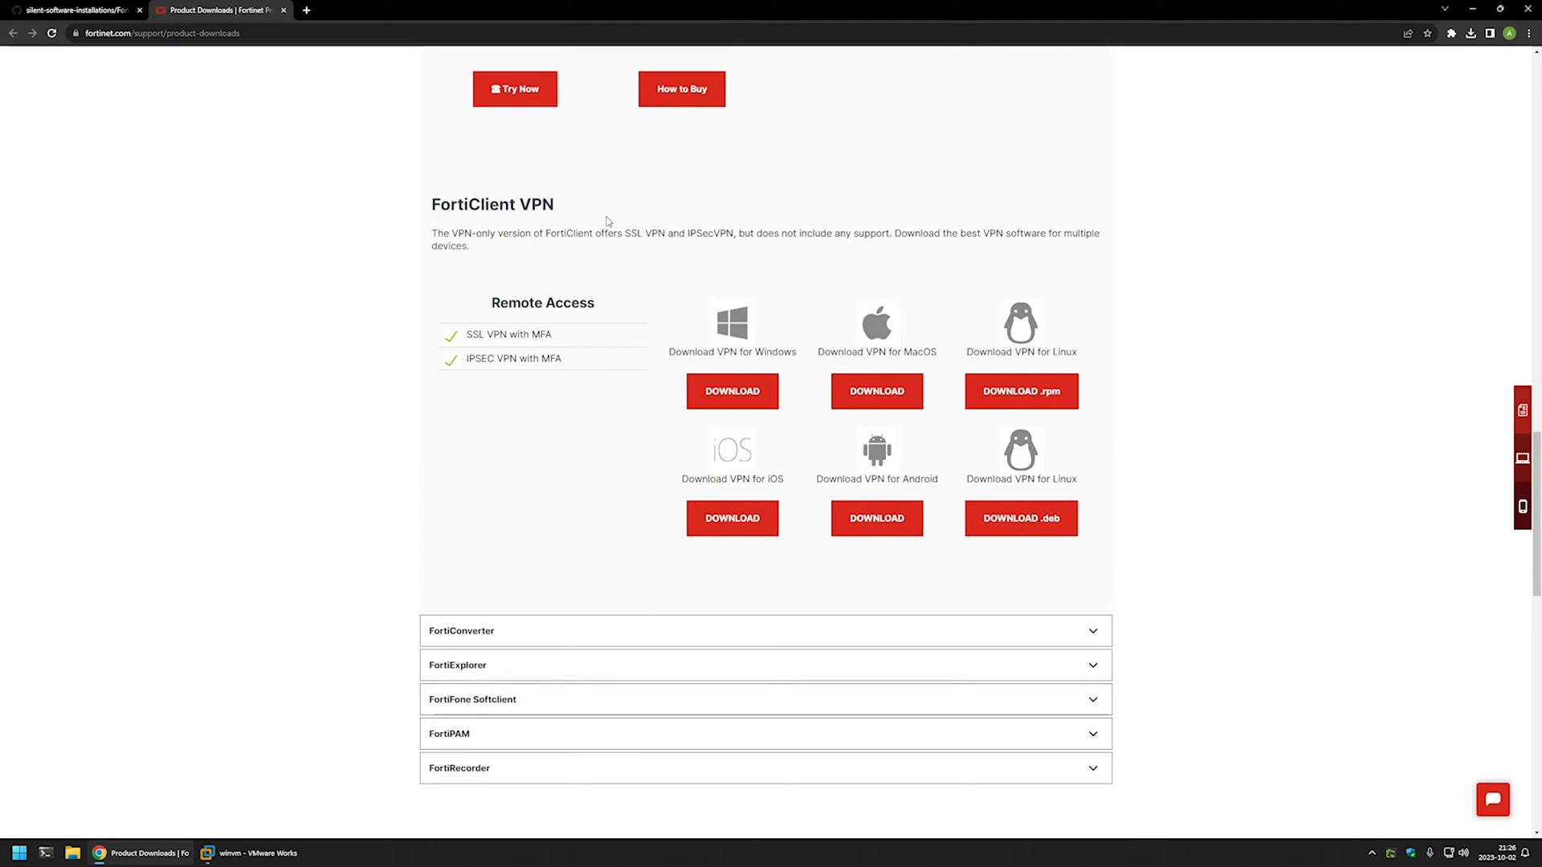
mouse_move(732, 390)
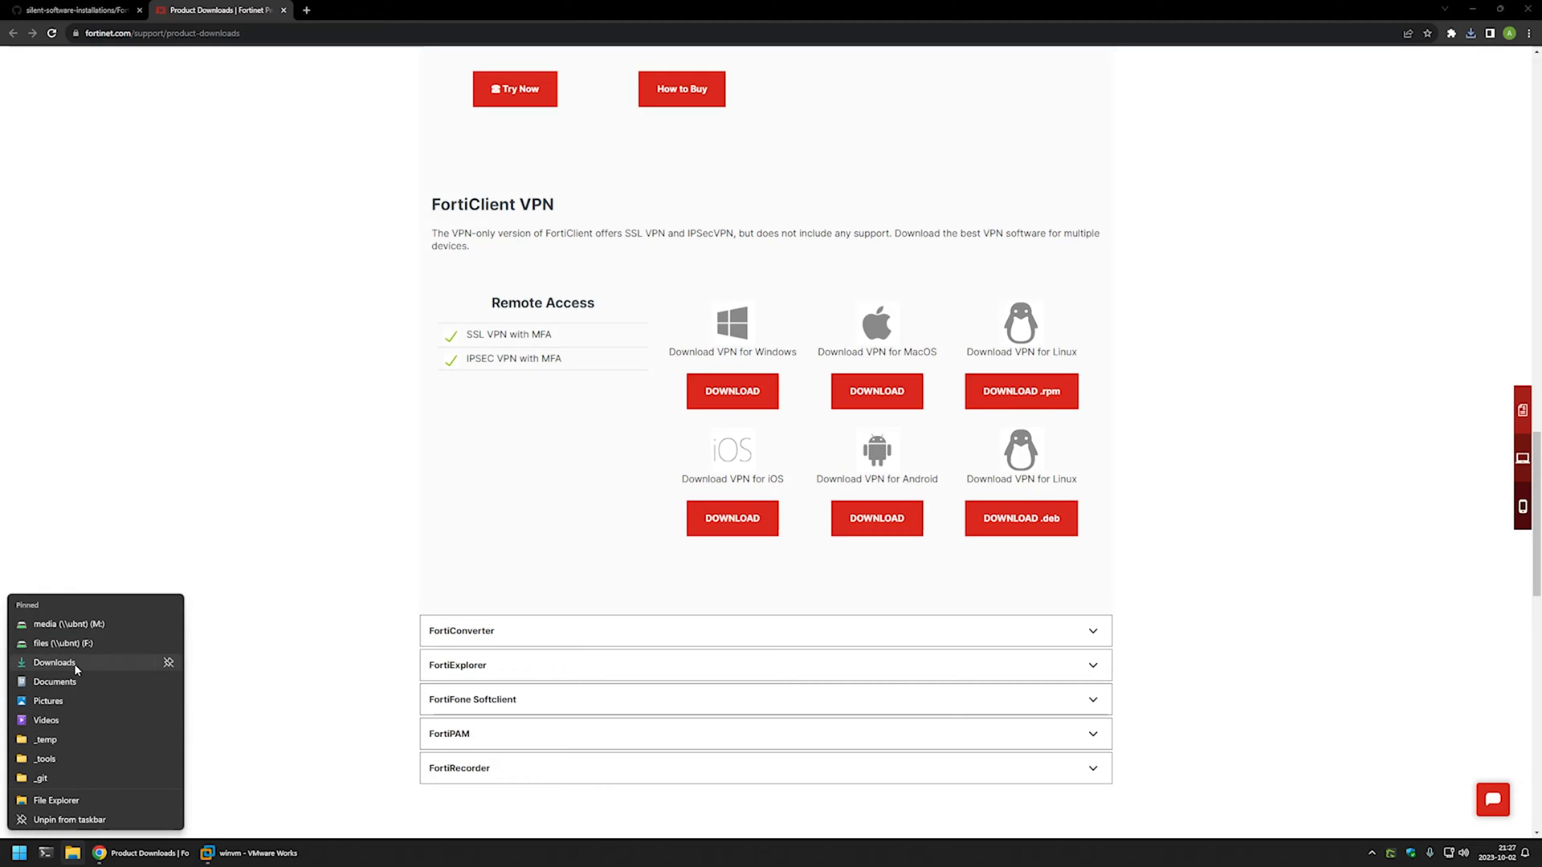
- Copy FortiClientVPNOnlineInstaller.exe from the Downloads folder
click(55, 662)
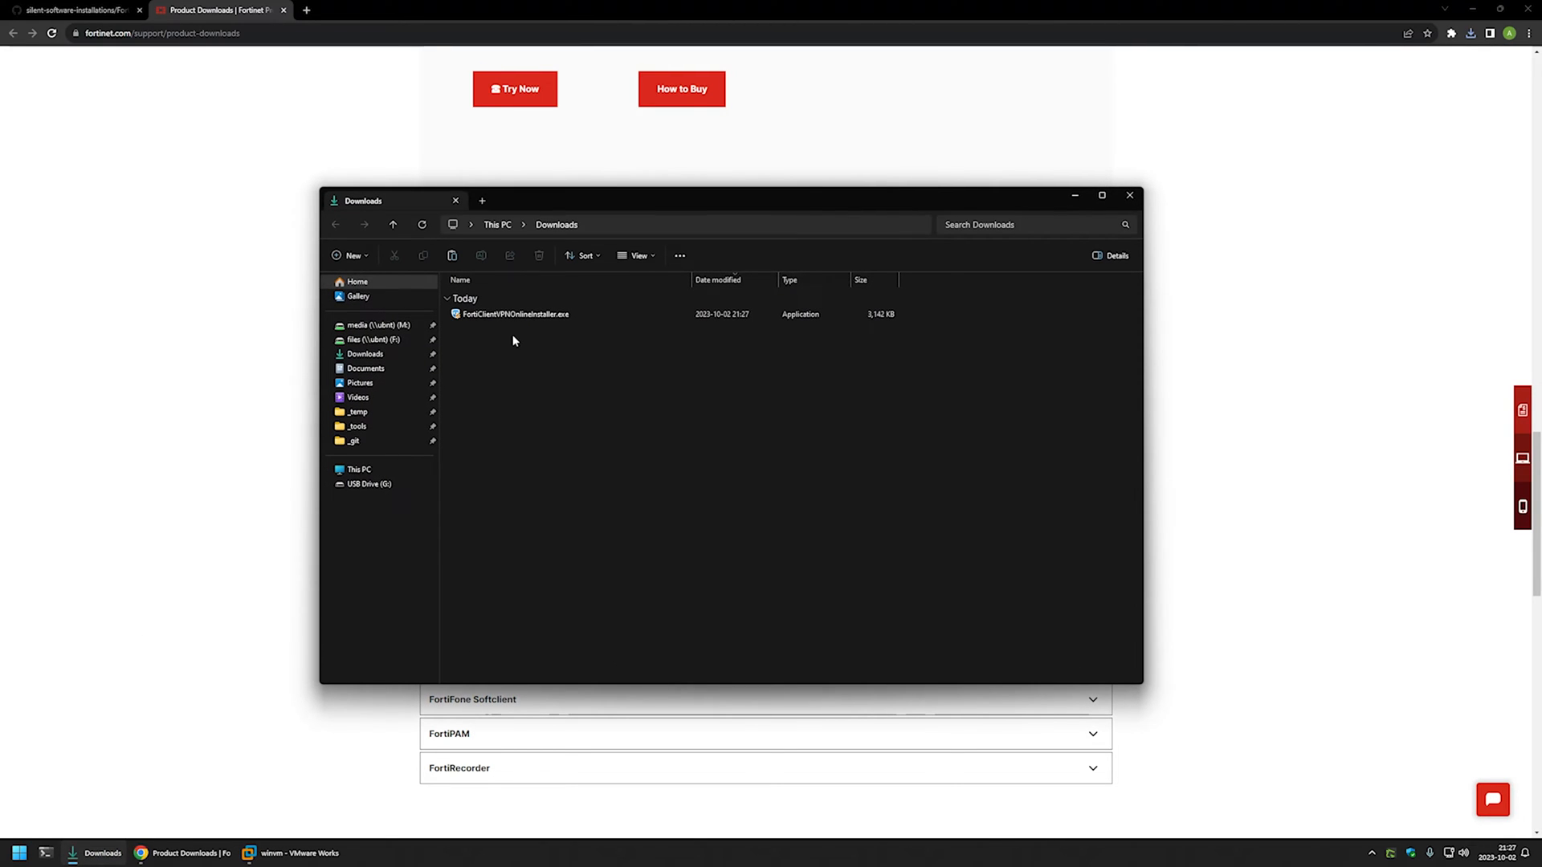
mouse_move(496, 348)
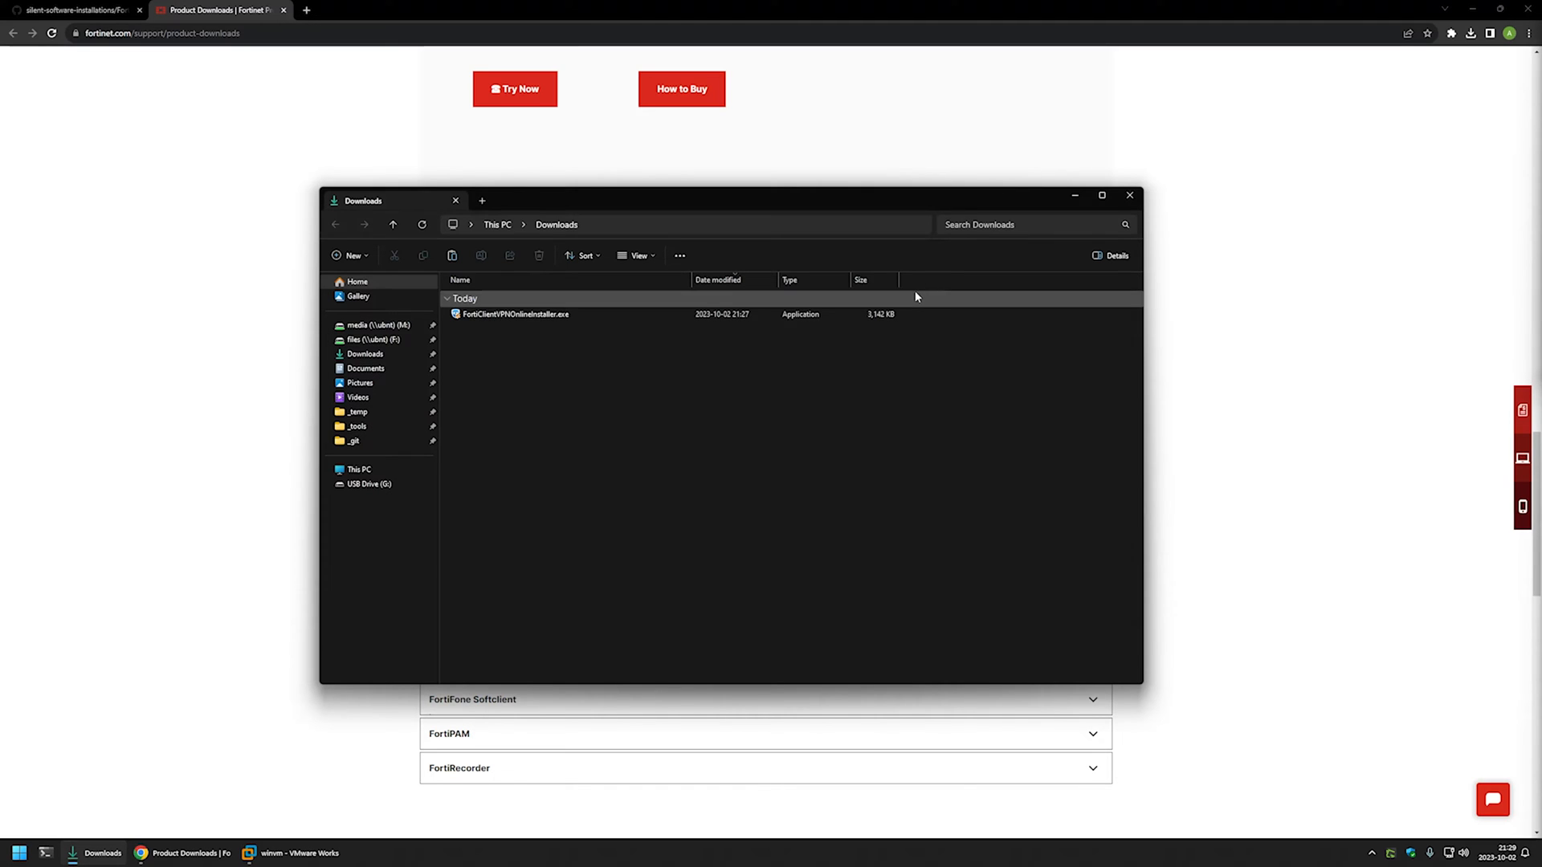
mouse_move(550, 348)
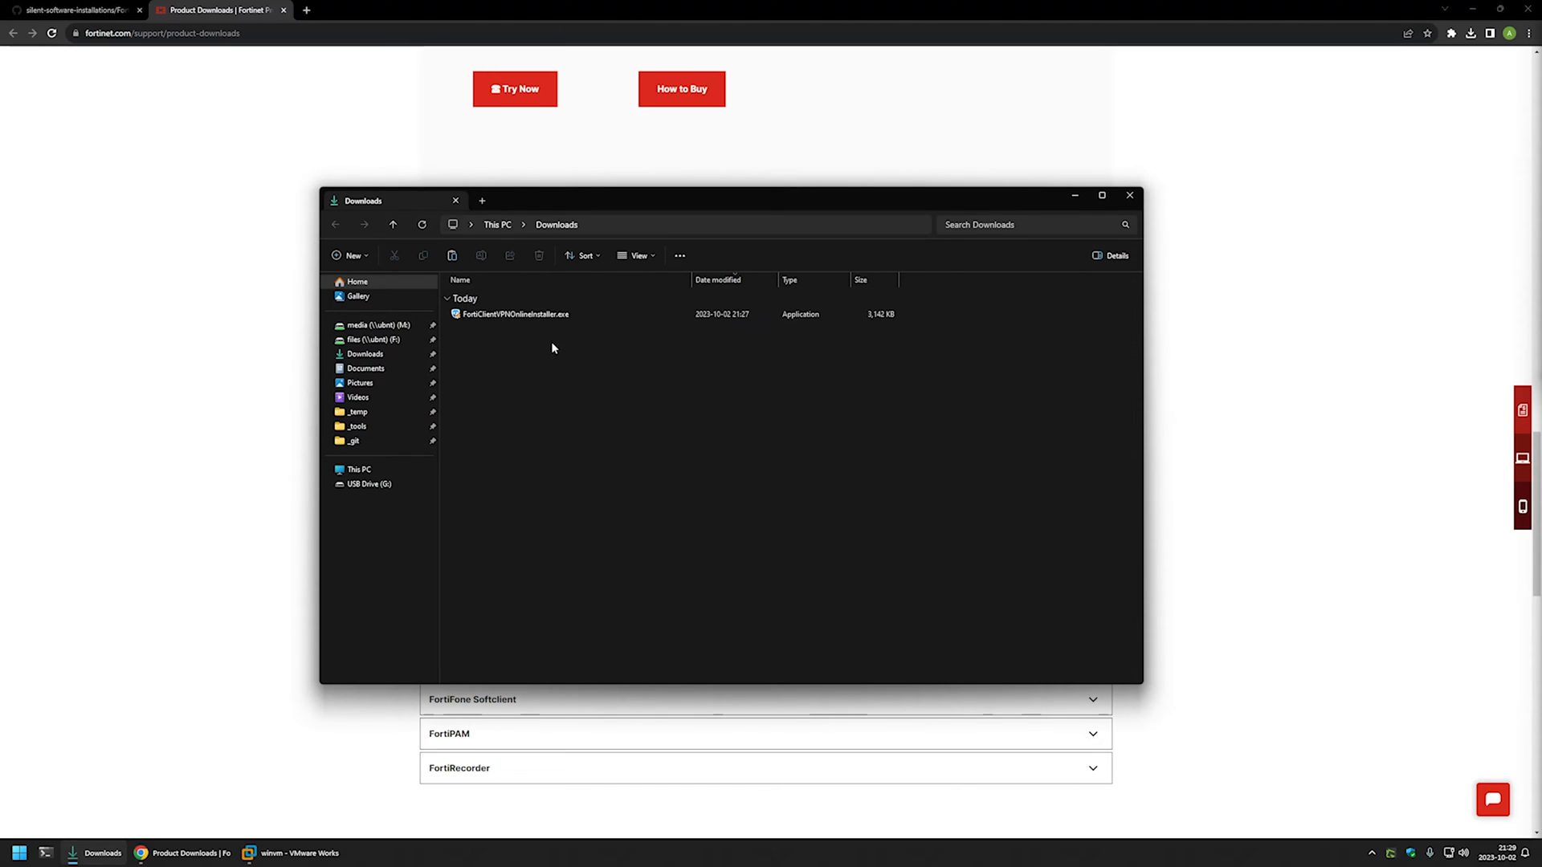
mouse_move(461, 279)
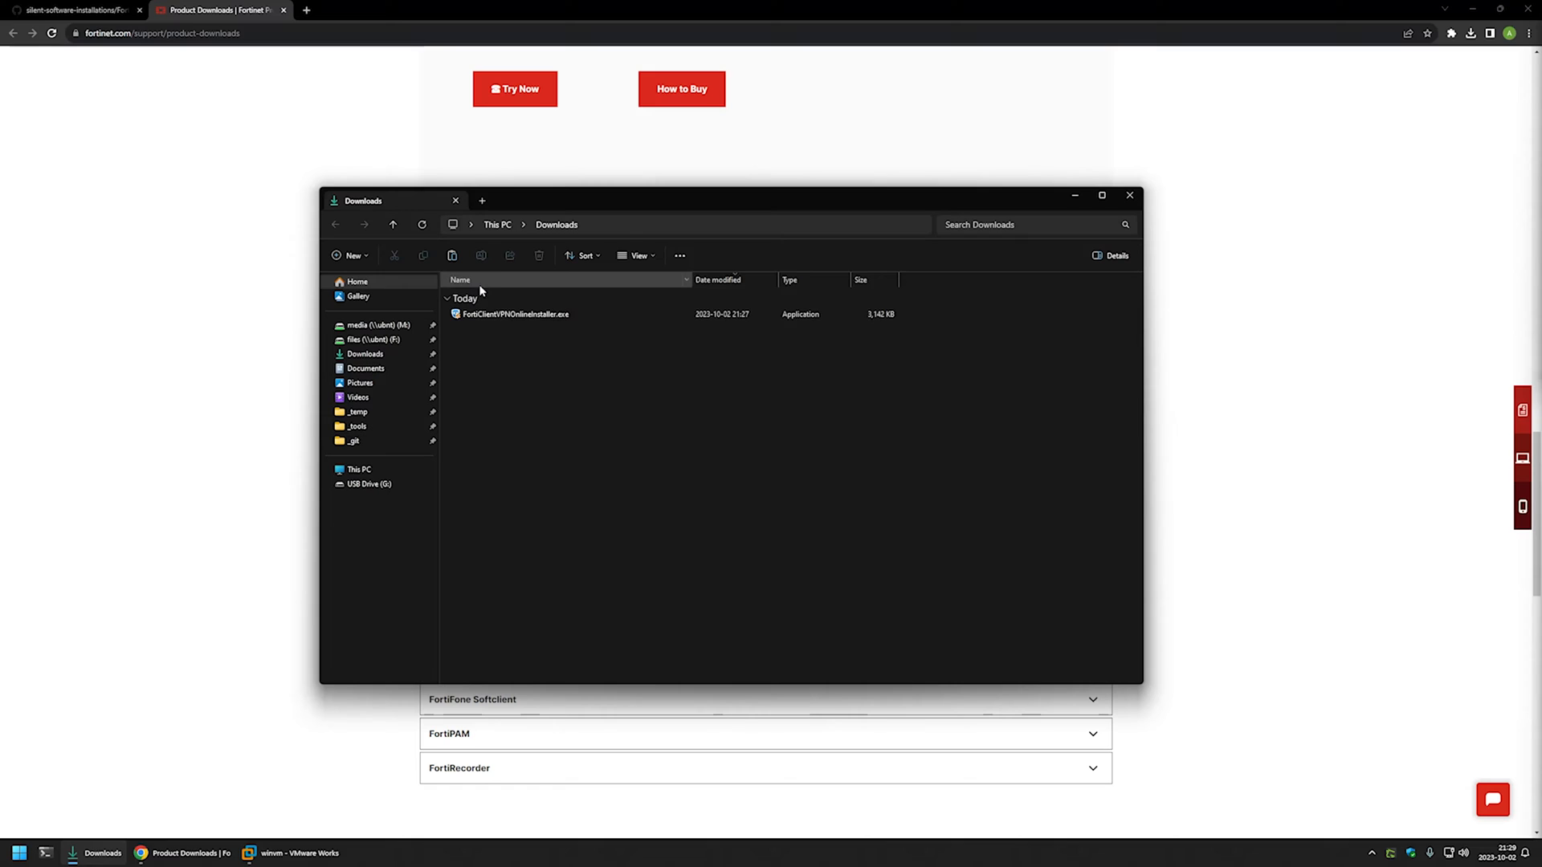
mouse_move(509, 342)
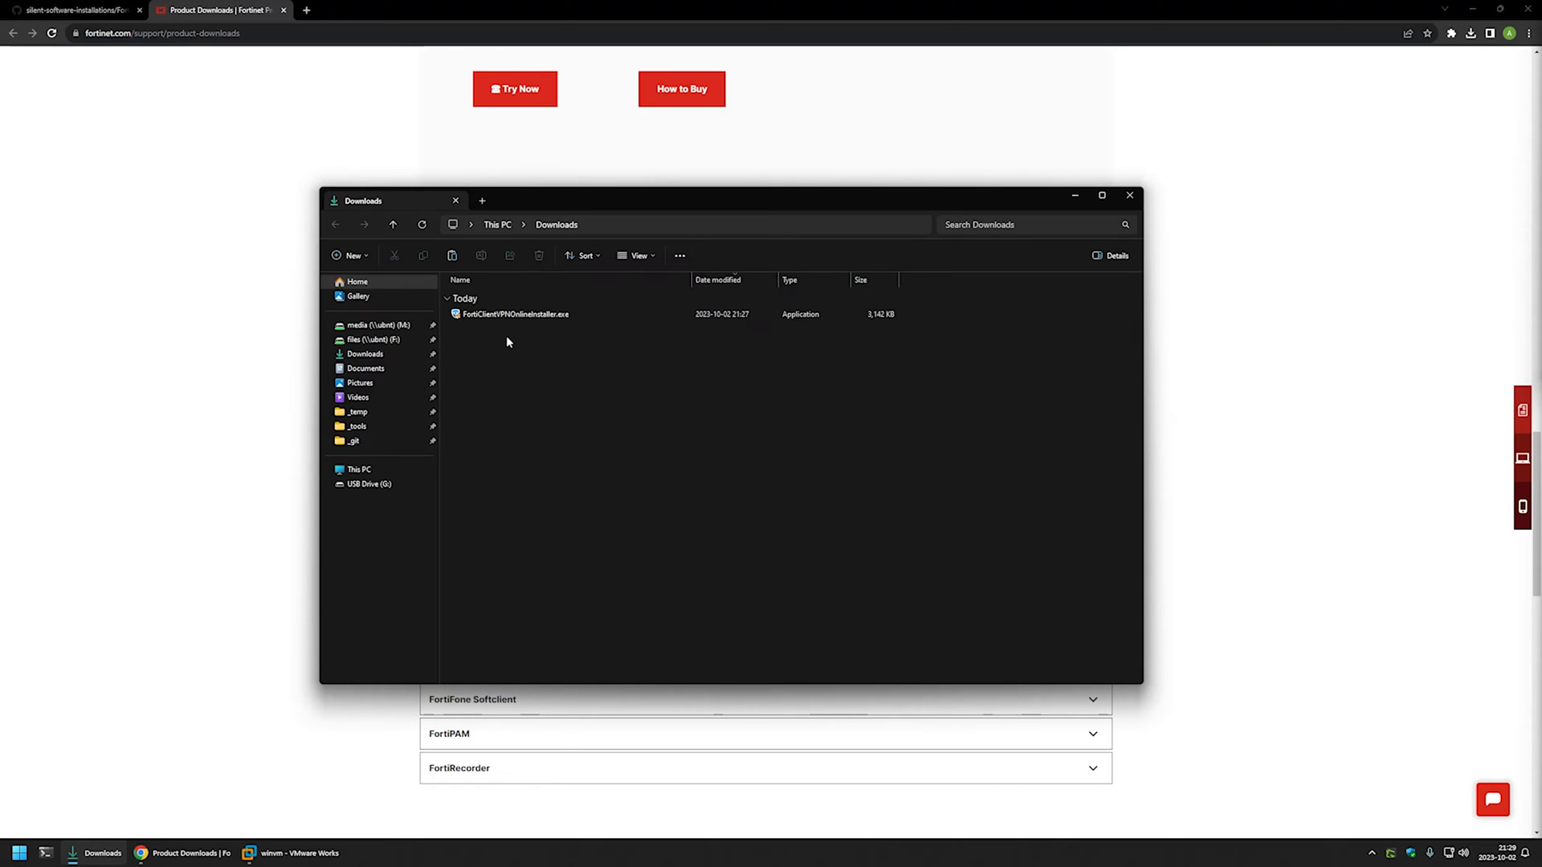
click(515, 313)
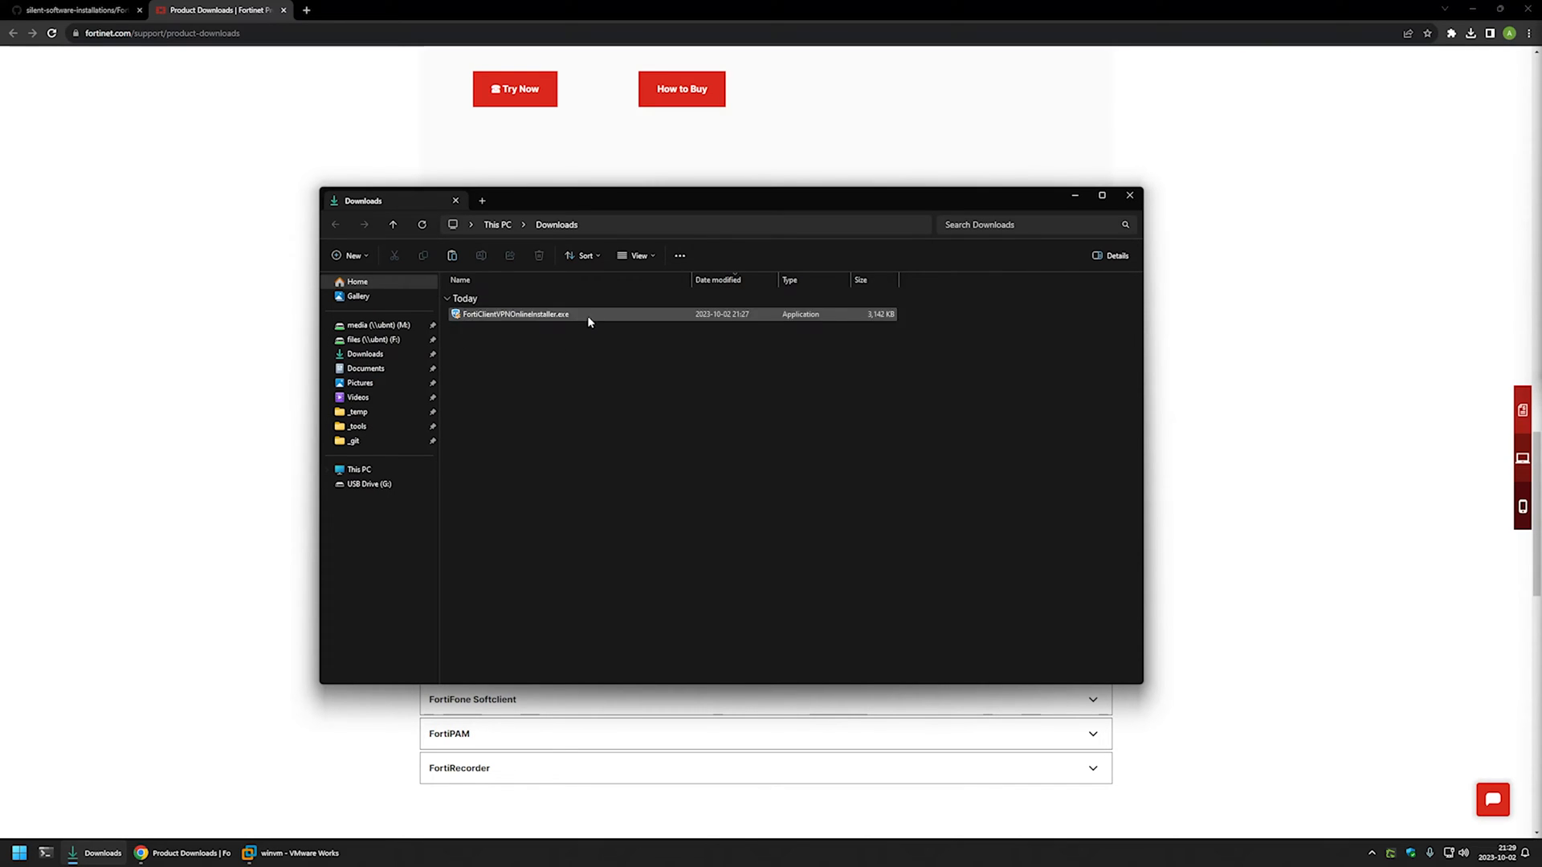
click(509, 349)
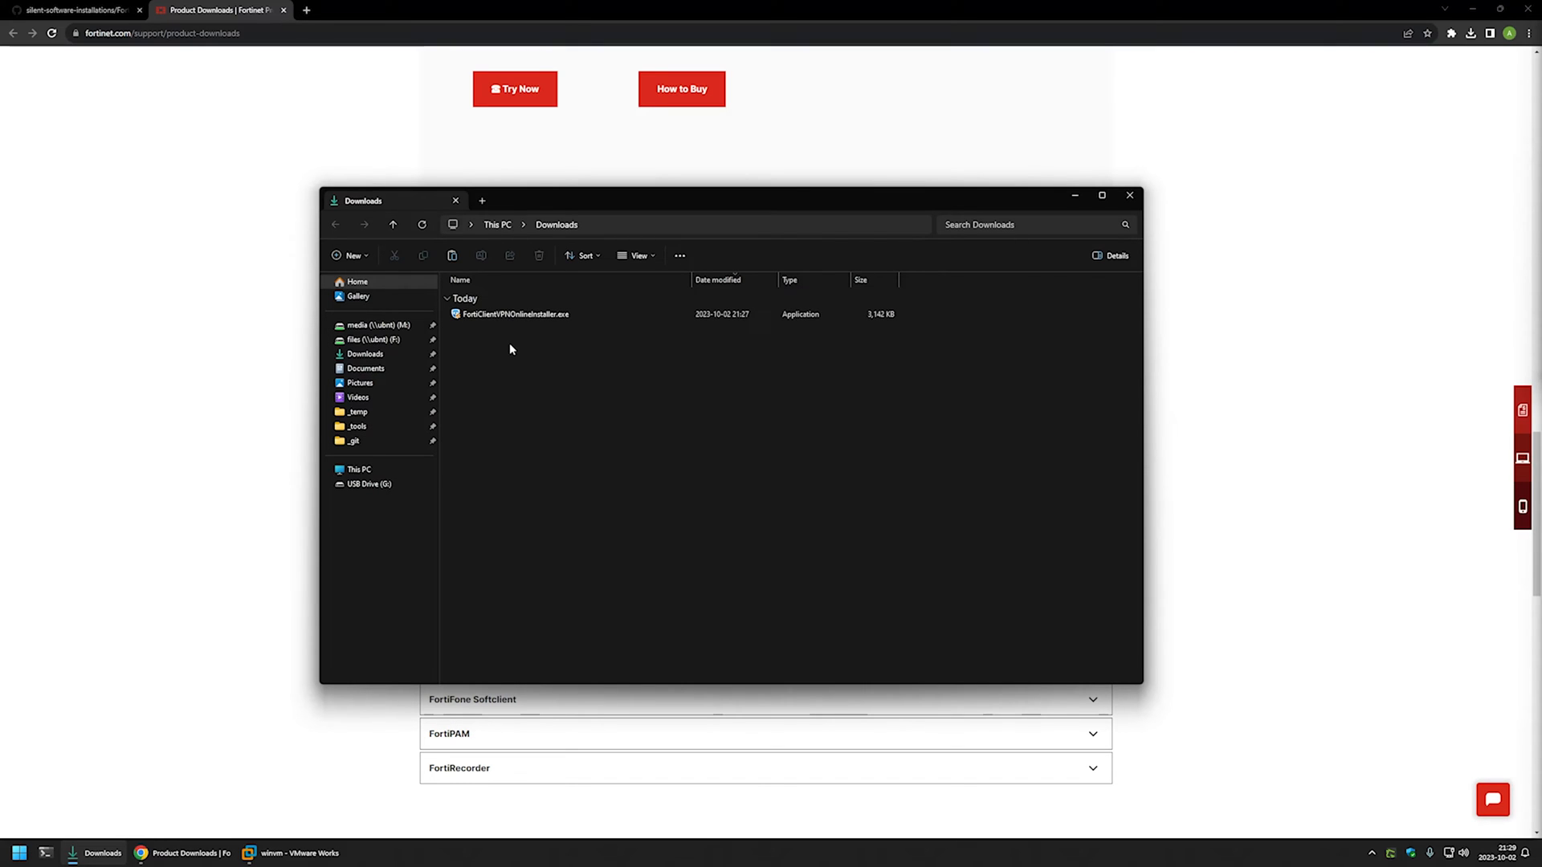
right_click(515, 313)
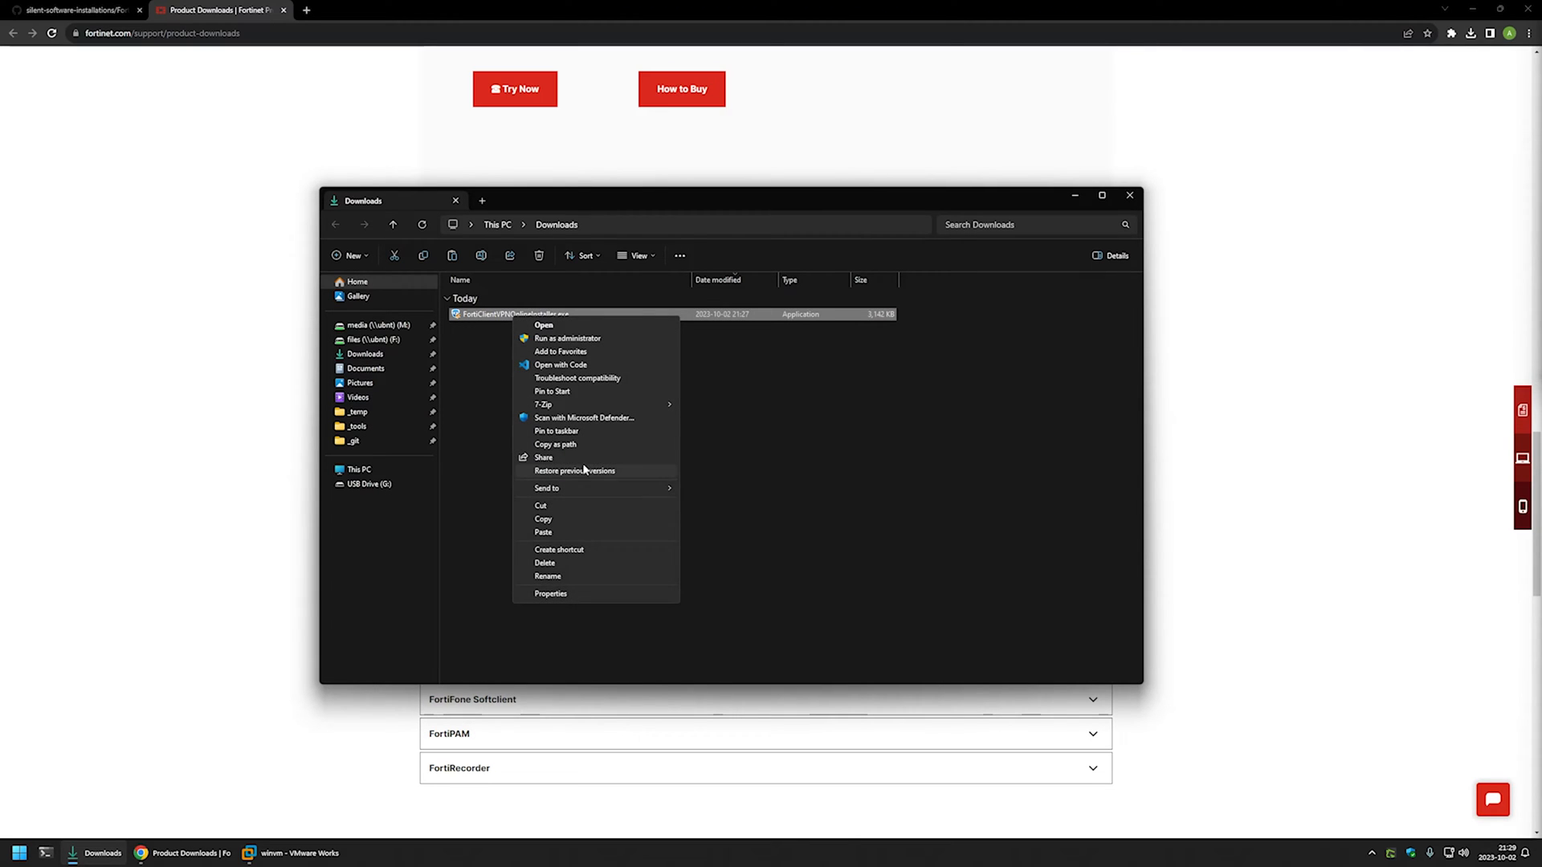
click(288, 853)
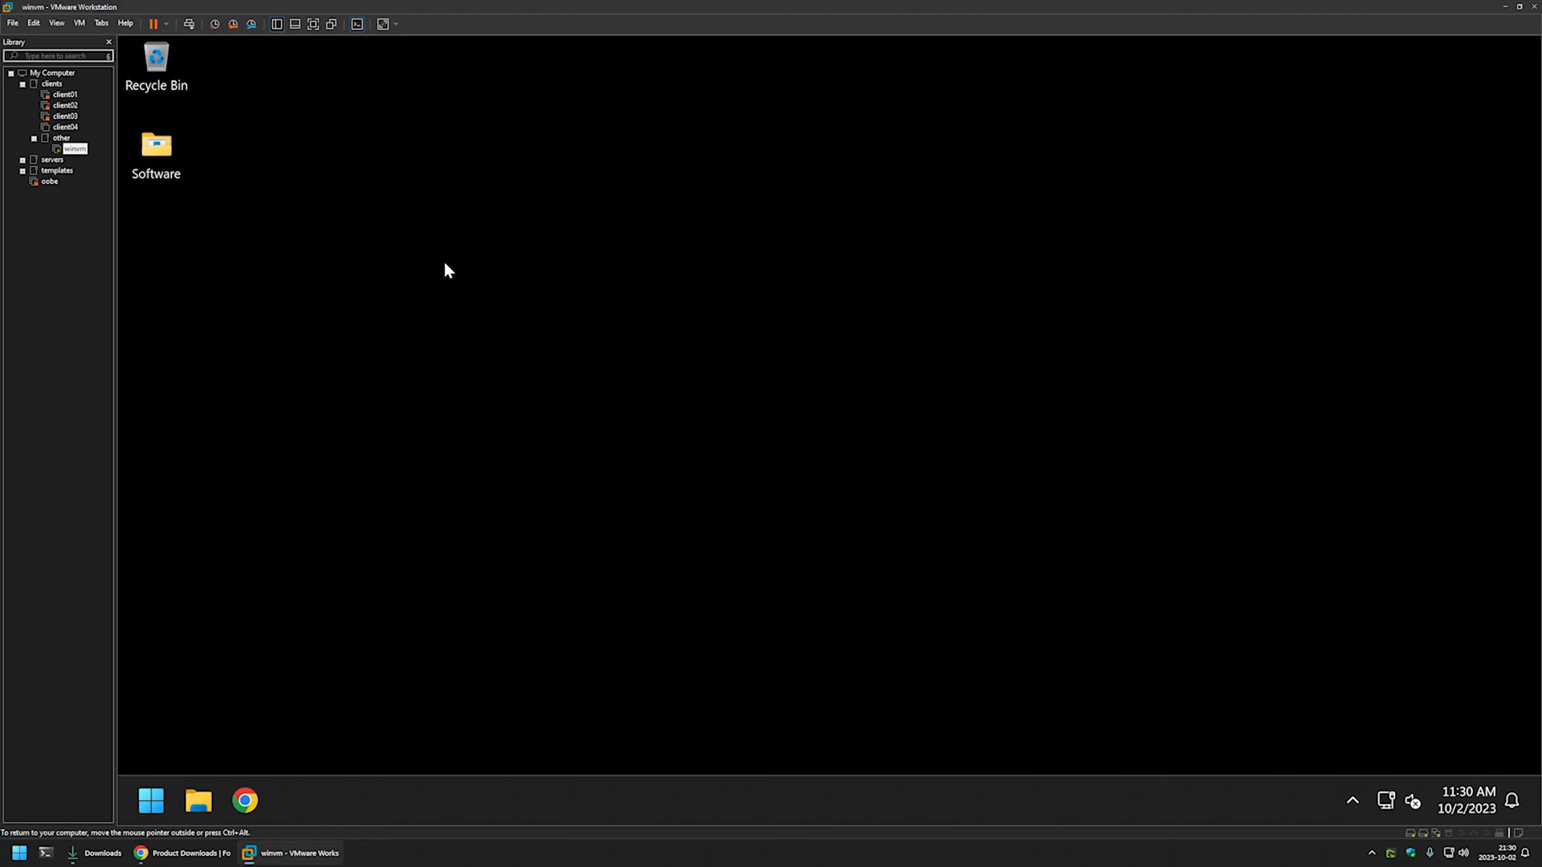
- Paste the online installer into the VM's Software desktop folder next to PsExec
double_click(156, 146)
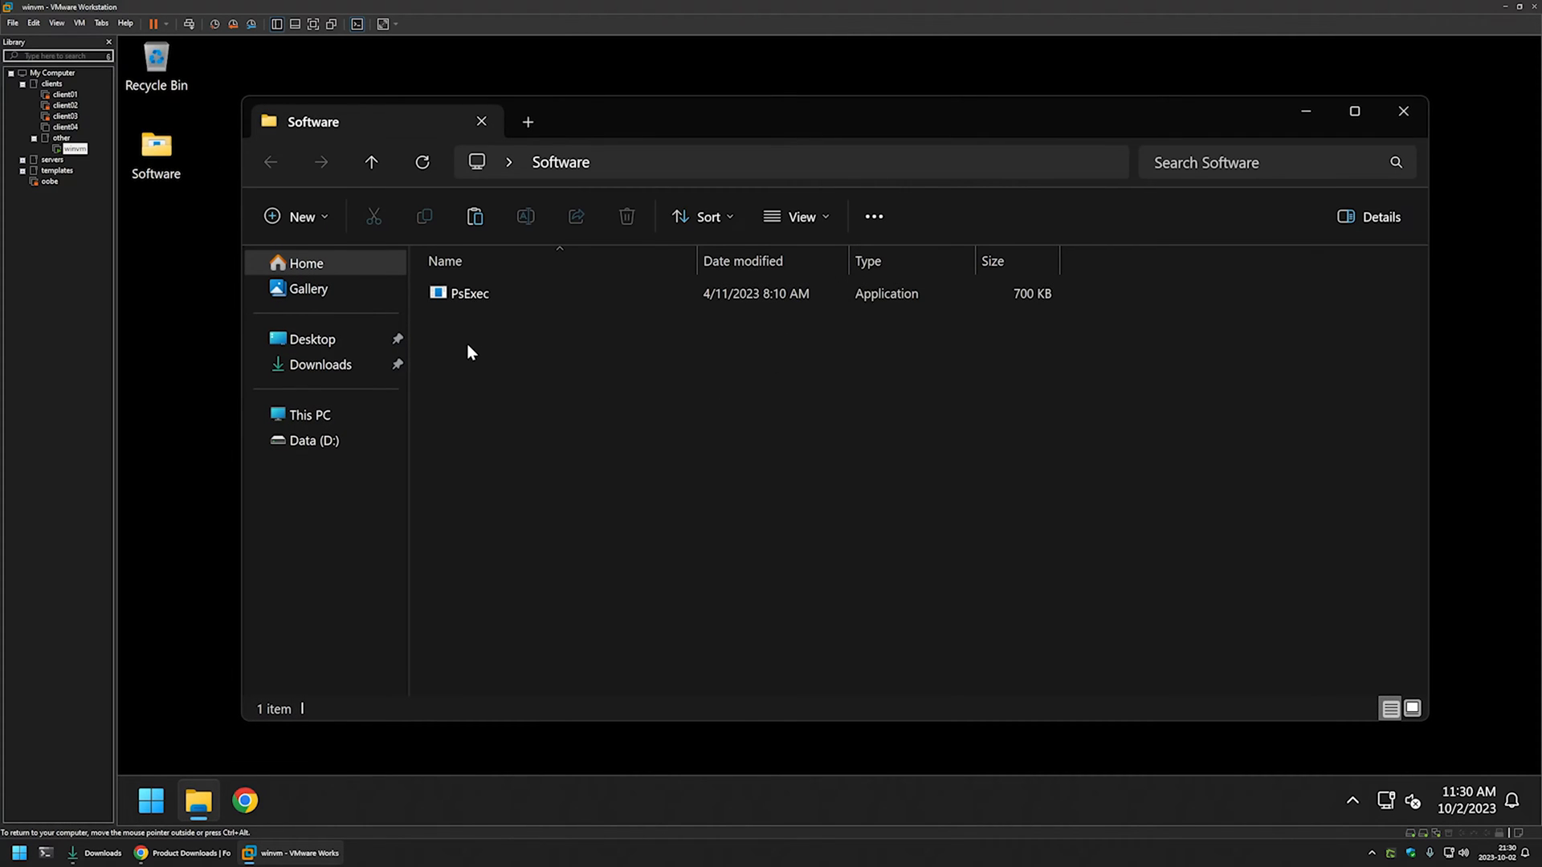
click(467, 292)
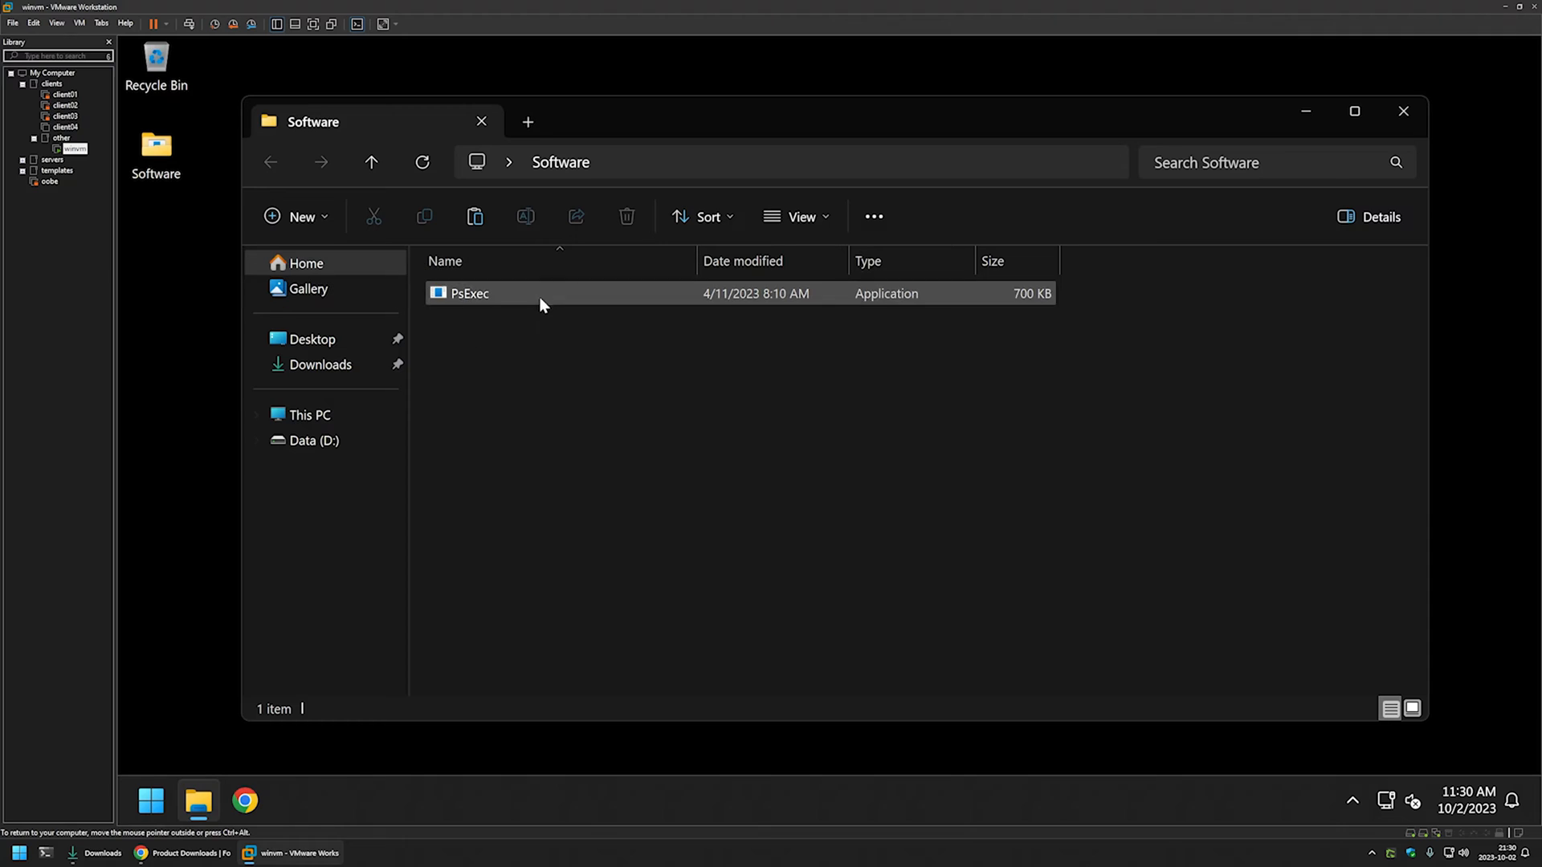
click(573, 345)
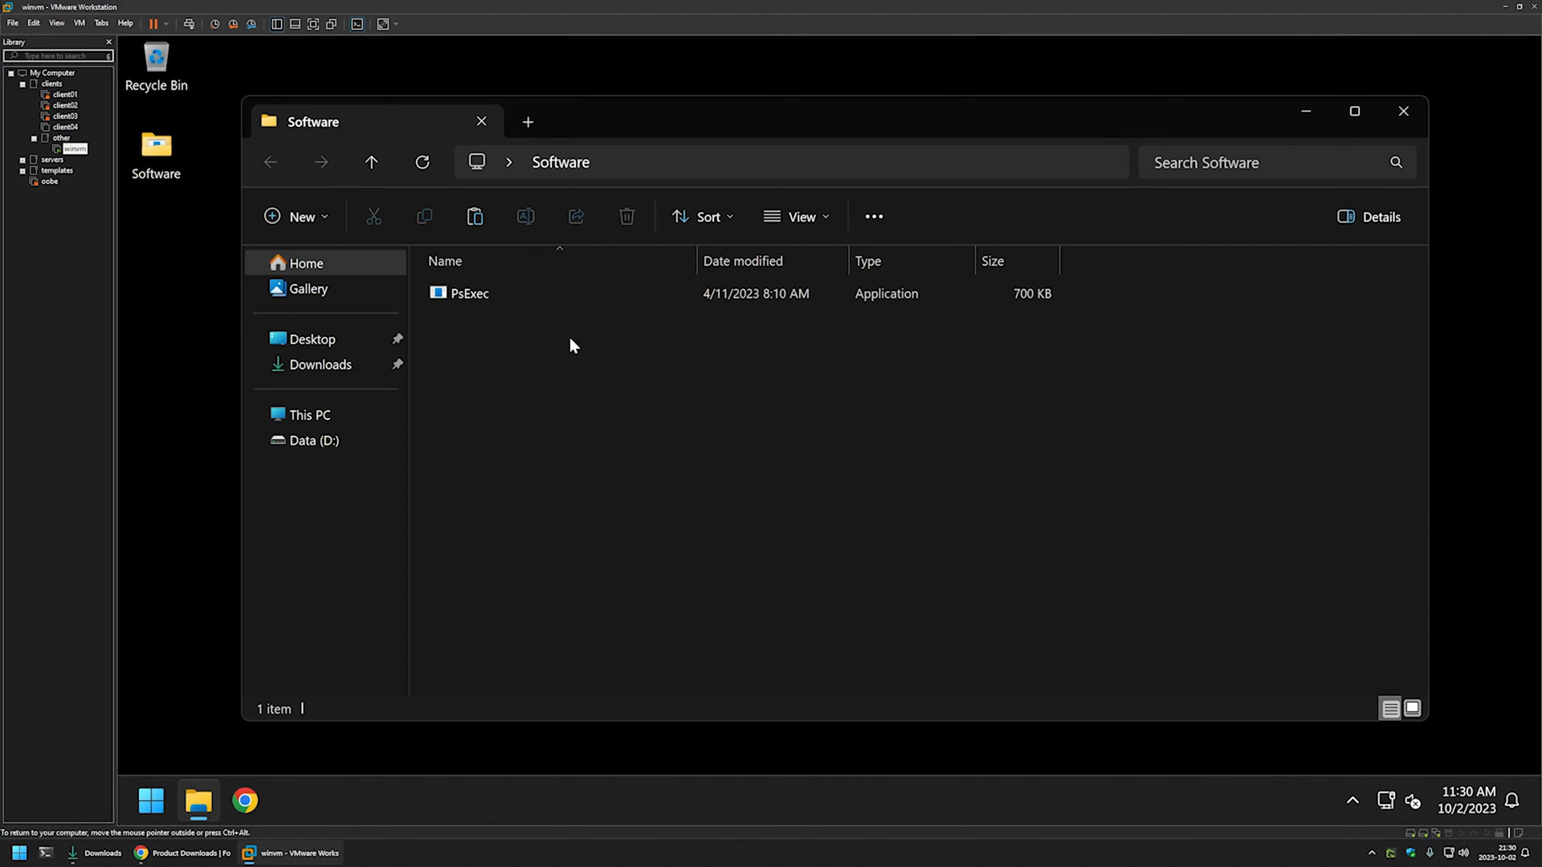
right_click(574, 345)
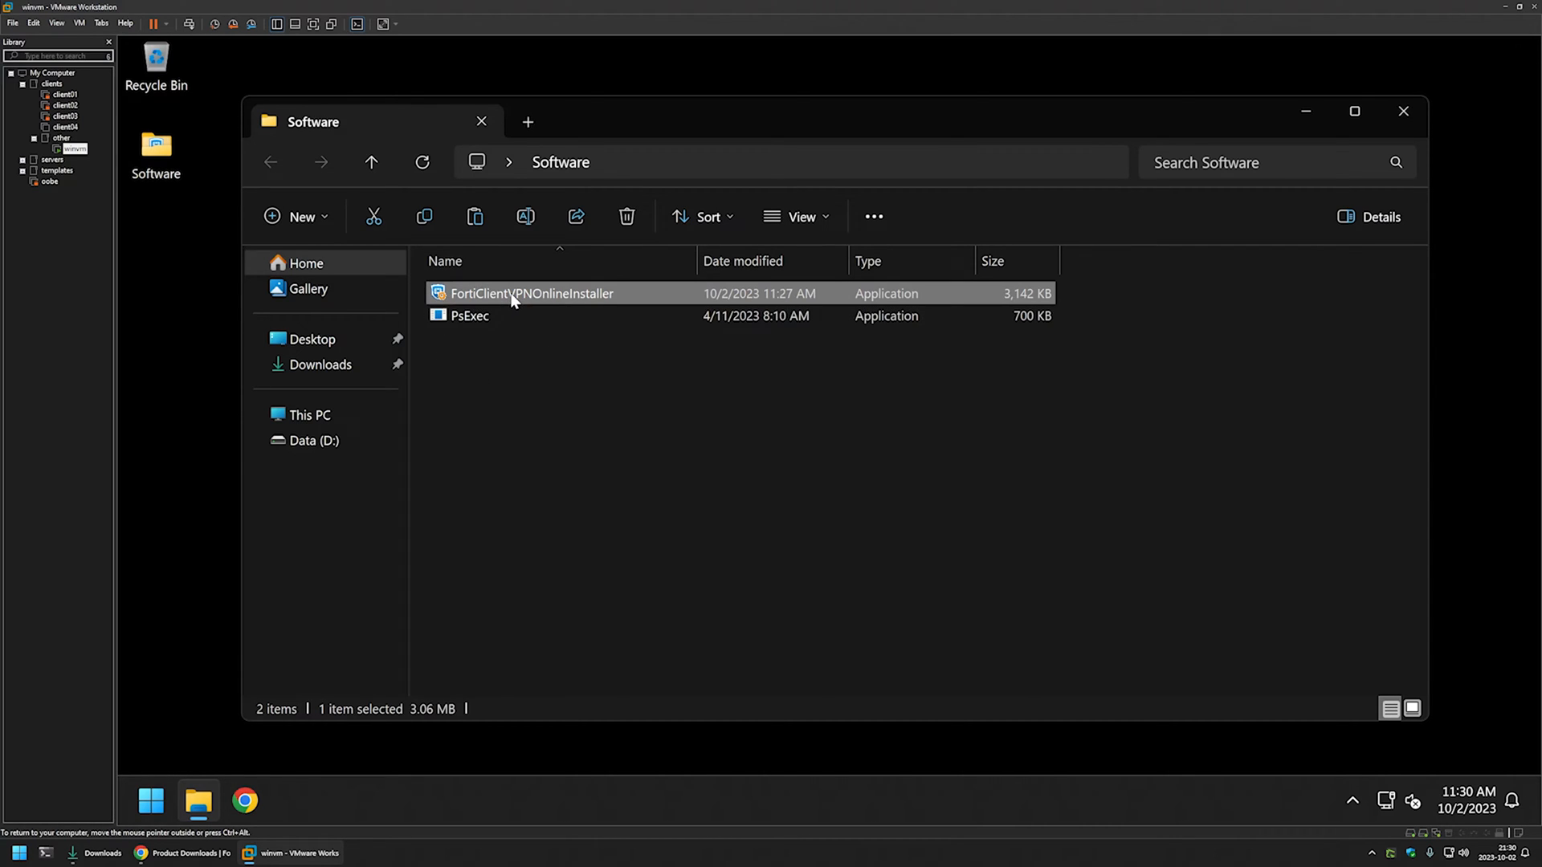
- Launch FortiClientVPNOnlineInstaller so it begins retrieving its image list
double_click(531, 292)
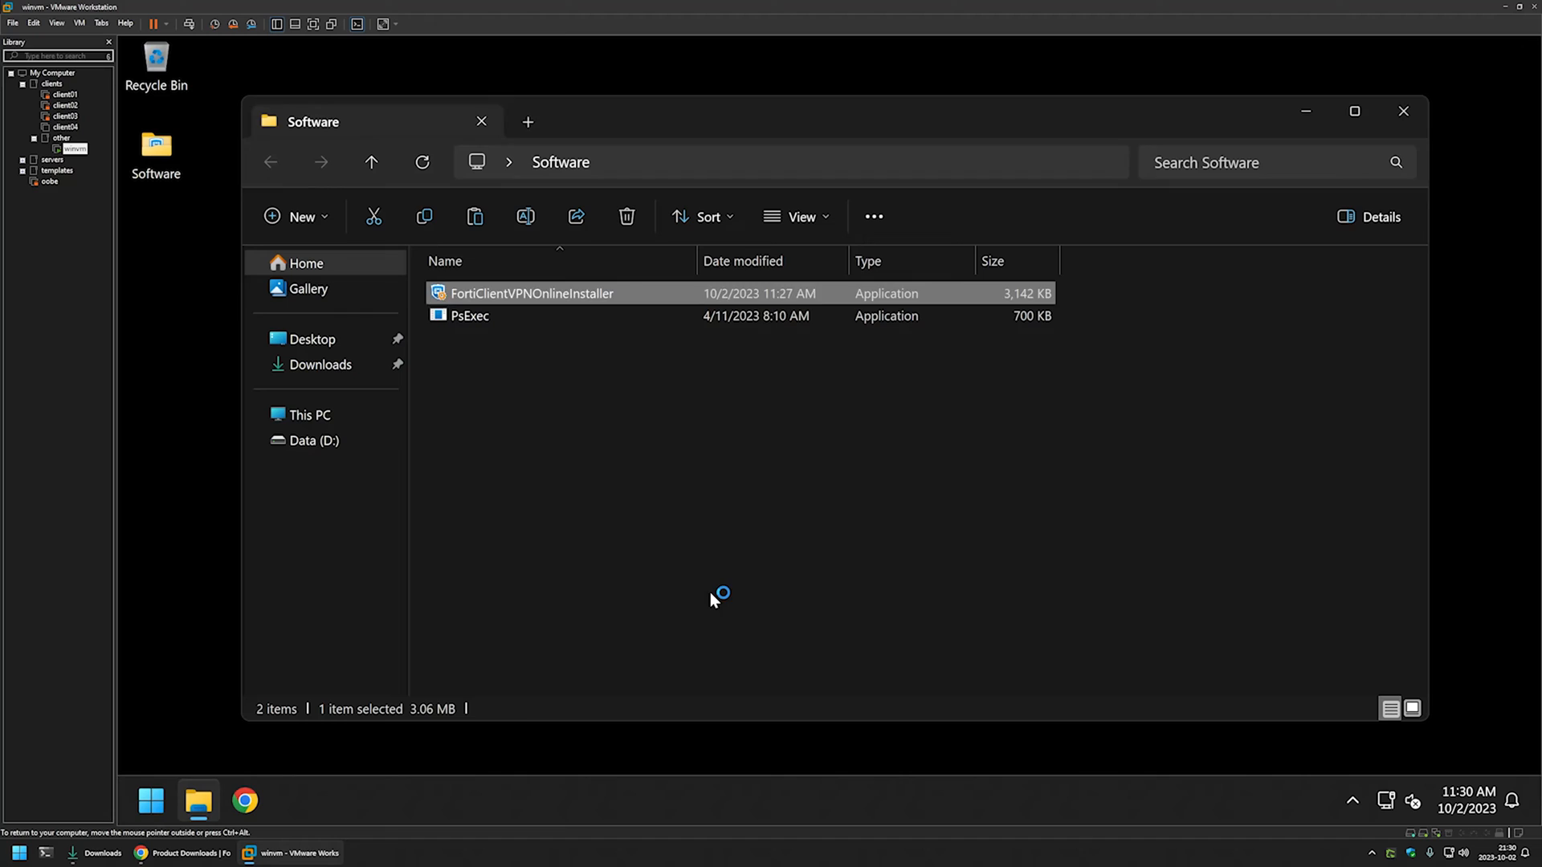
double_click(532, 292)
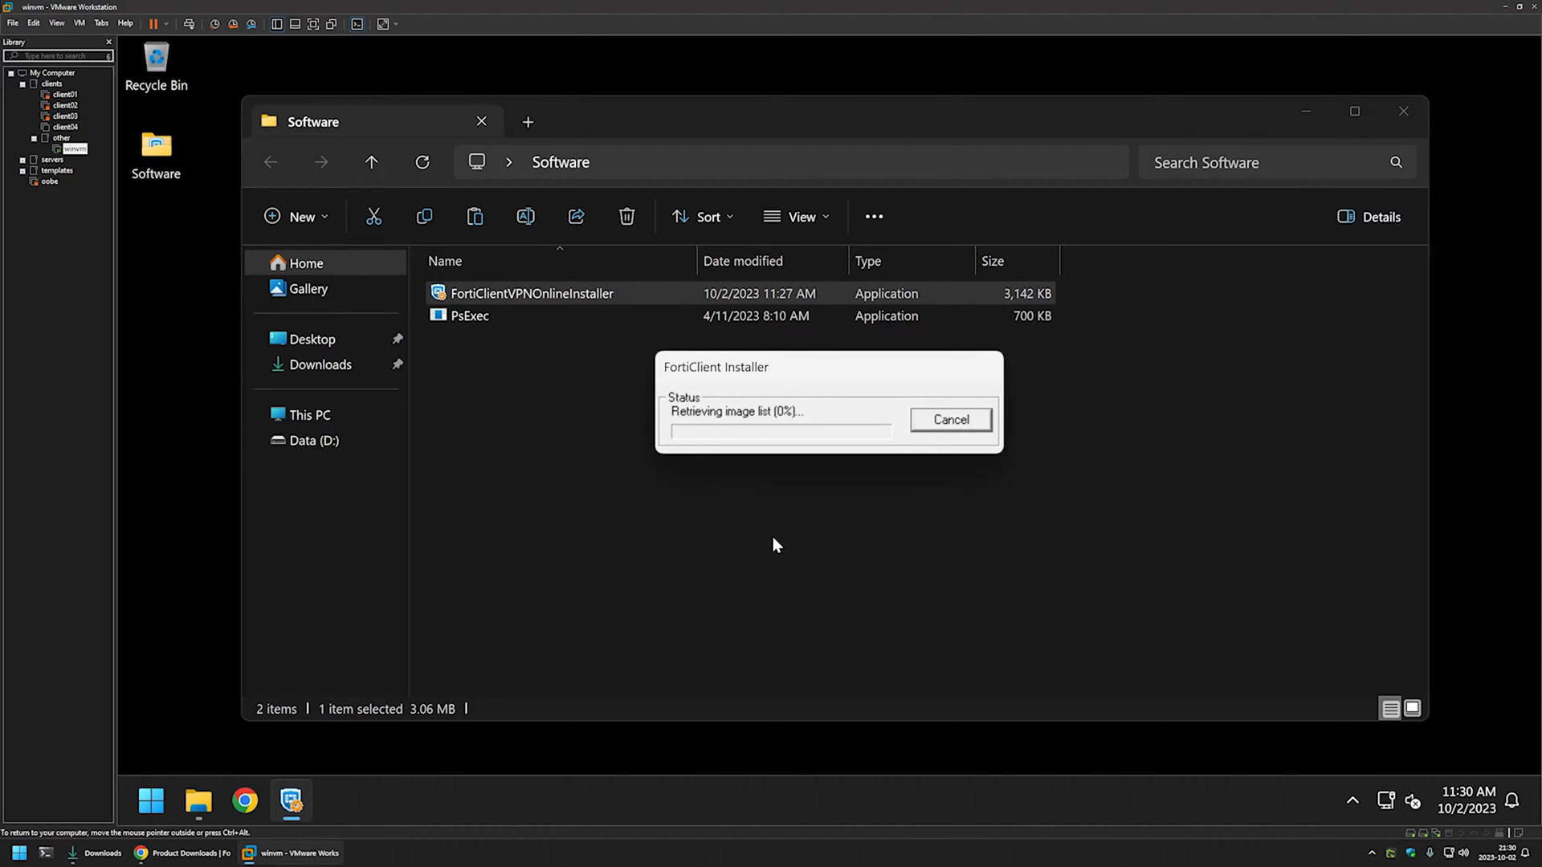
mouse_move(801, 412)
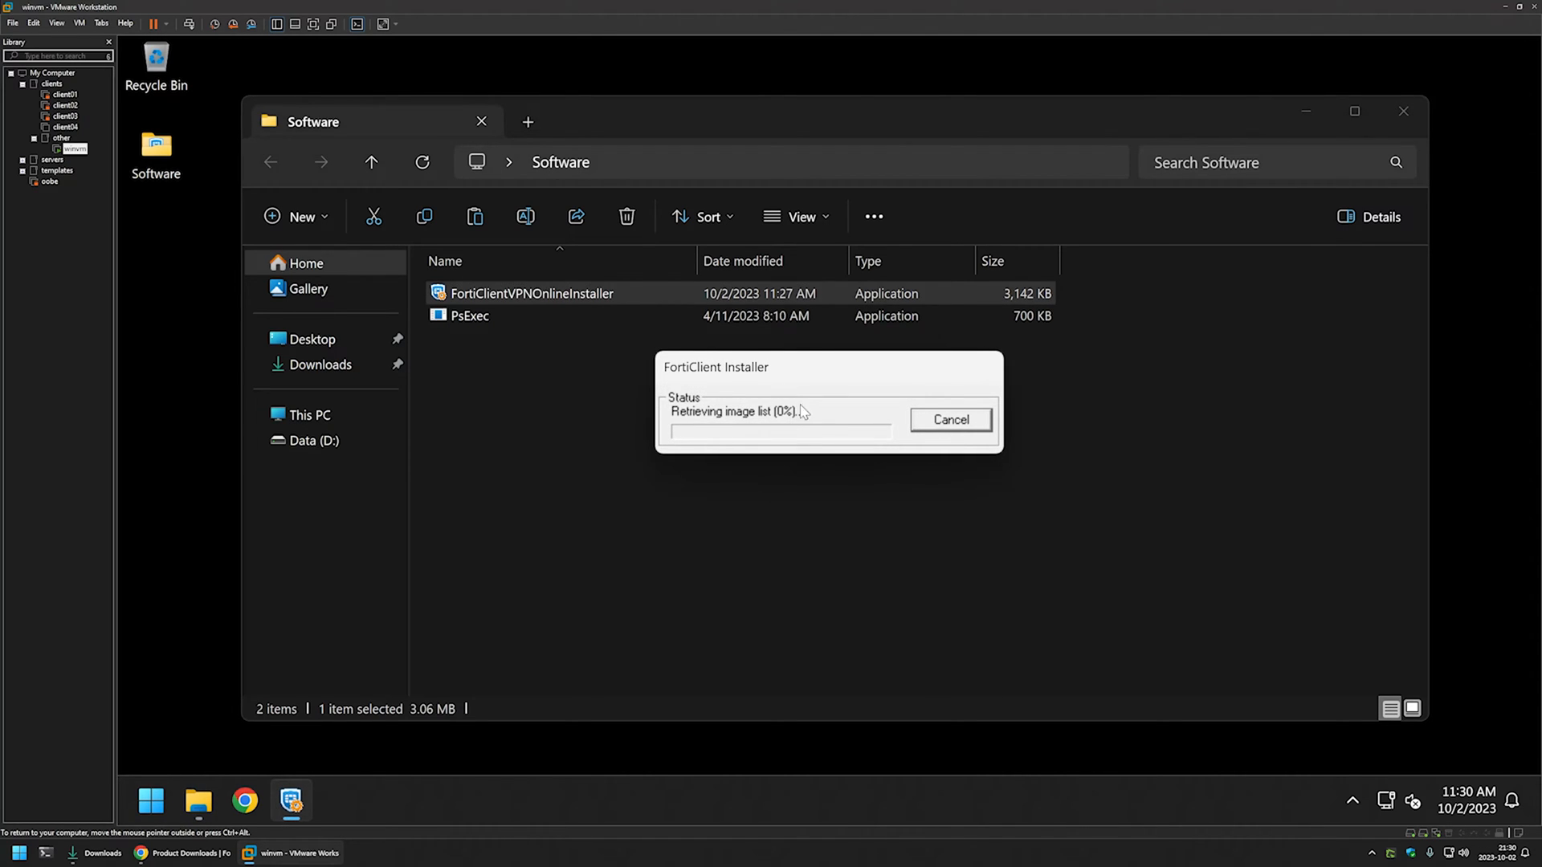
mouse_move(997, 459)
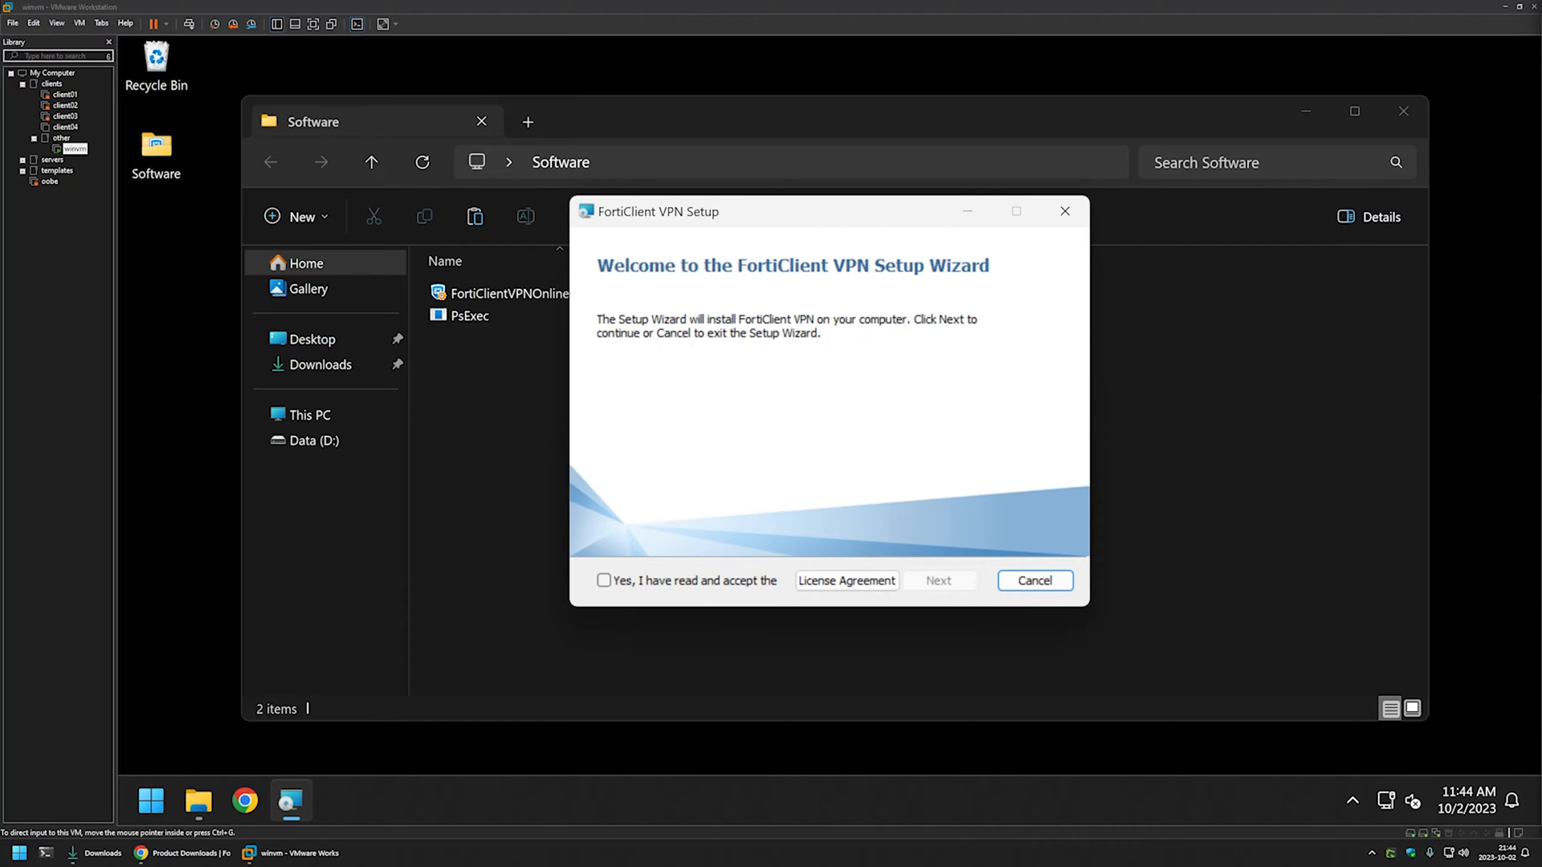
mouse_move(1495, 470)
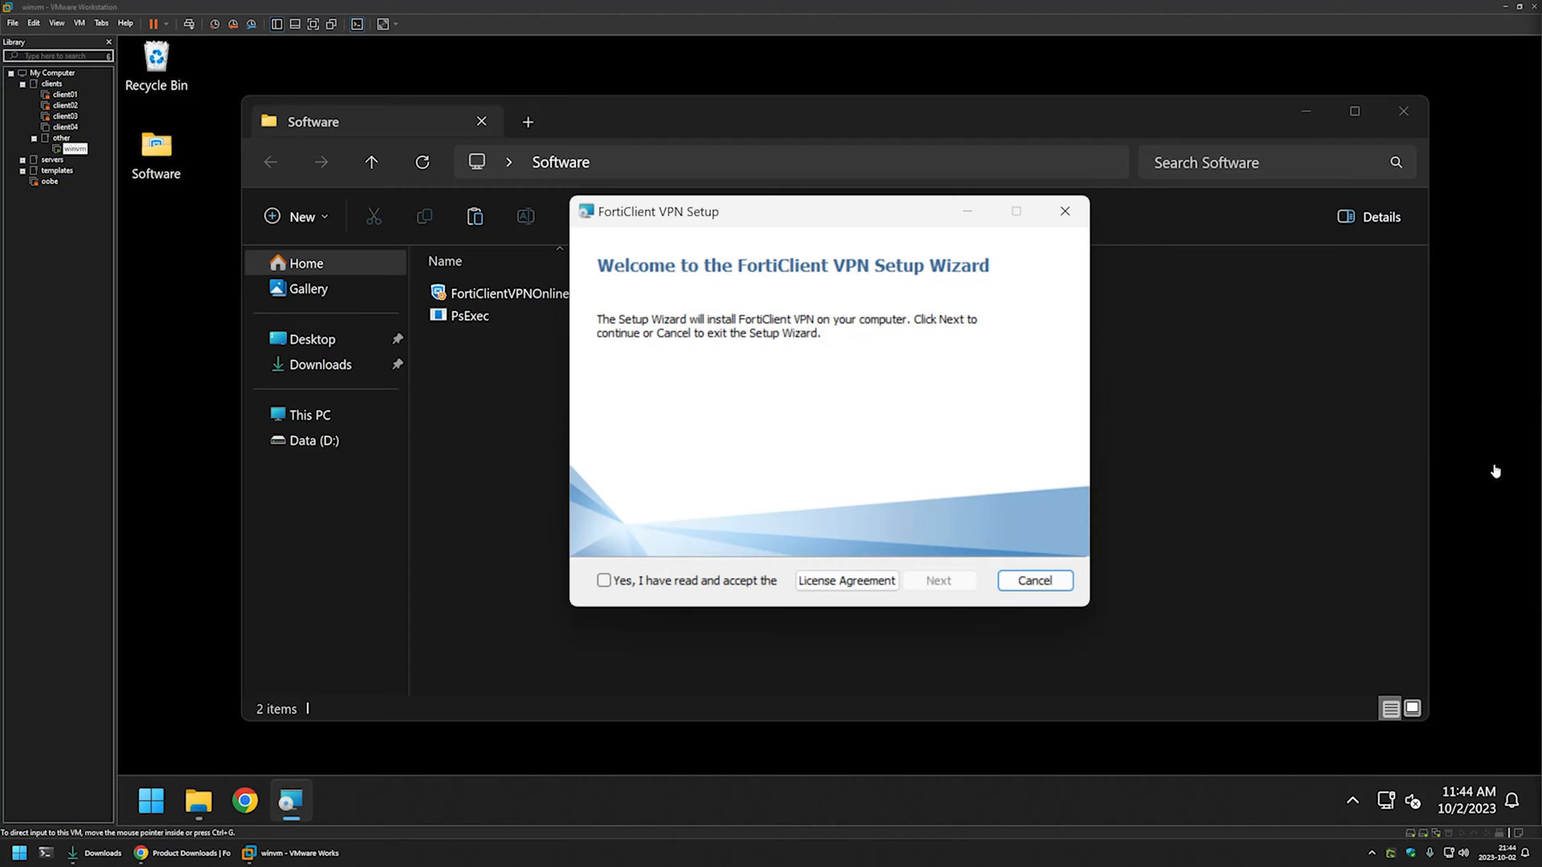
- Cancel the setup wizard and browse to C:\Users\admin in a new folder view
click(1032, 580)
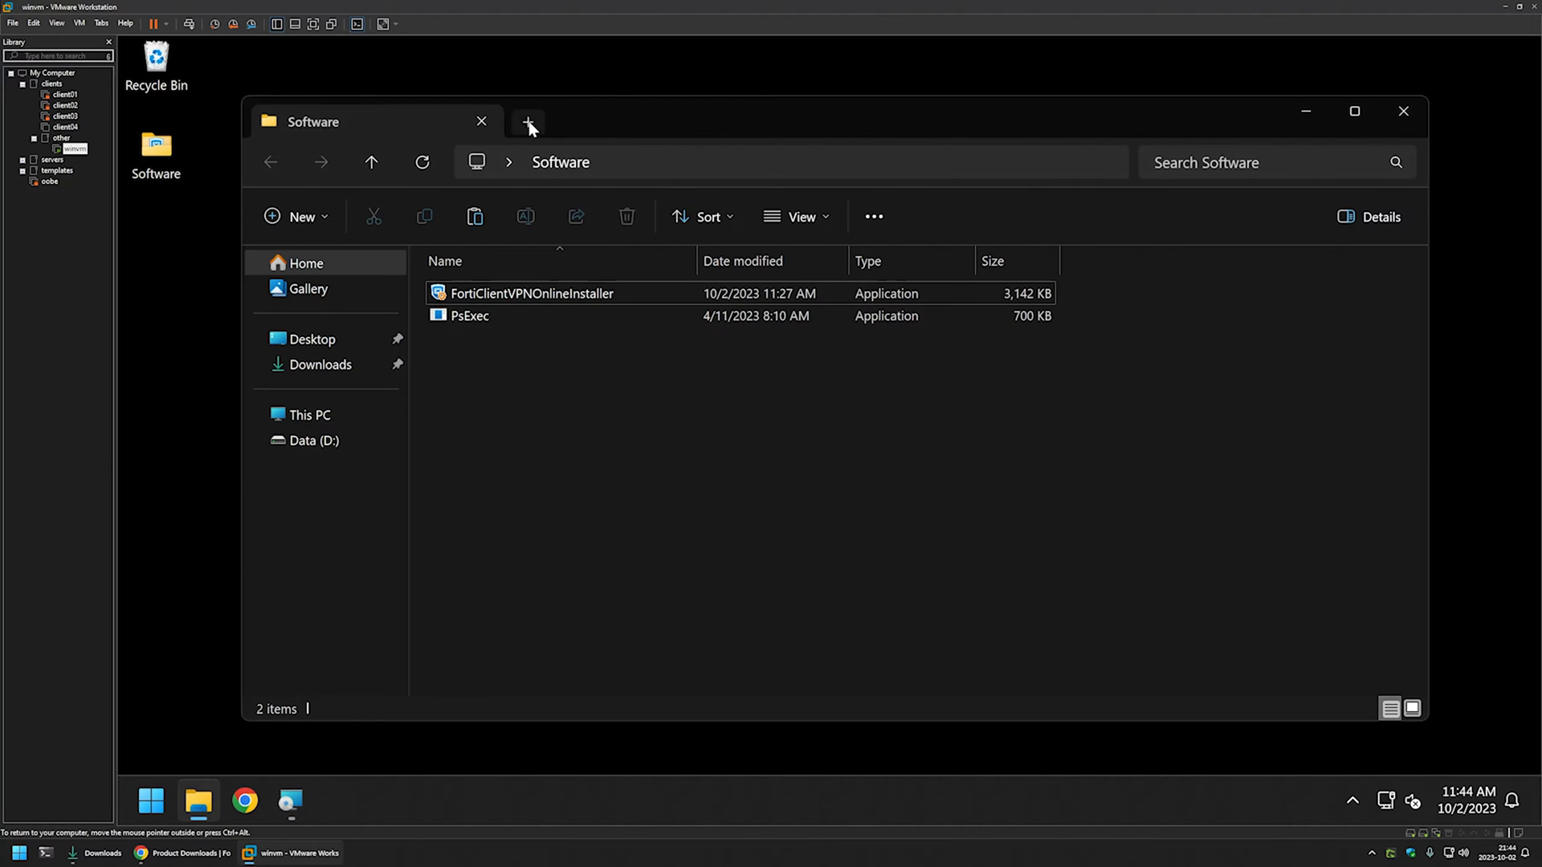
click(529, 122)
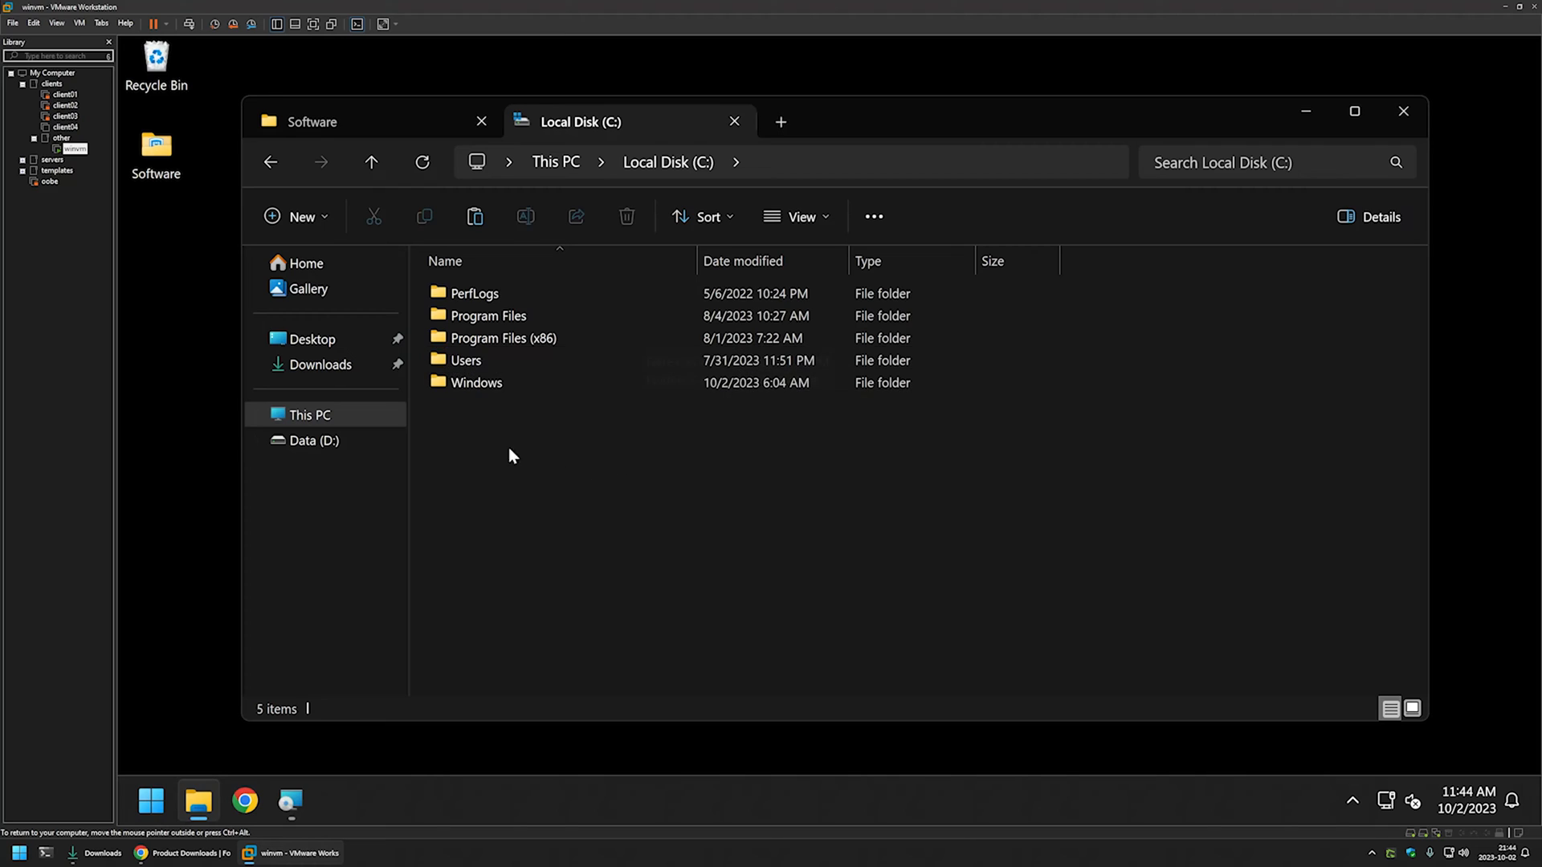
double_click(467, 360)
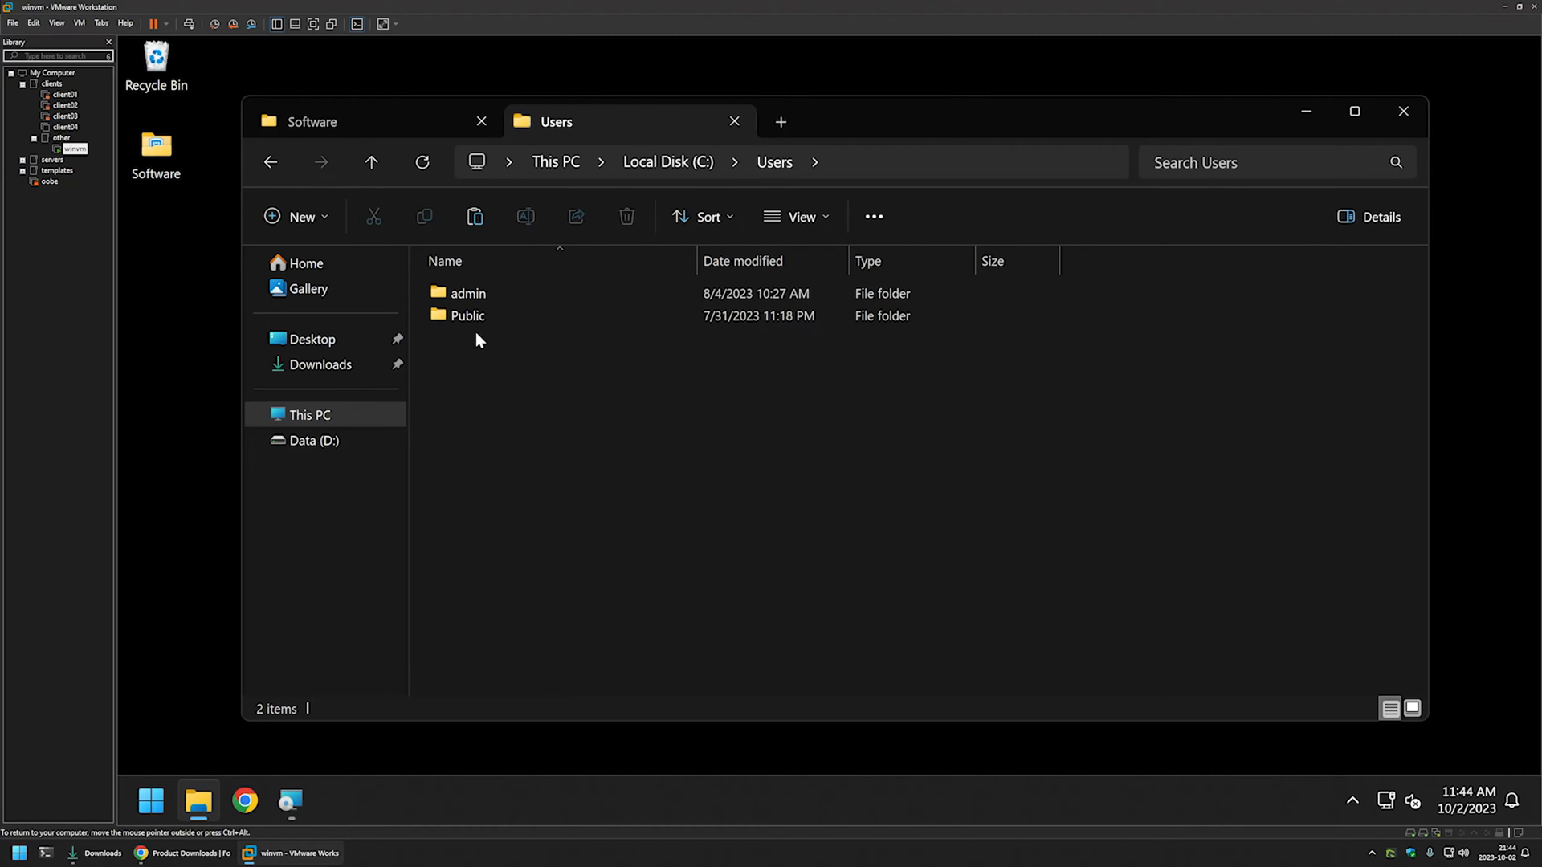
mouse_move(424, 292)
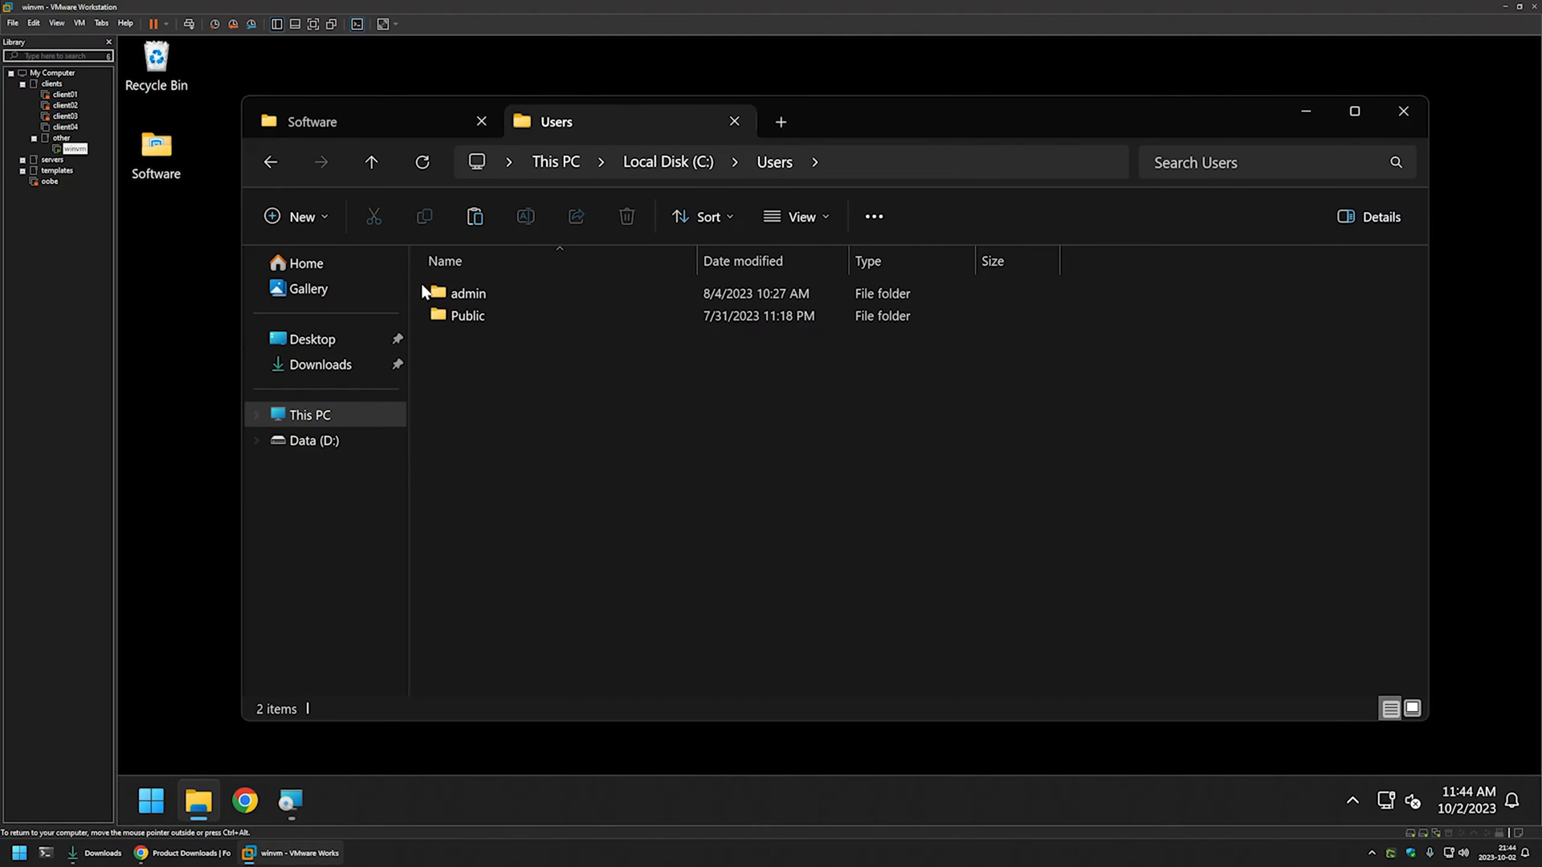
click(468, 293)
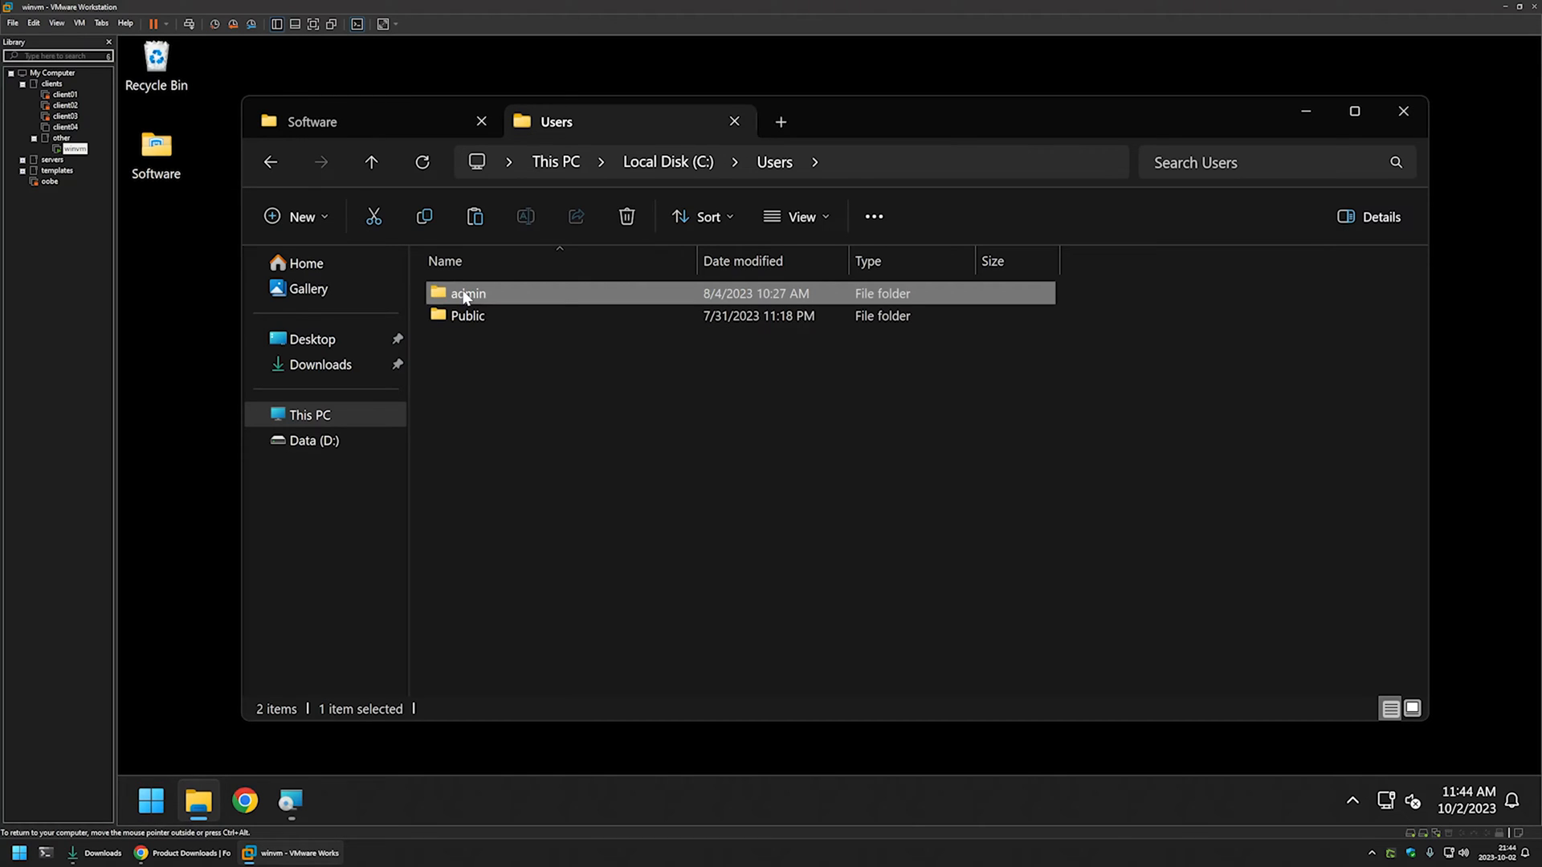
double_click(467, 292)
text(C:\Users\admin\)
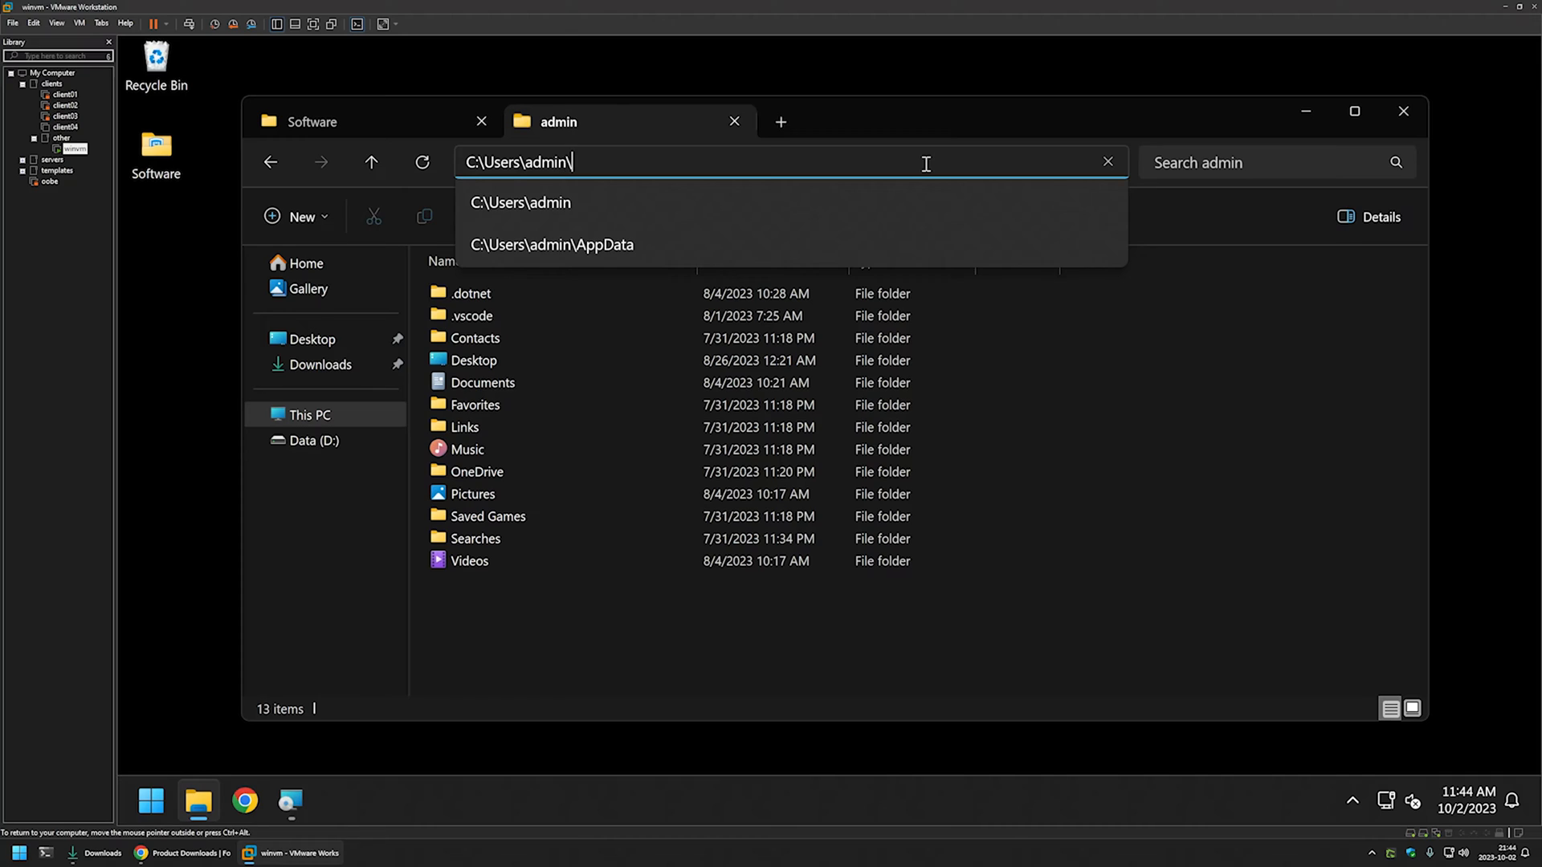
- Go into AppData\Local\Temp and select the GUID-named folder
text(app)
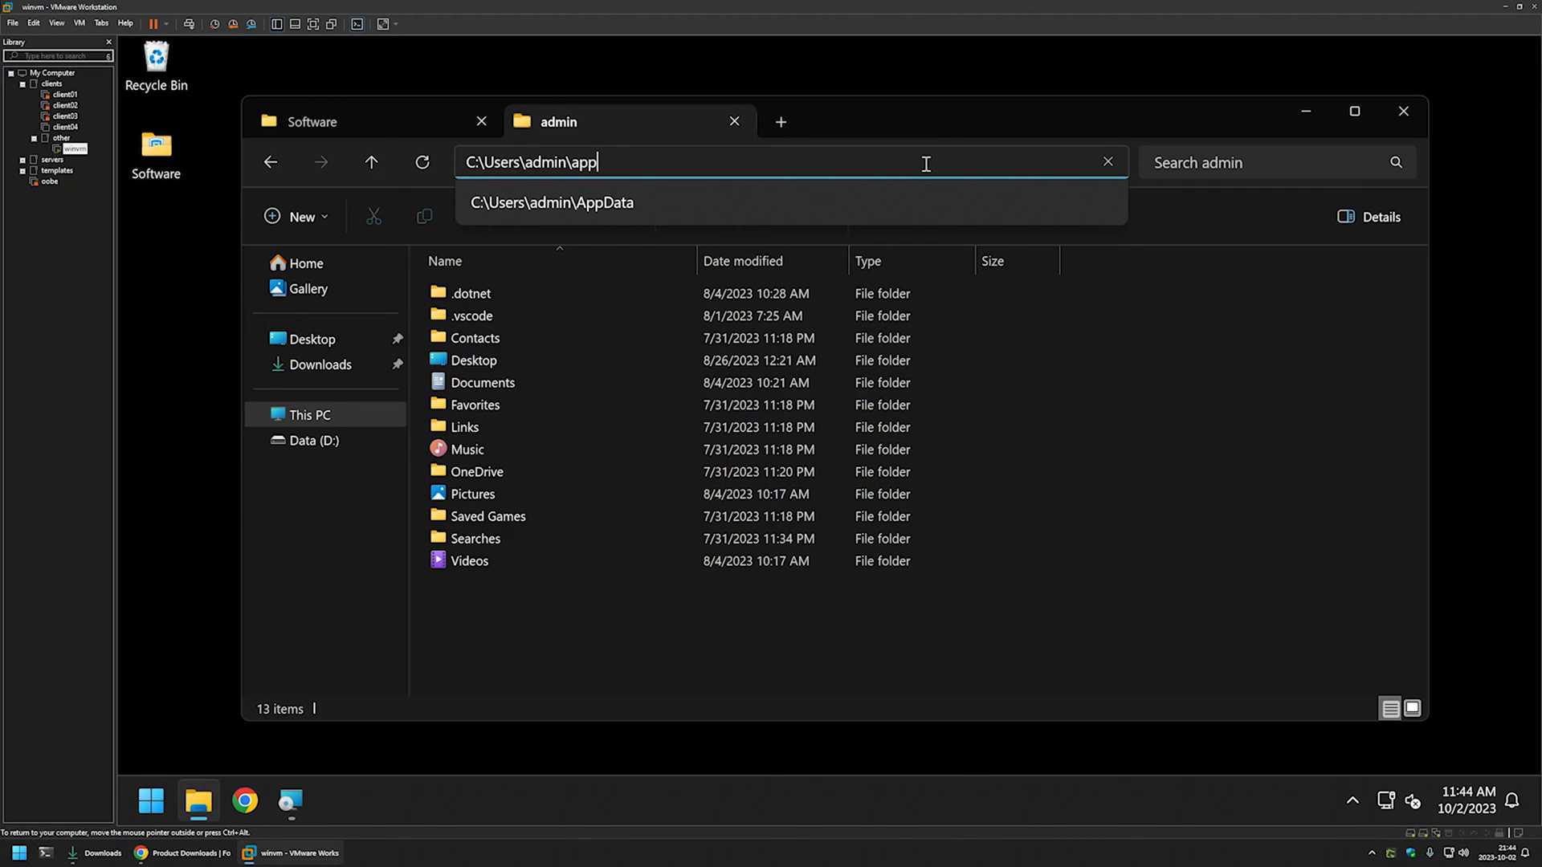
text(da)
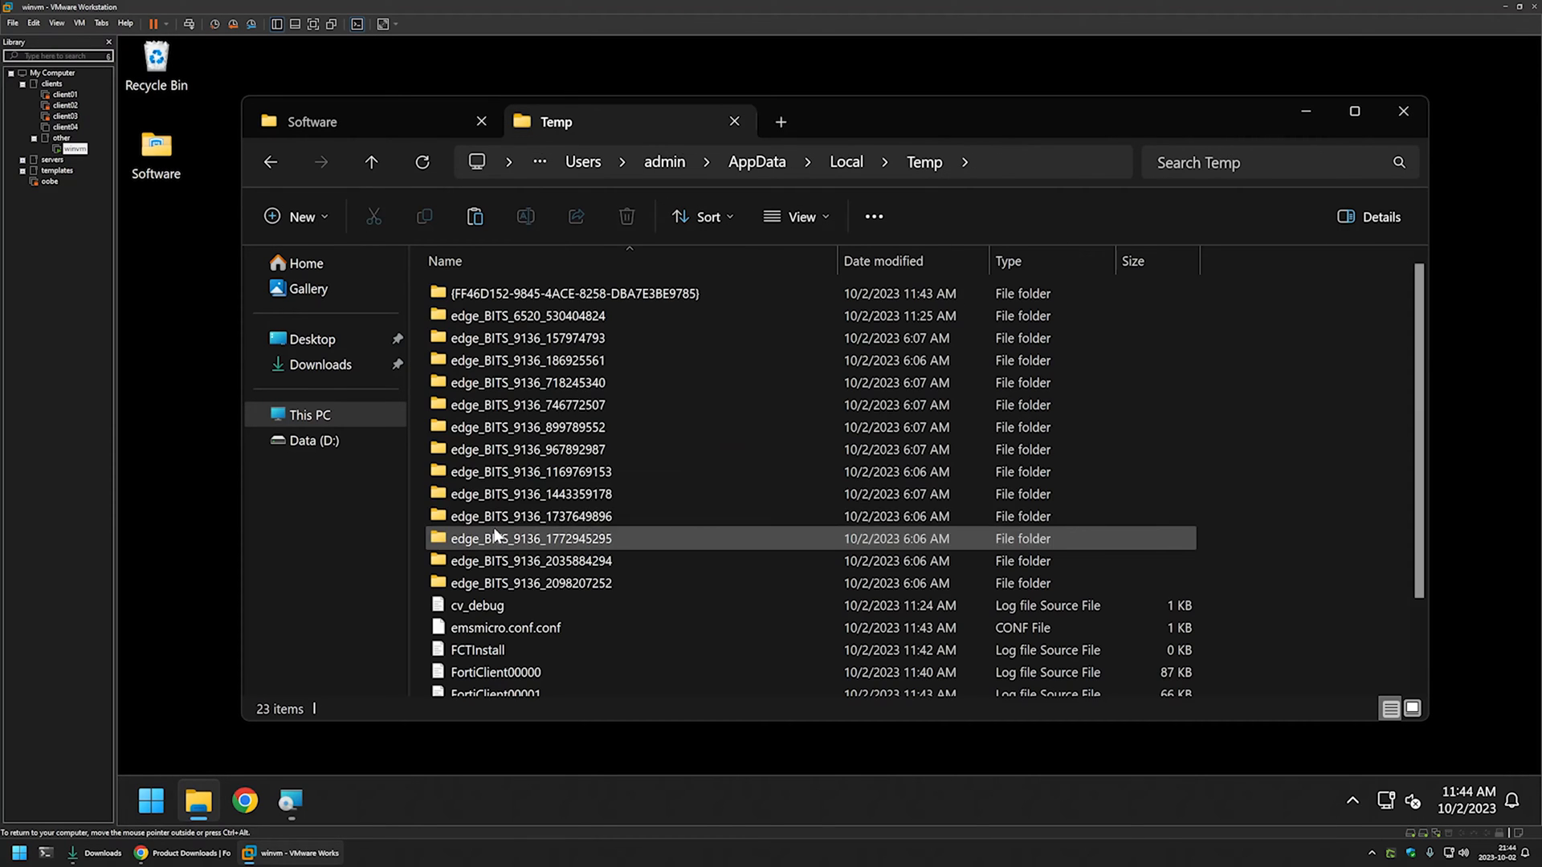
click(575, 292)
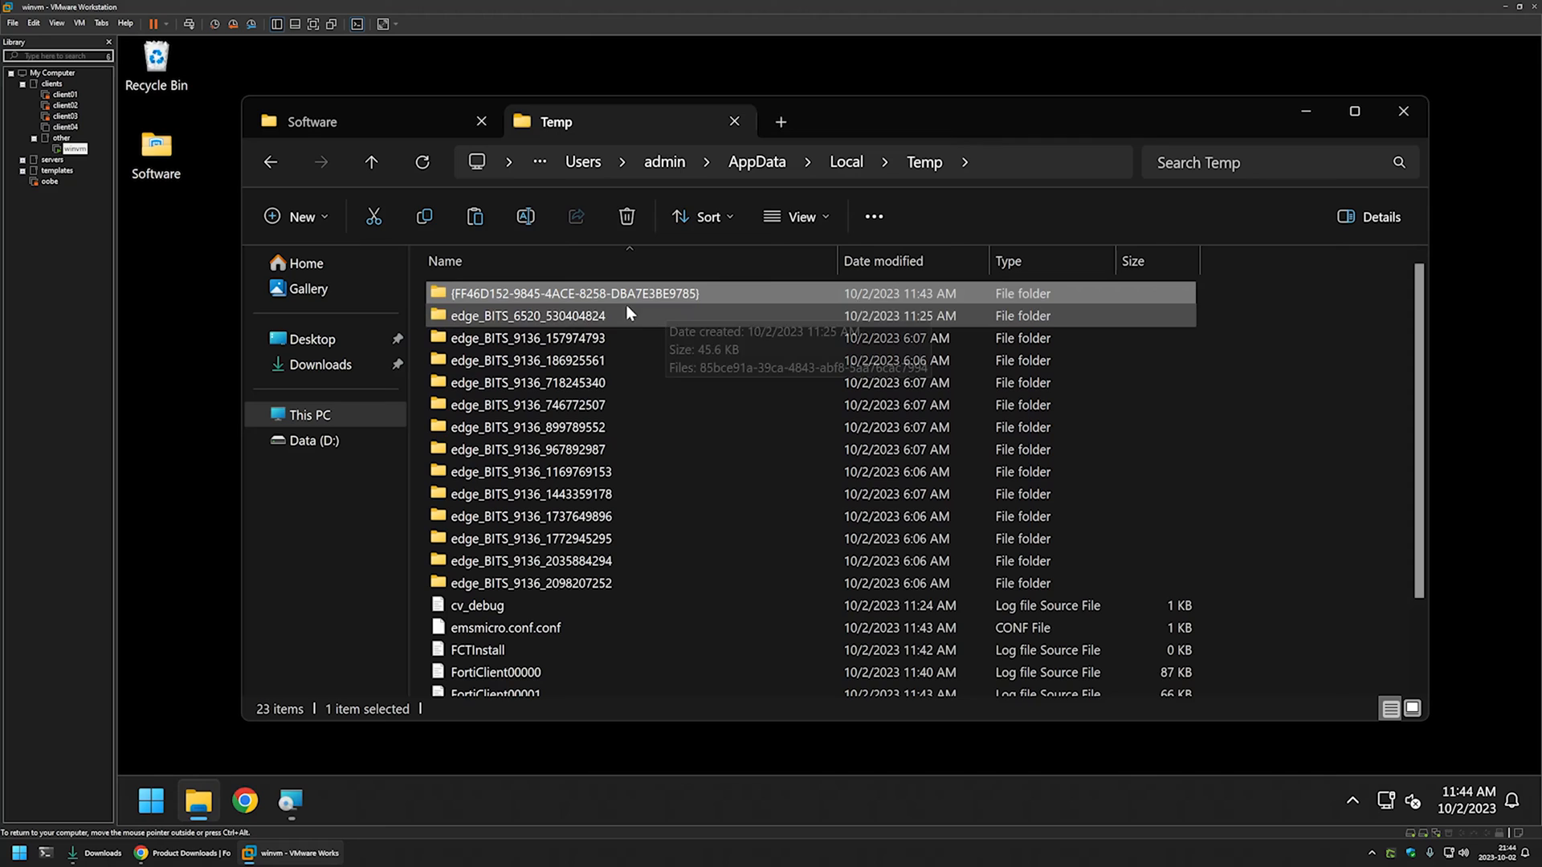
mouse_move(648, 260)
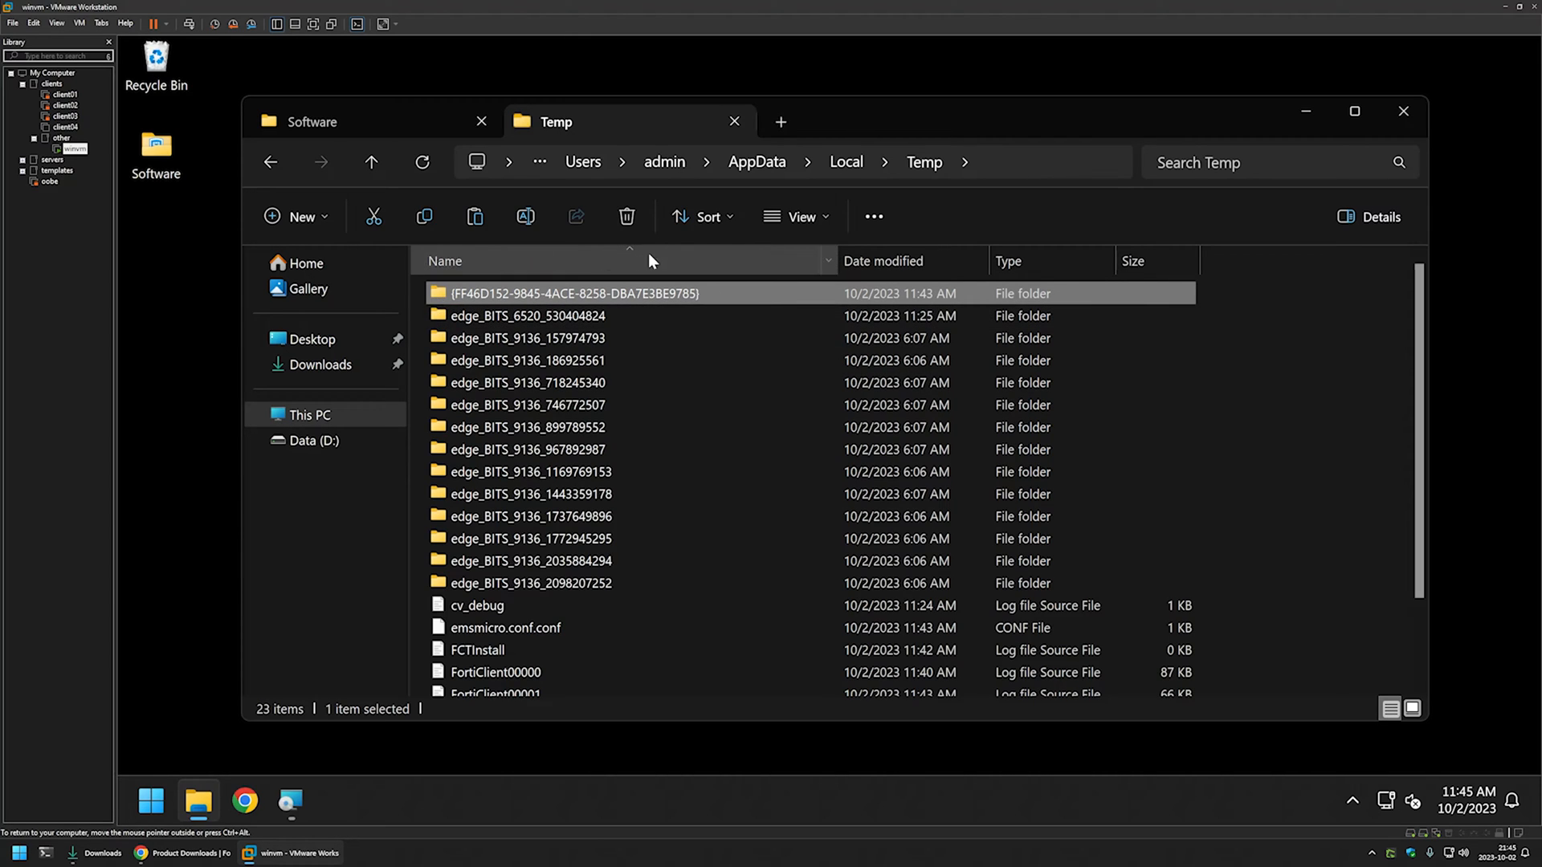
- Copy FortiClientVPN.msi from the GUID temp folder into the Software folder
double_click(575, 292)
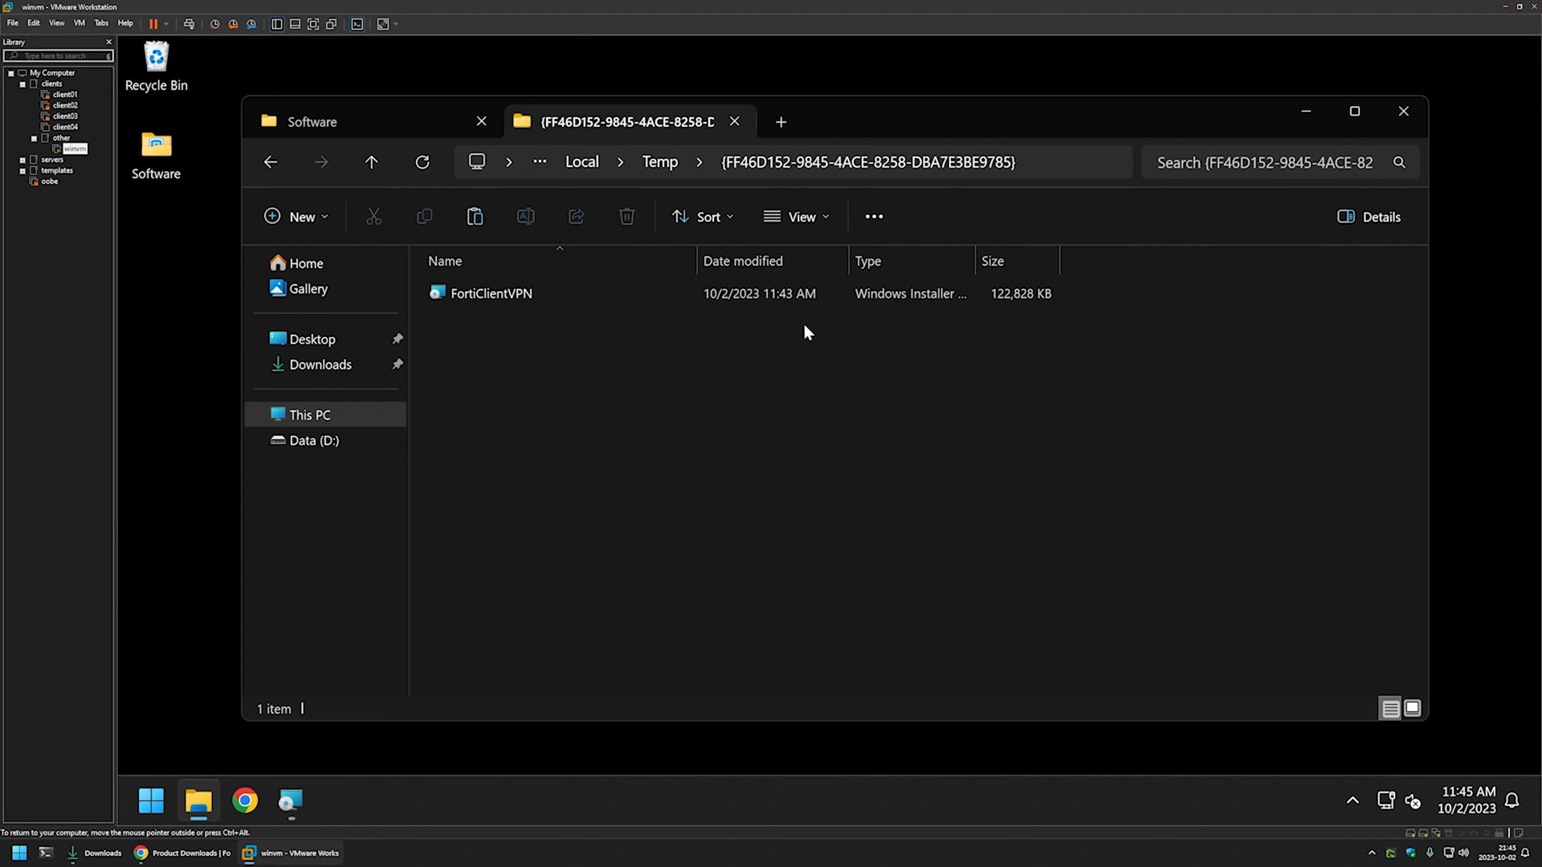
click(492, 292)
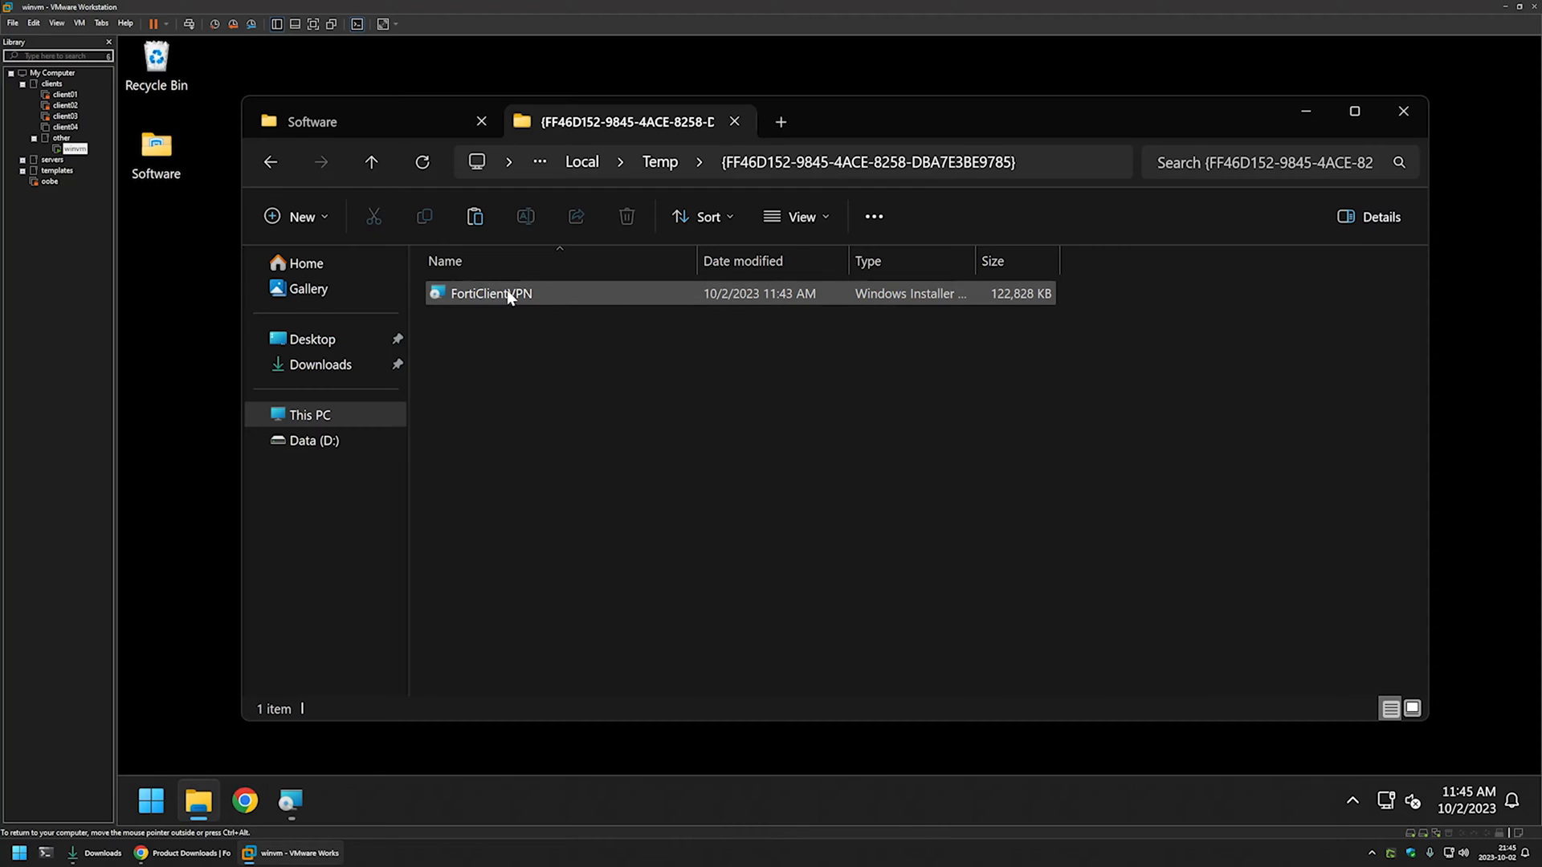
mouse_move(489, 292)
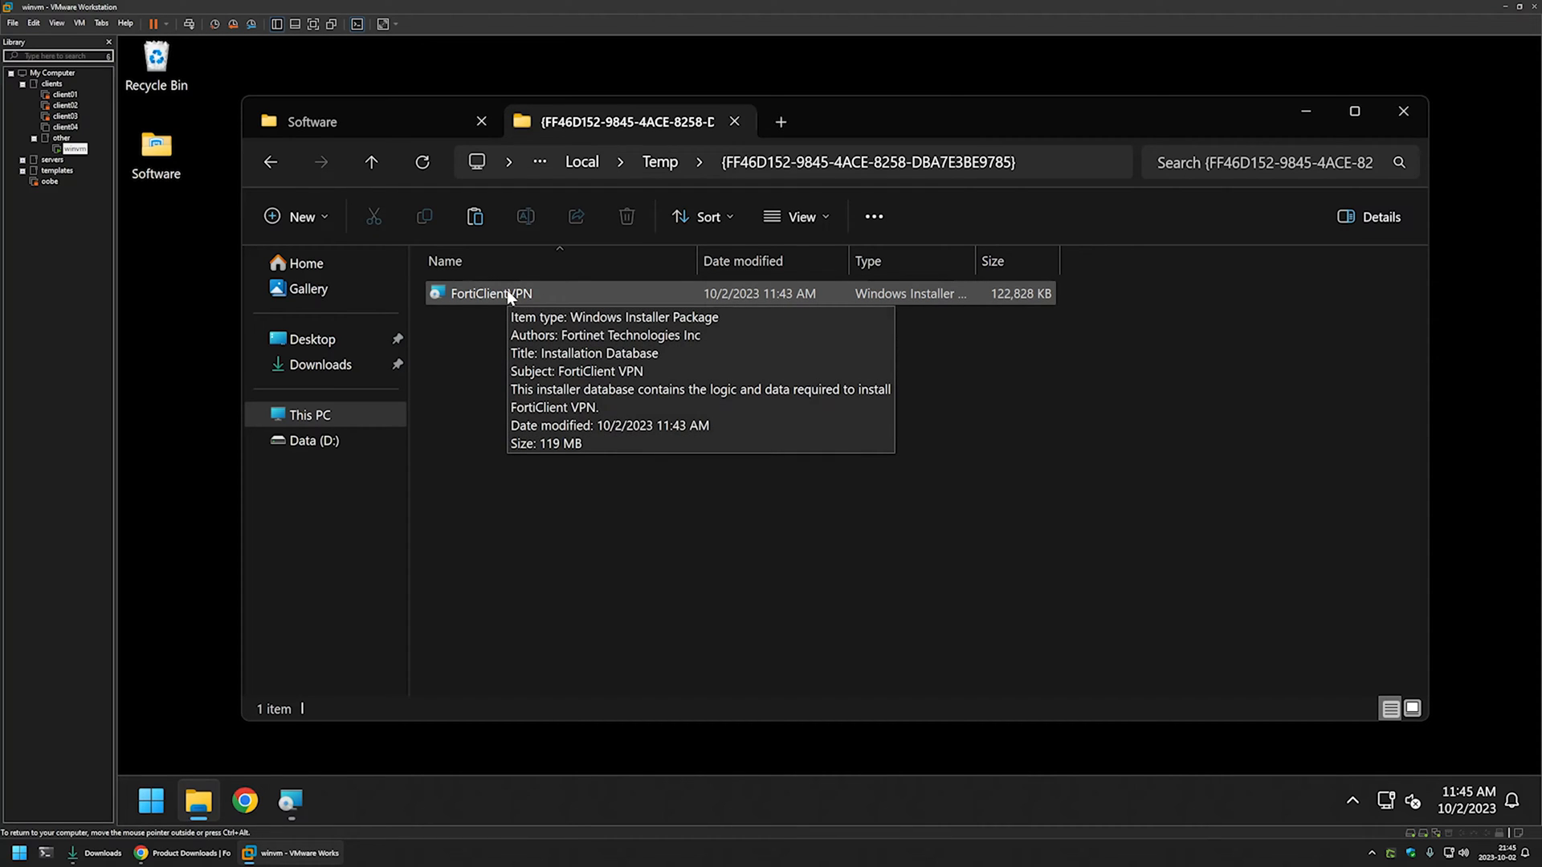
right_click(486, 293)
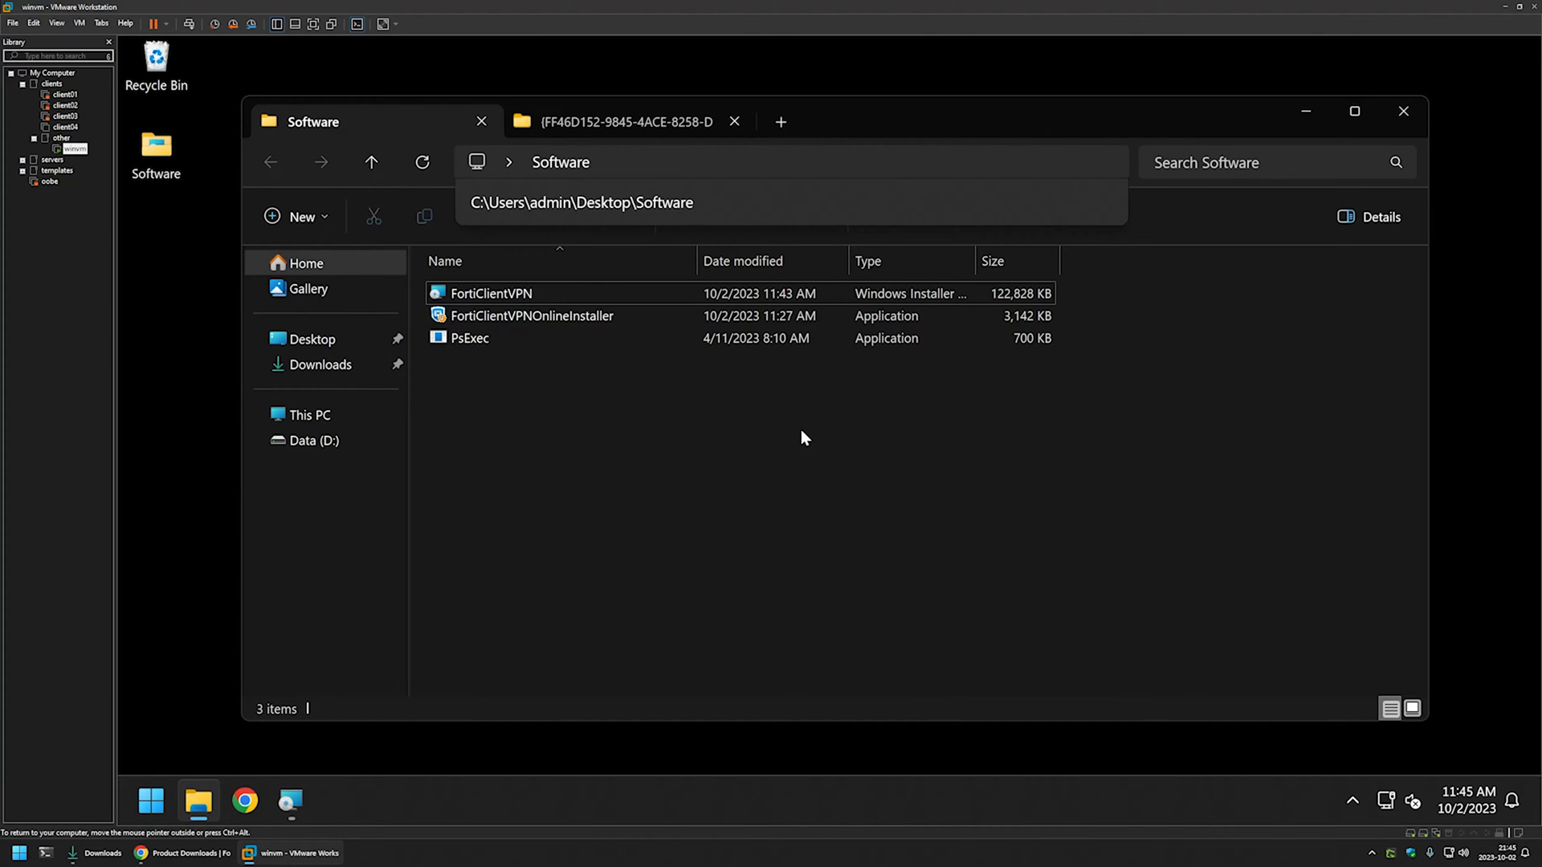
mouse_move(491, 382)
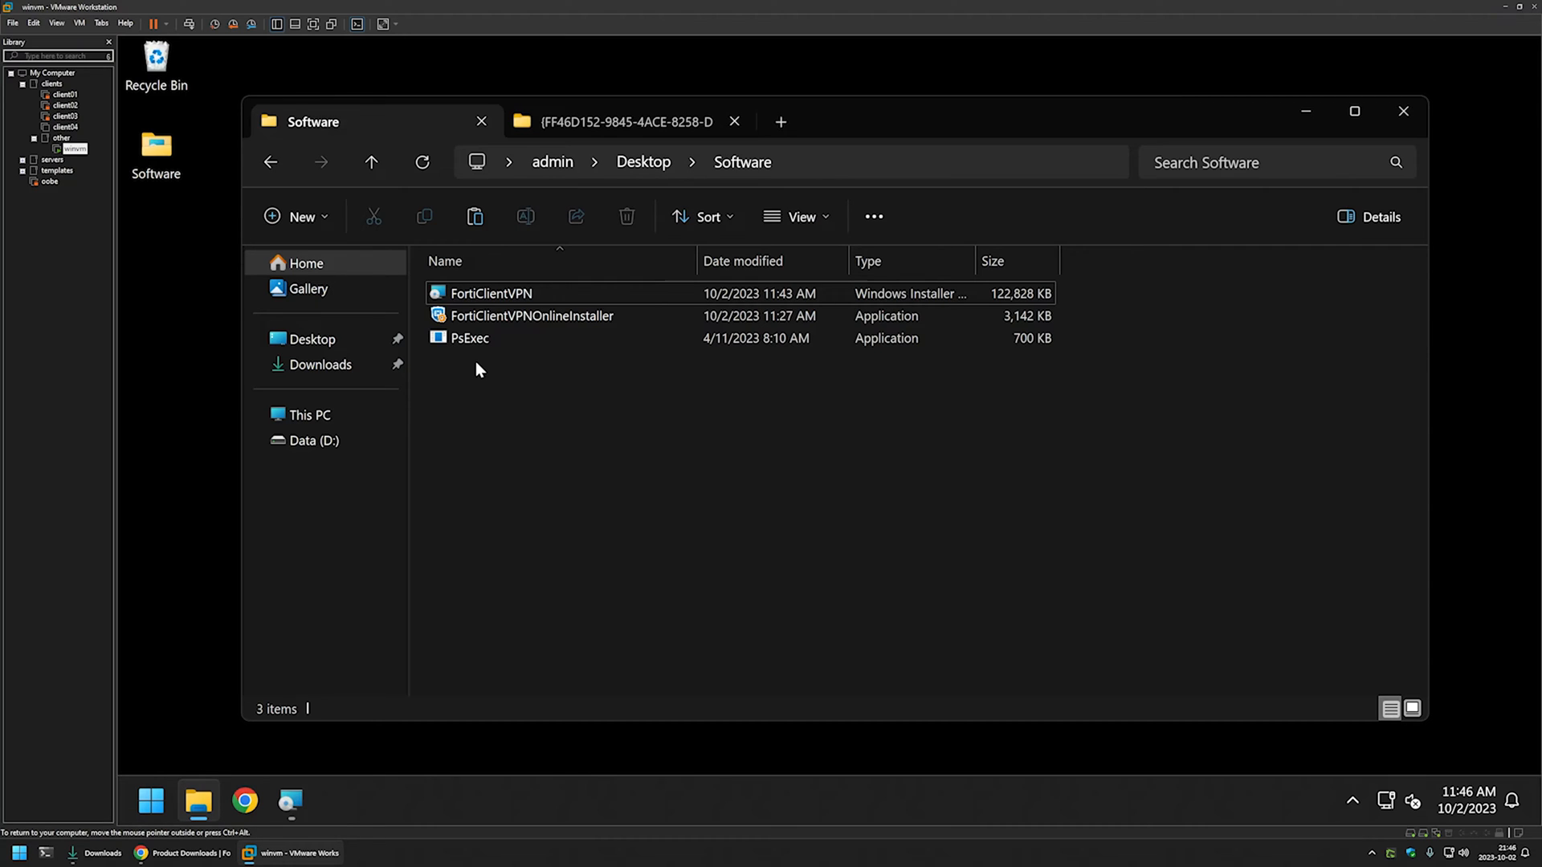
- Launch the copied FortiClientVPN.msi to verify it, then cancel its setup wizard
double_click(490, 293)
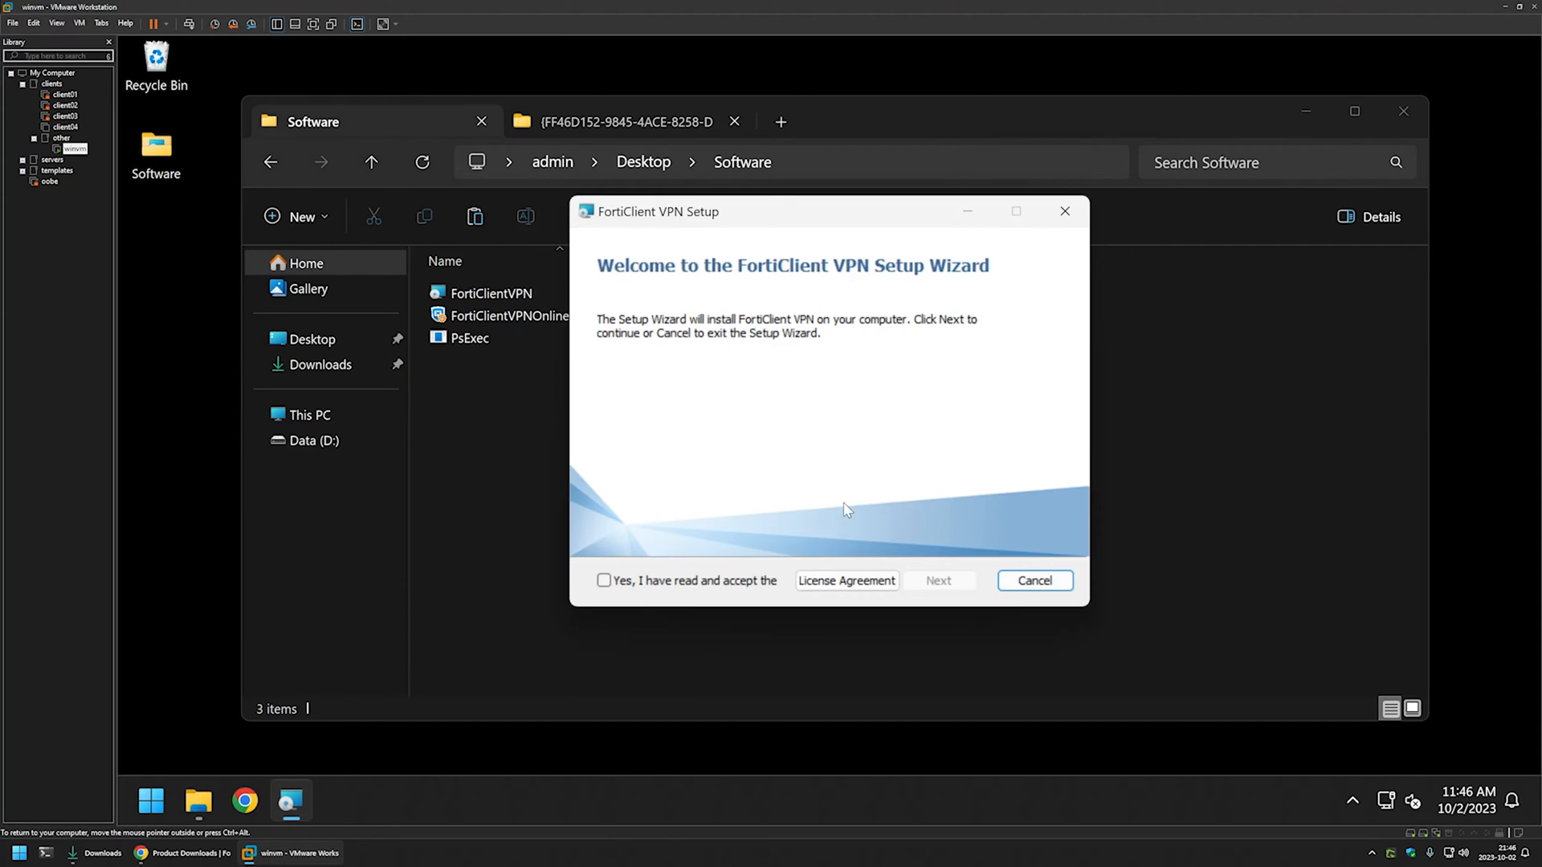
click(1033, 579)
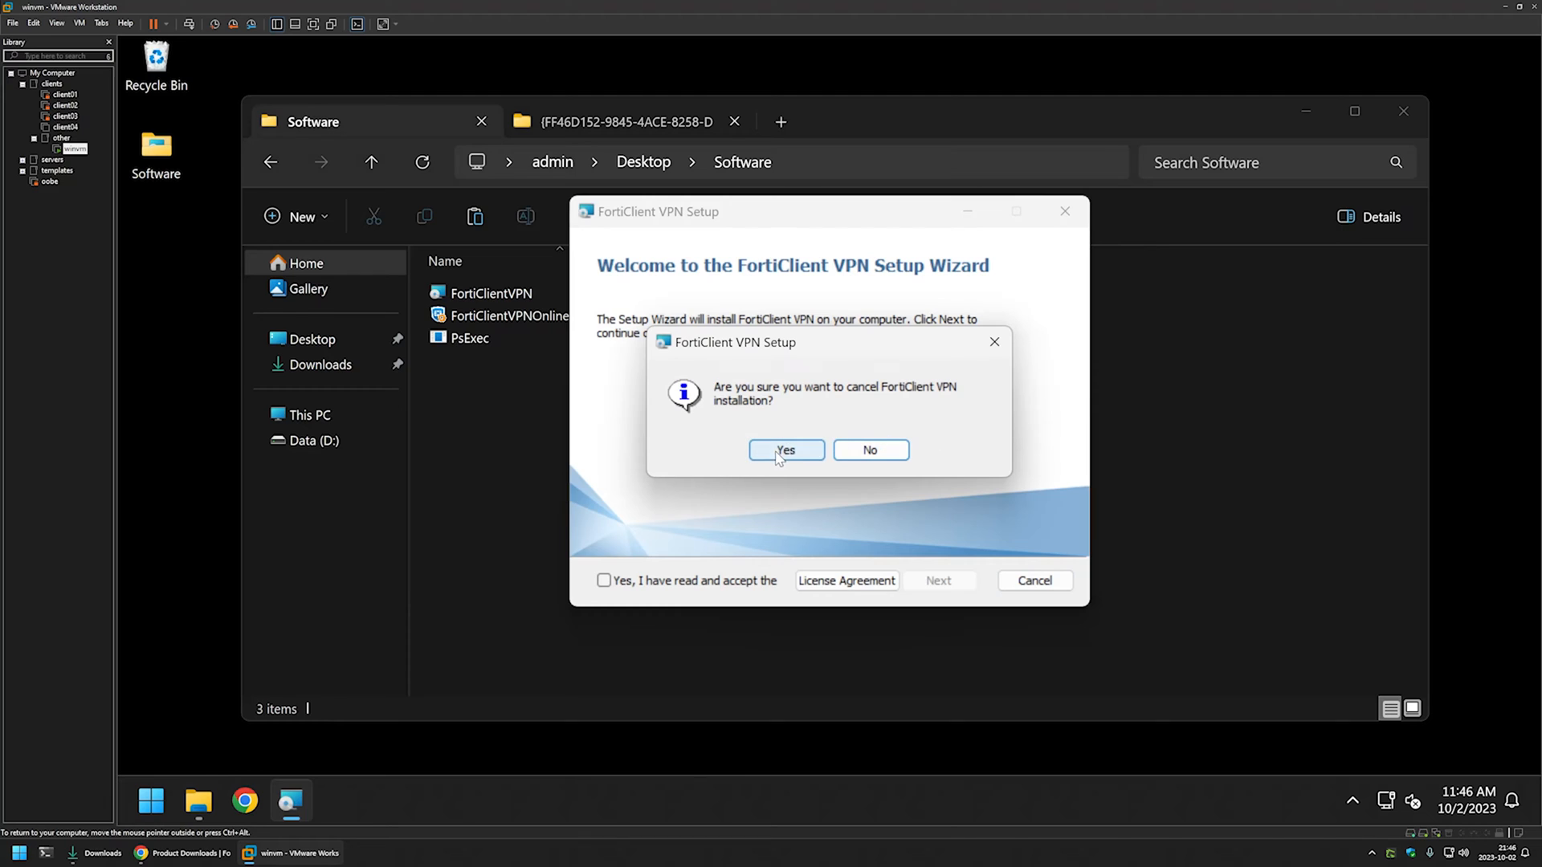
click(784, 450)
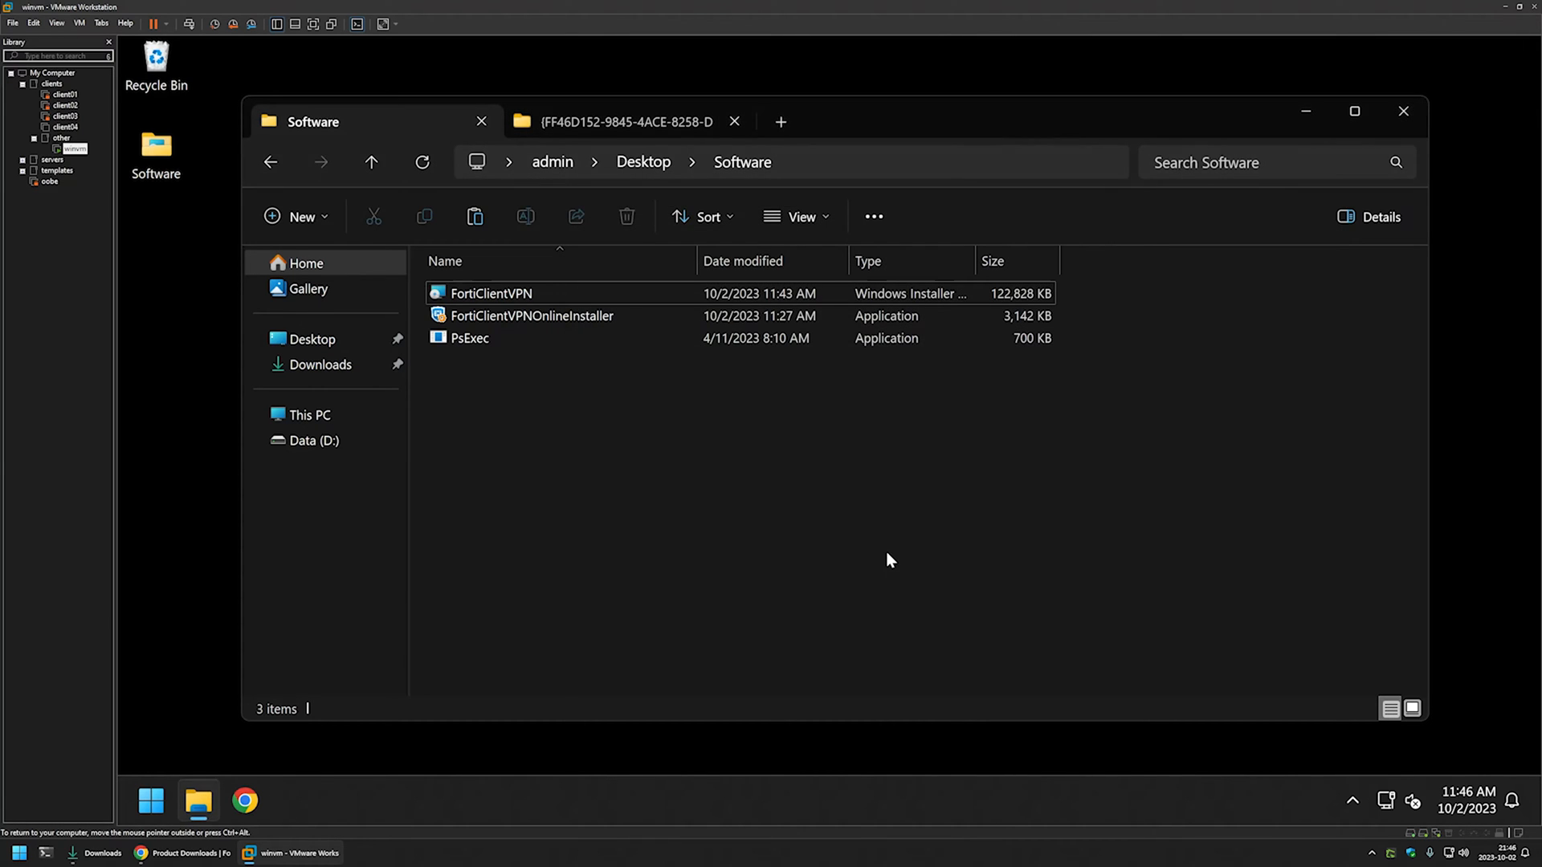
- Start an elevated Command Prompt via a Start search for cmd, approving UAC
click(151, 800)
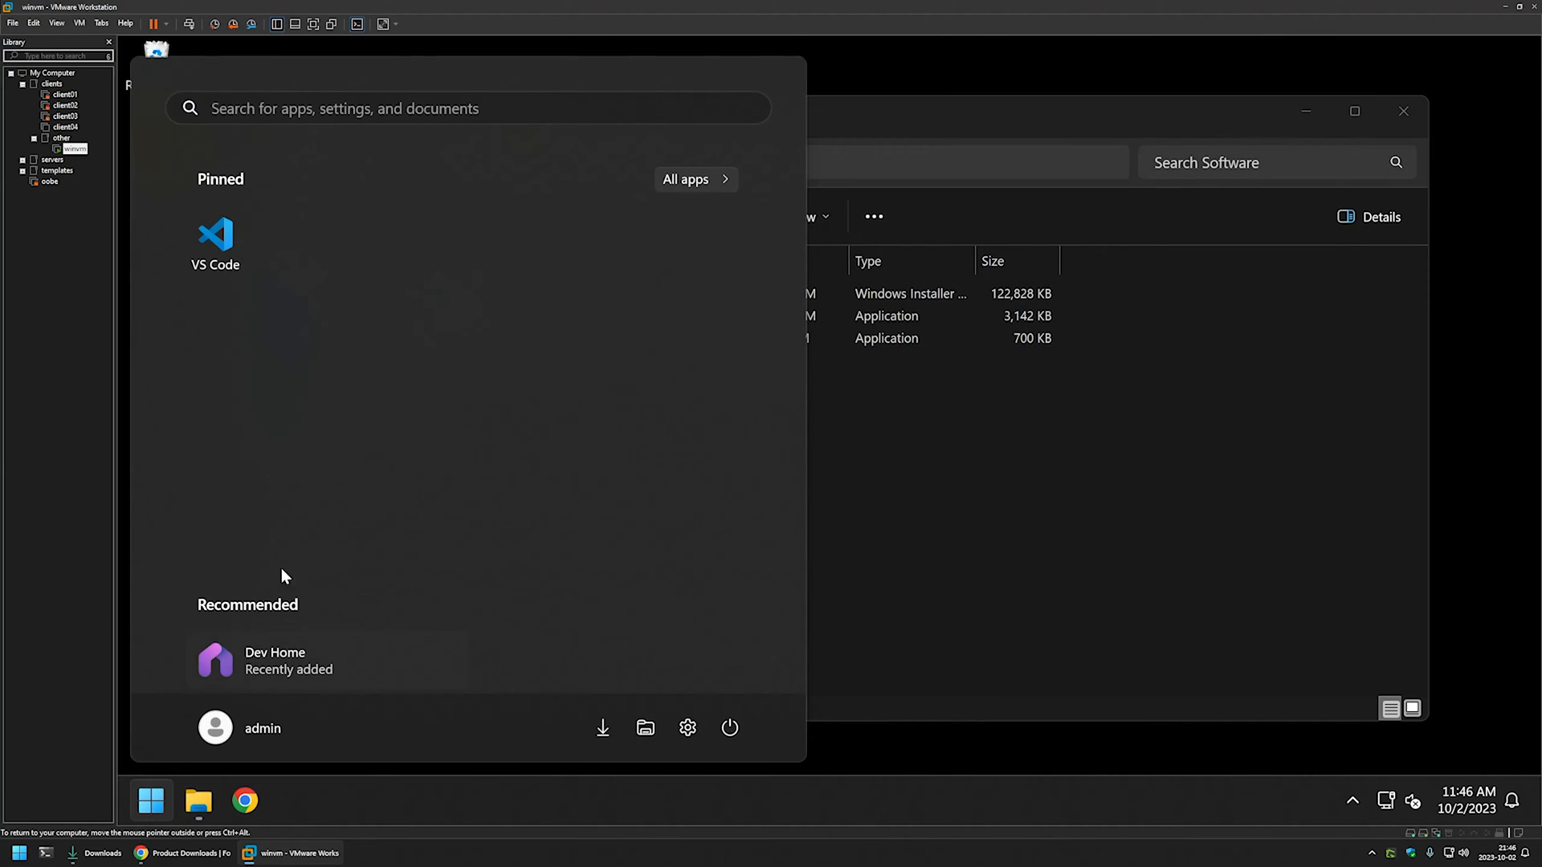
text(cmd)
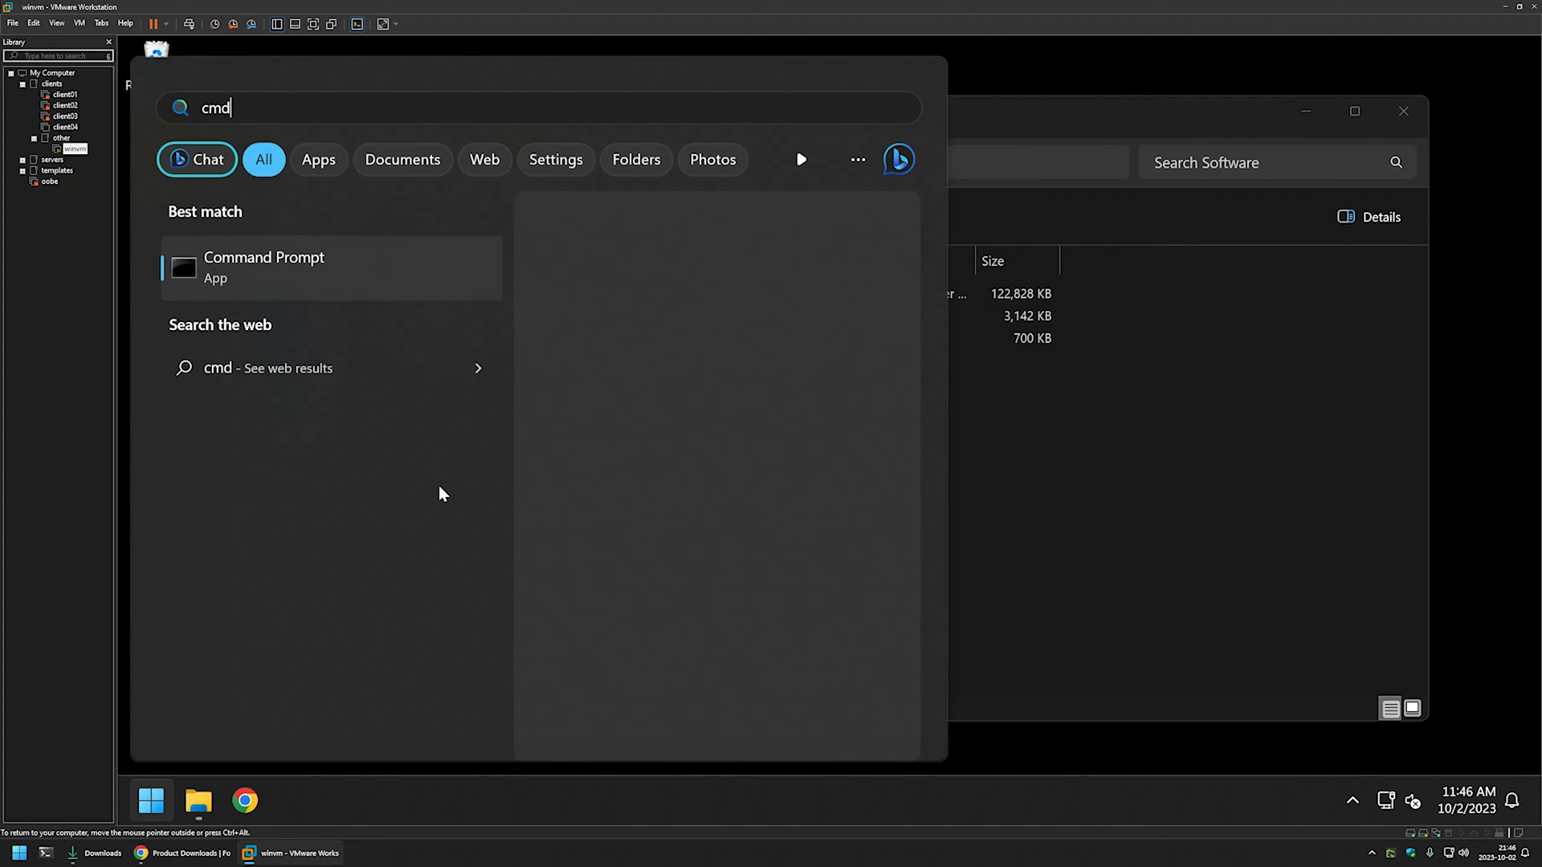
click(263, 267)
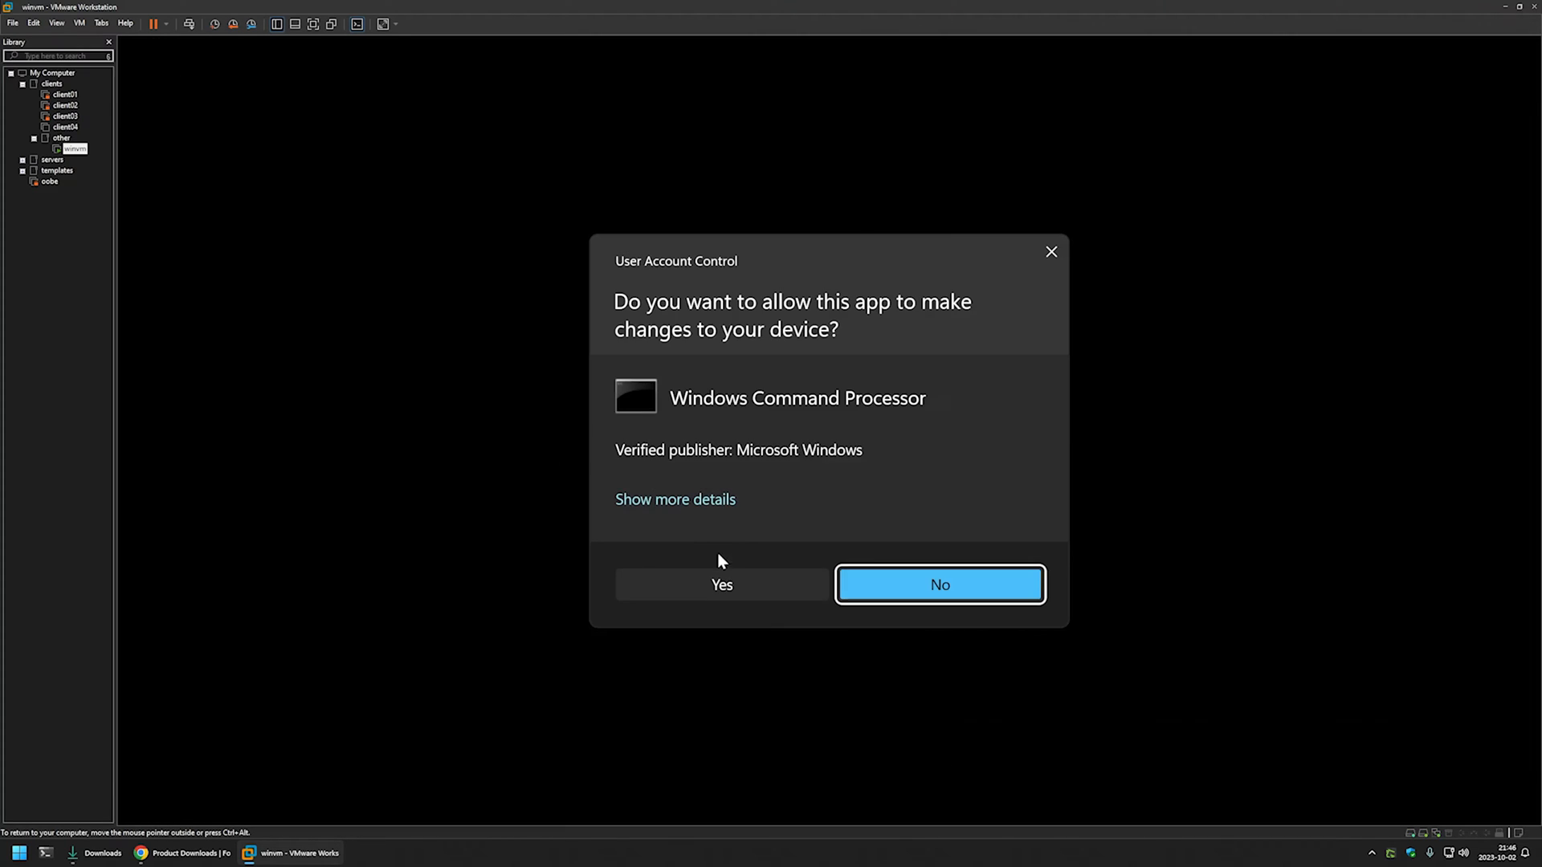
click(721, 585)
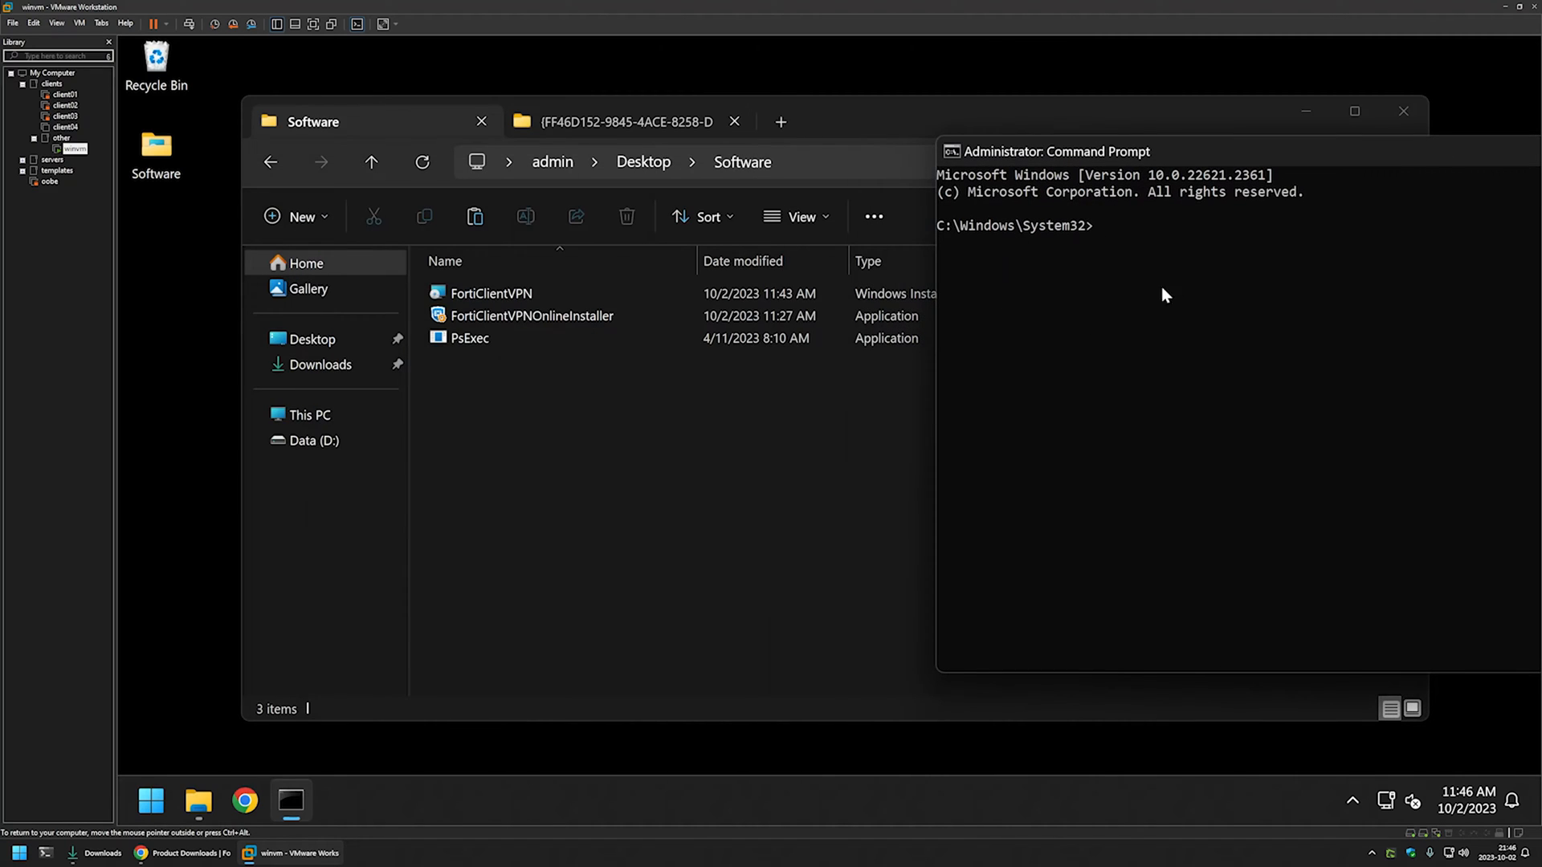
mouse_move(962, 324)
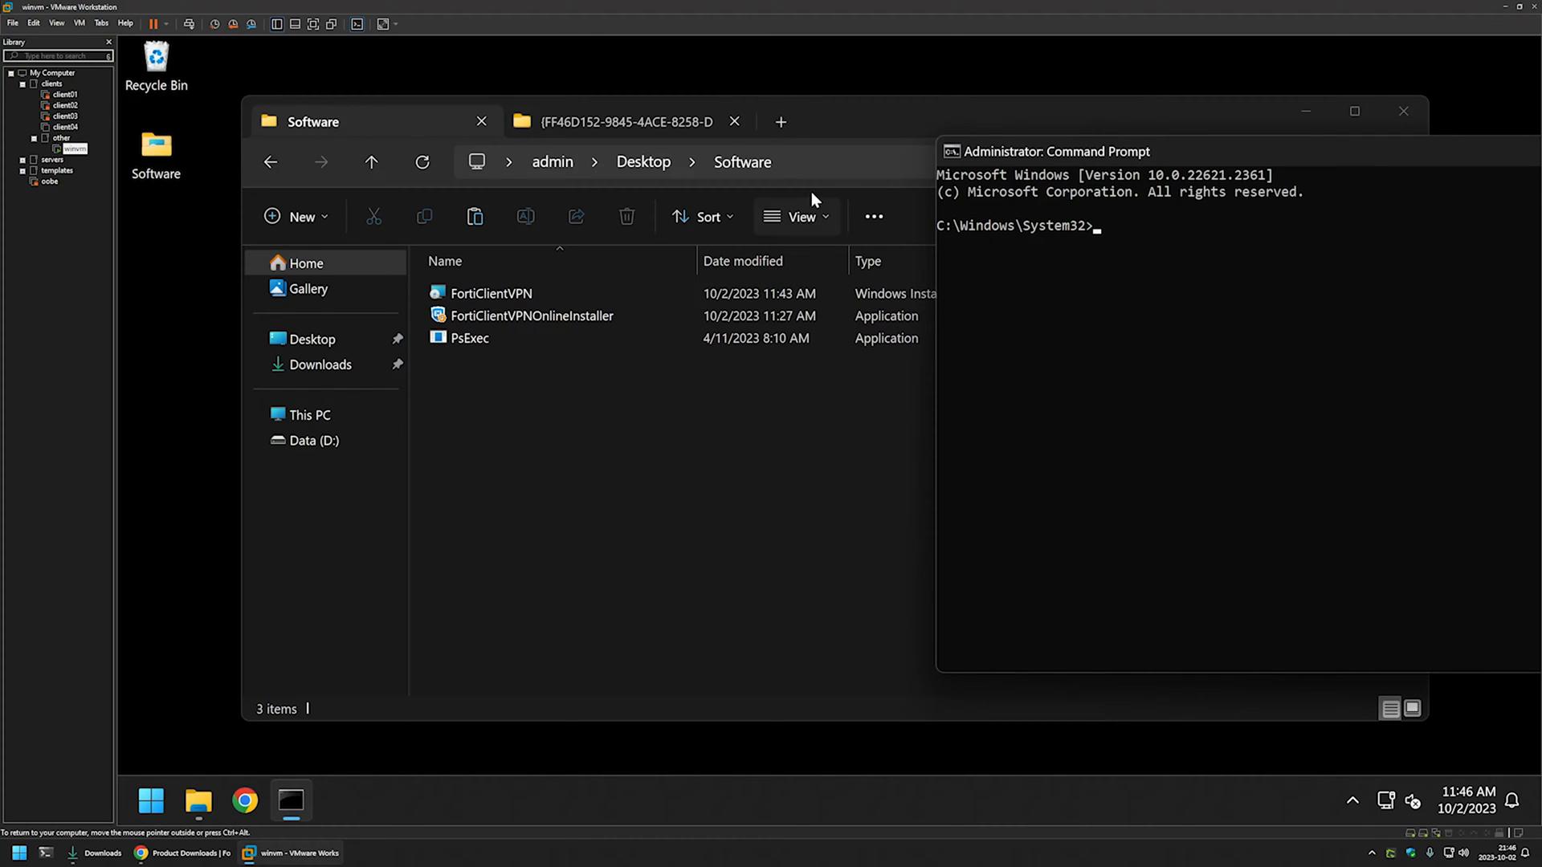
- Change to C:\Users\admin\Desktop\Software, list its files and run whoami showing the admin account
right_click(574, 162)
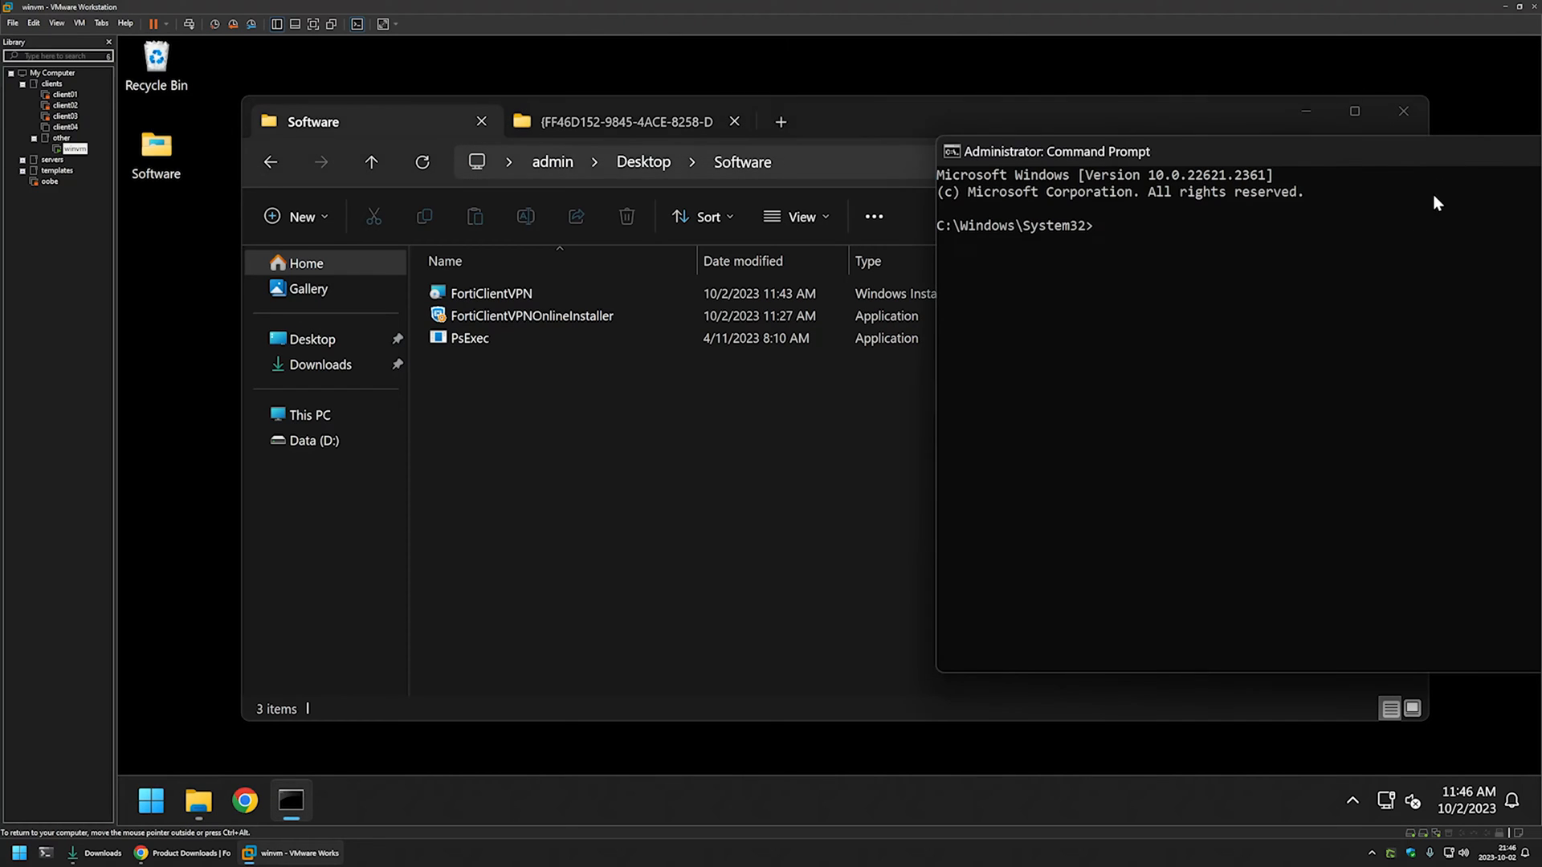
text(cd)
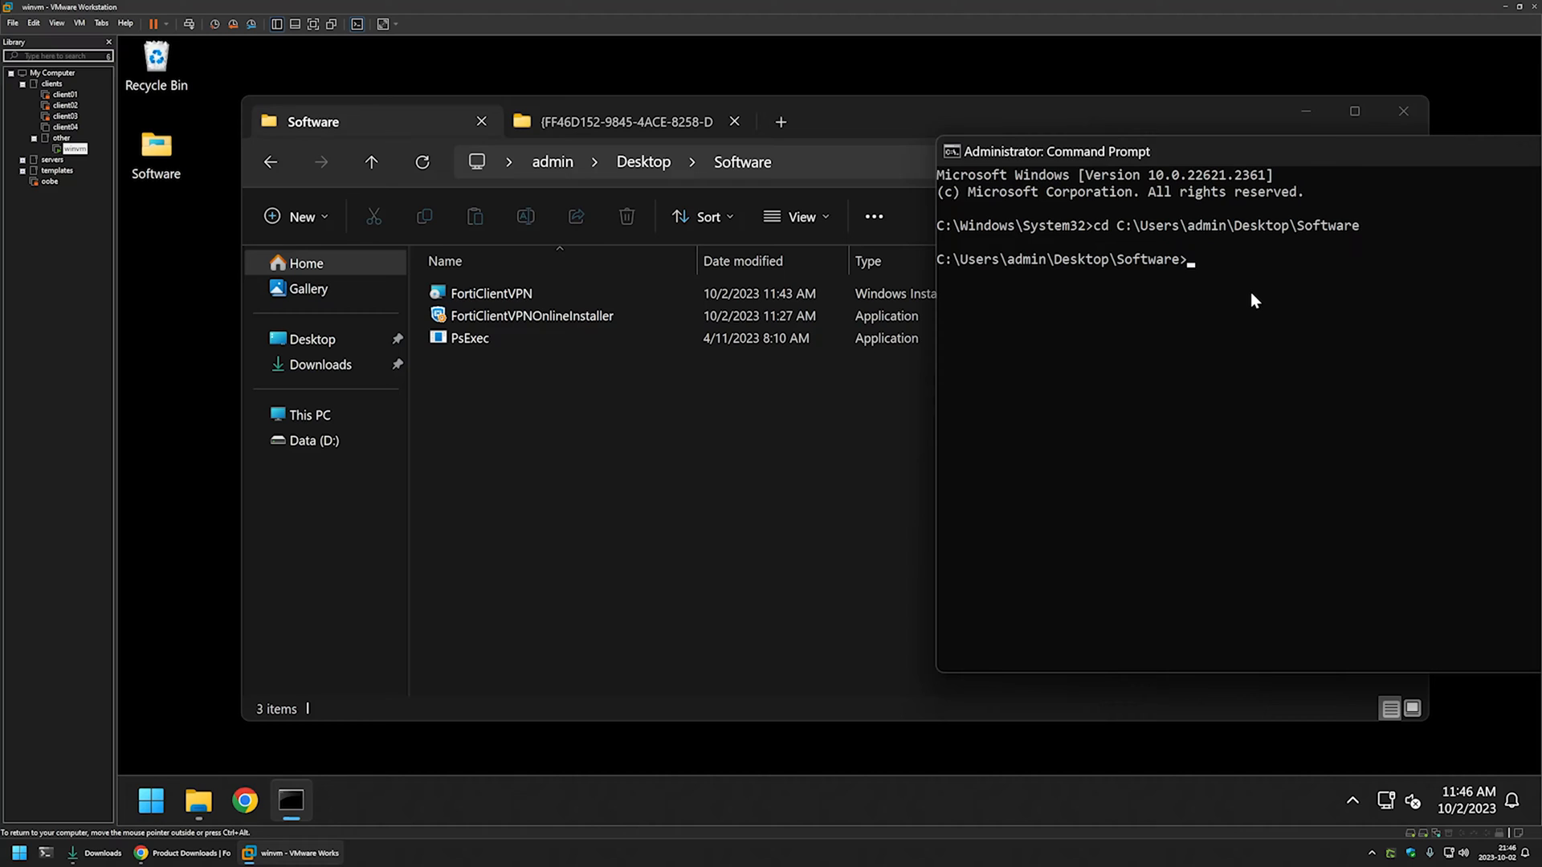
text(d)
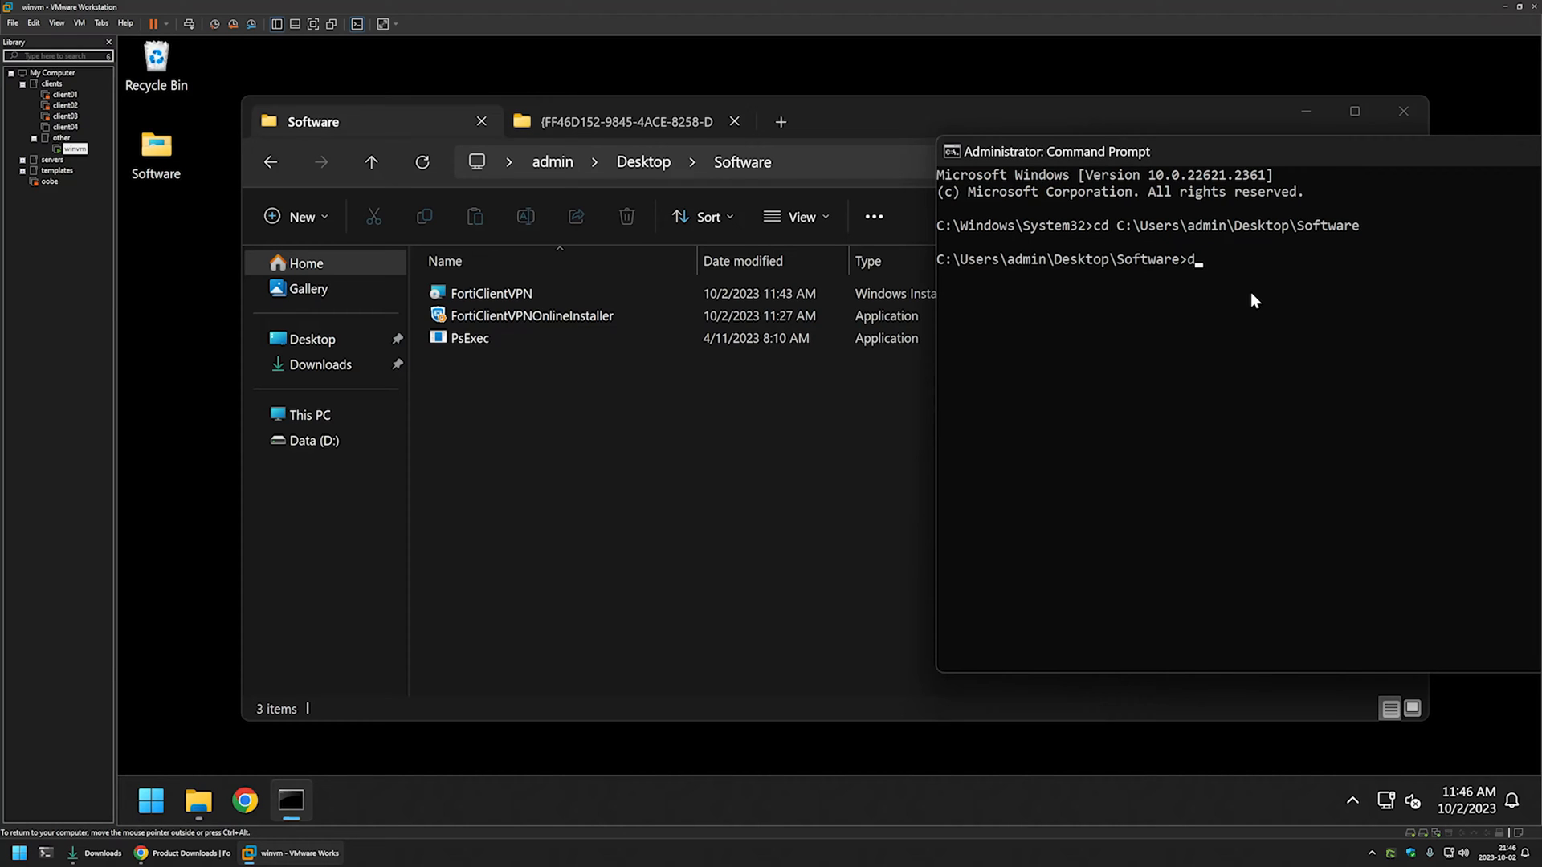
key(Return)
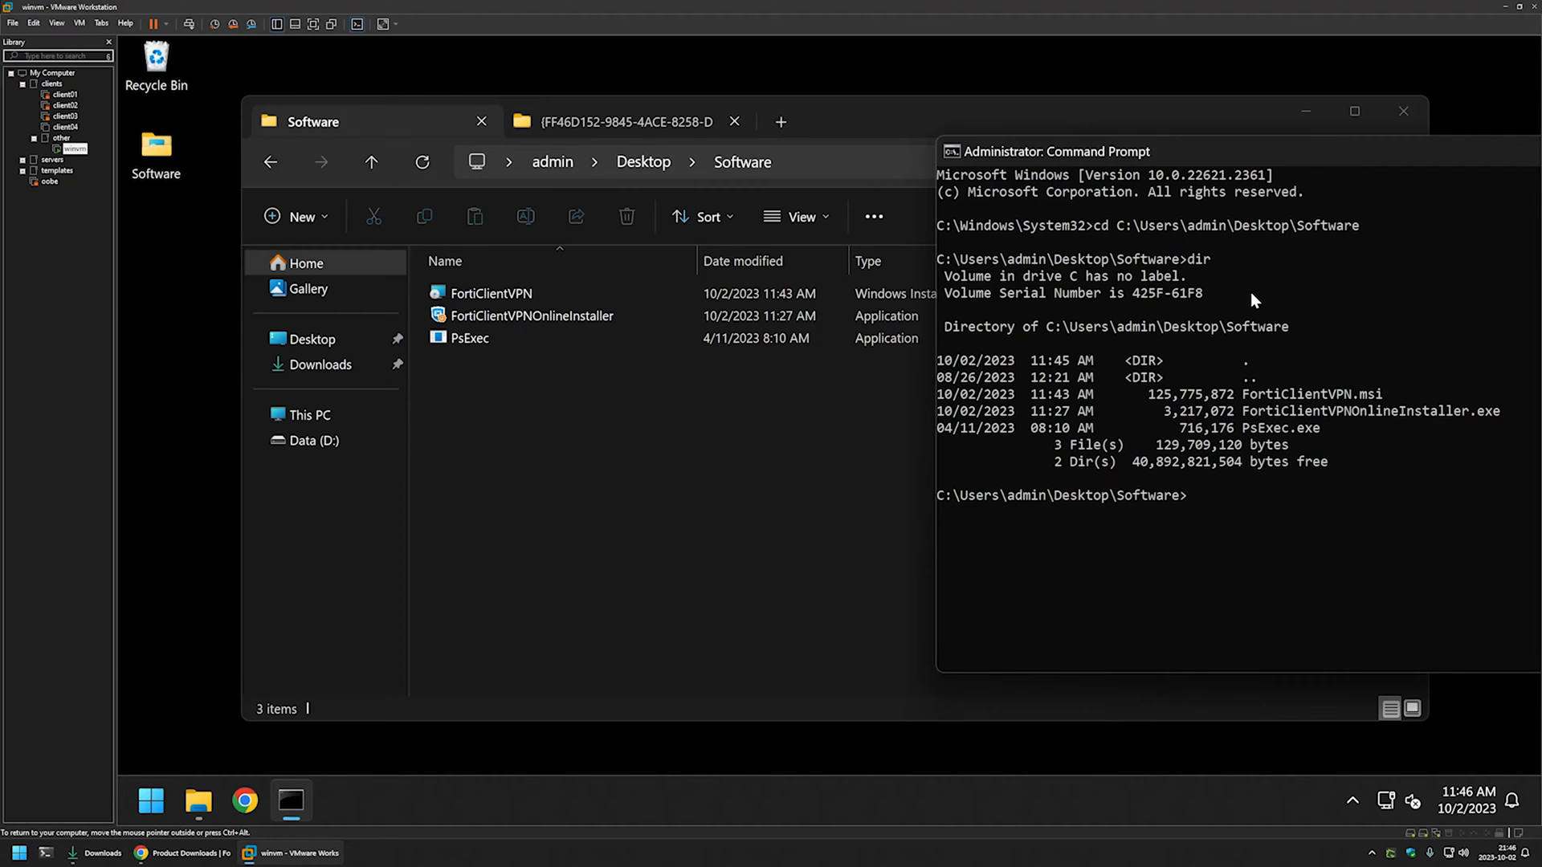
mouse_move(1190, 353)
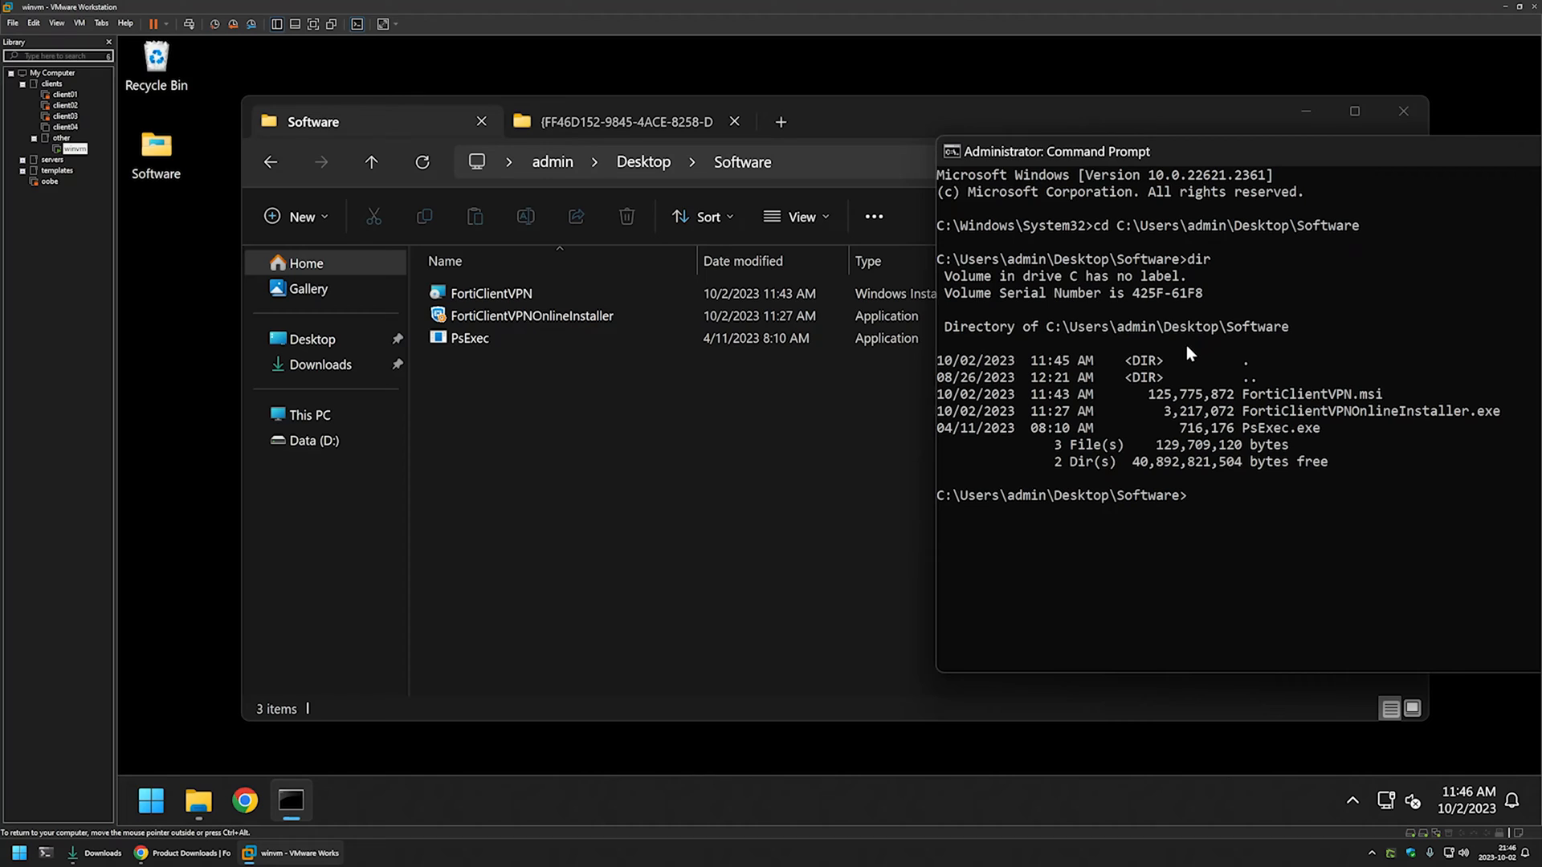
text(whoami)
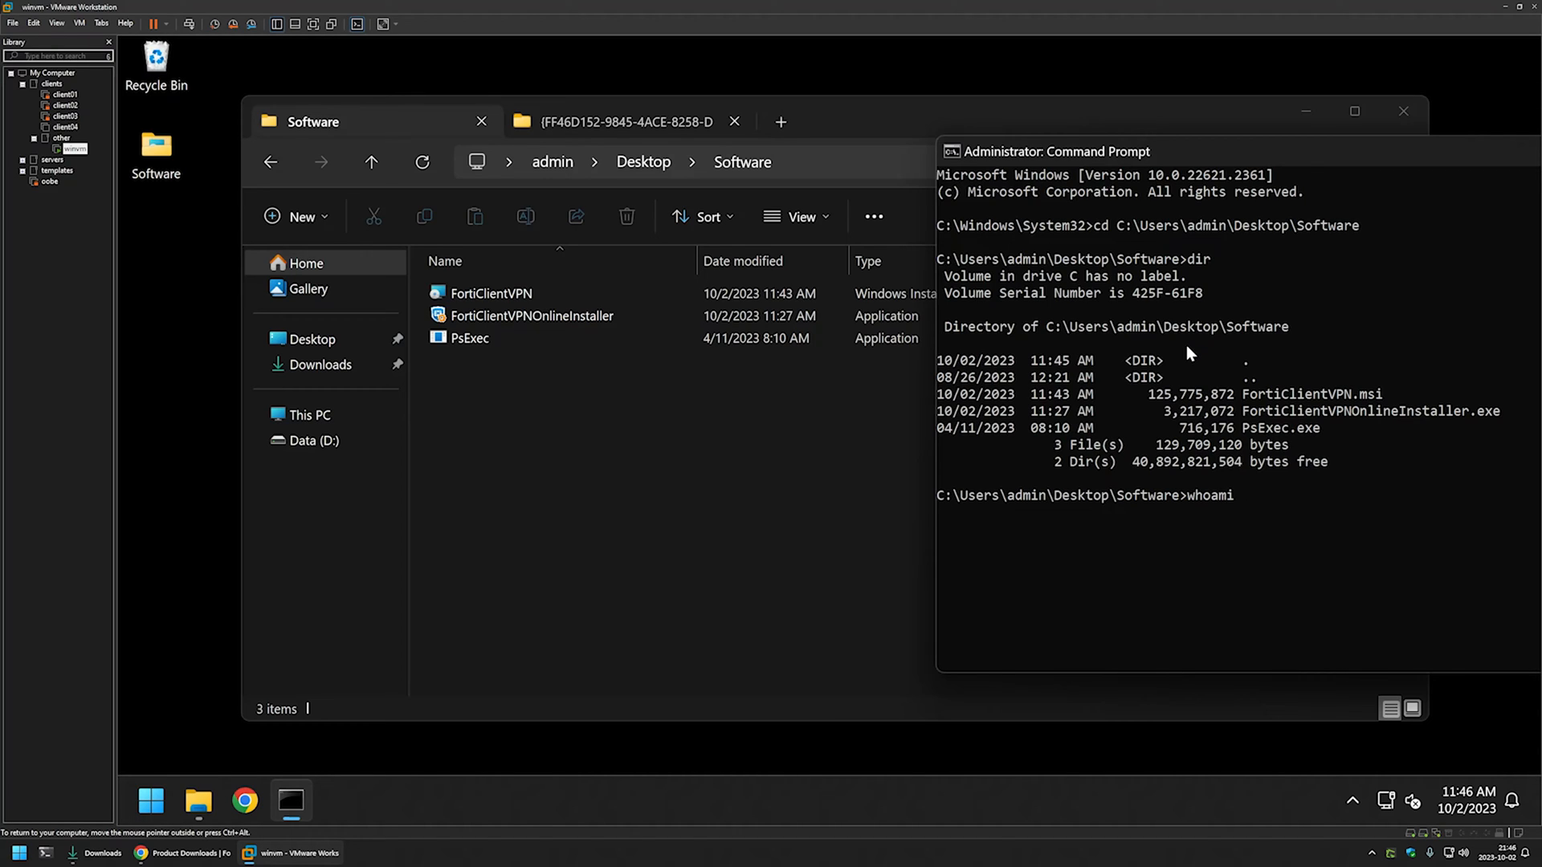
key(Return)
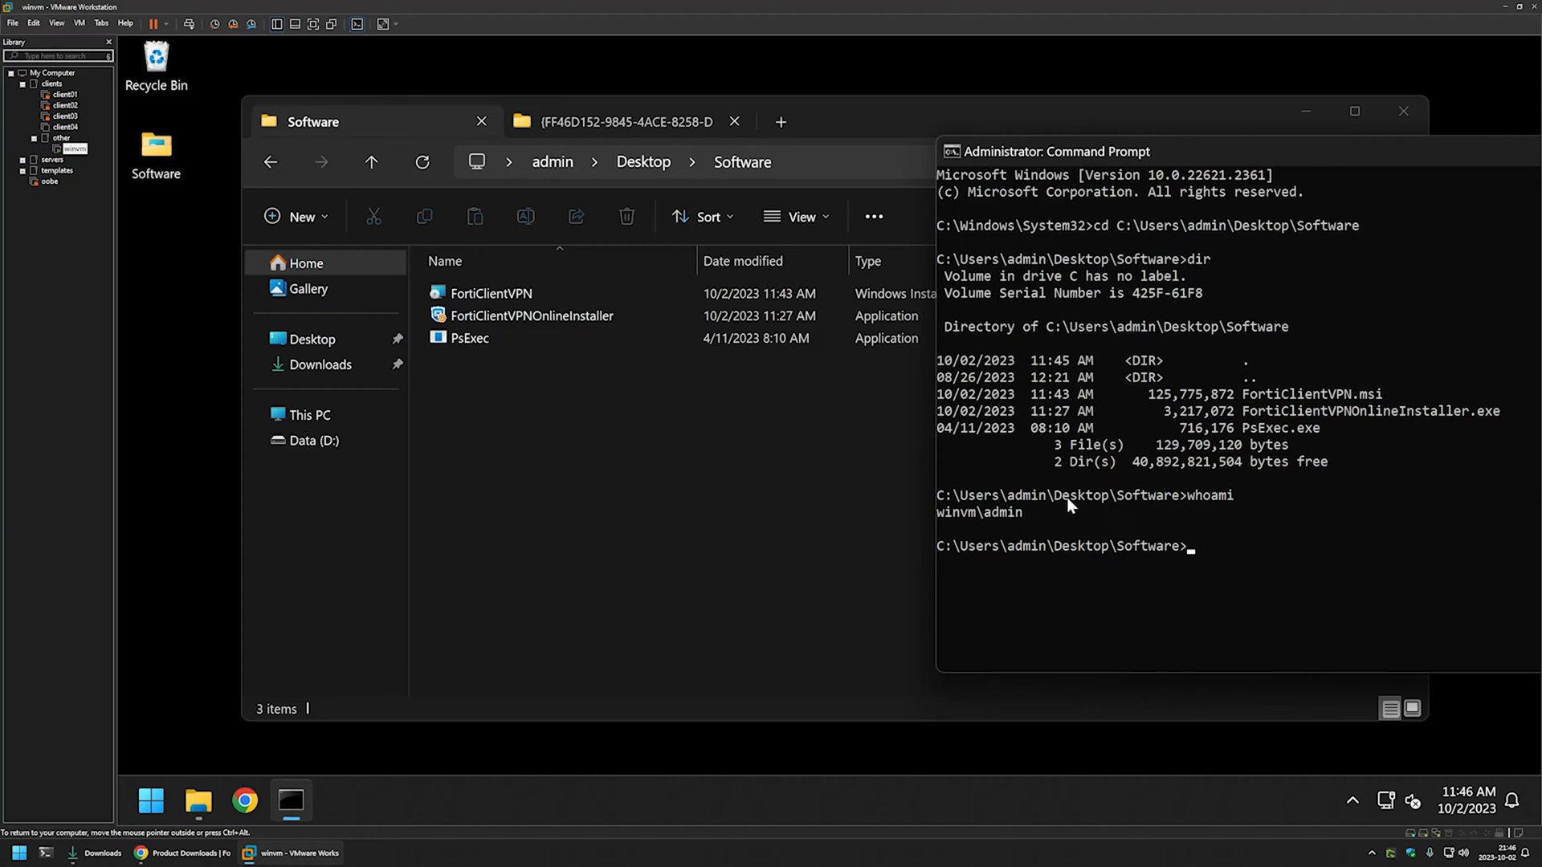
mouse_move(949, 490)
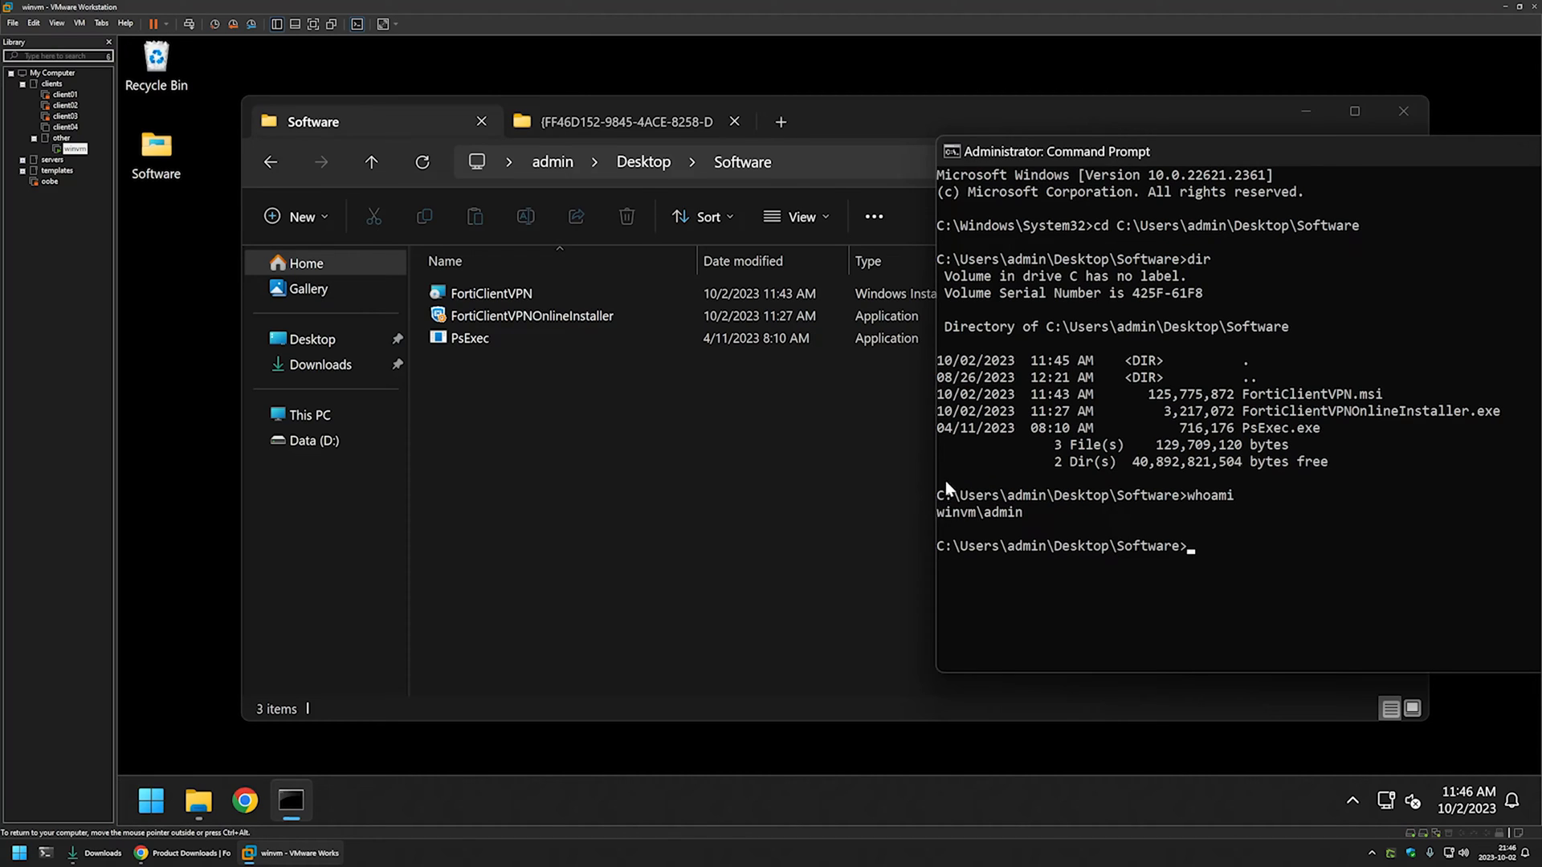
mouse_move(1039, 493)
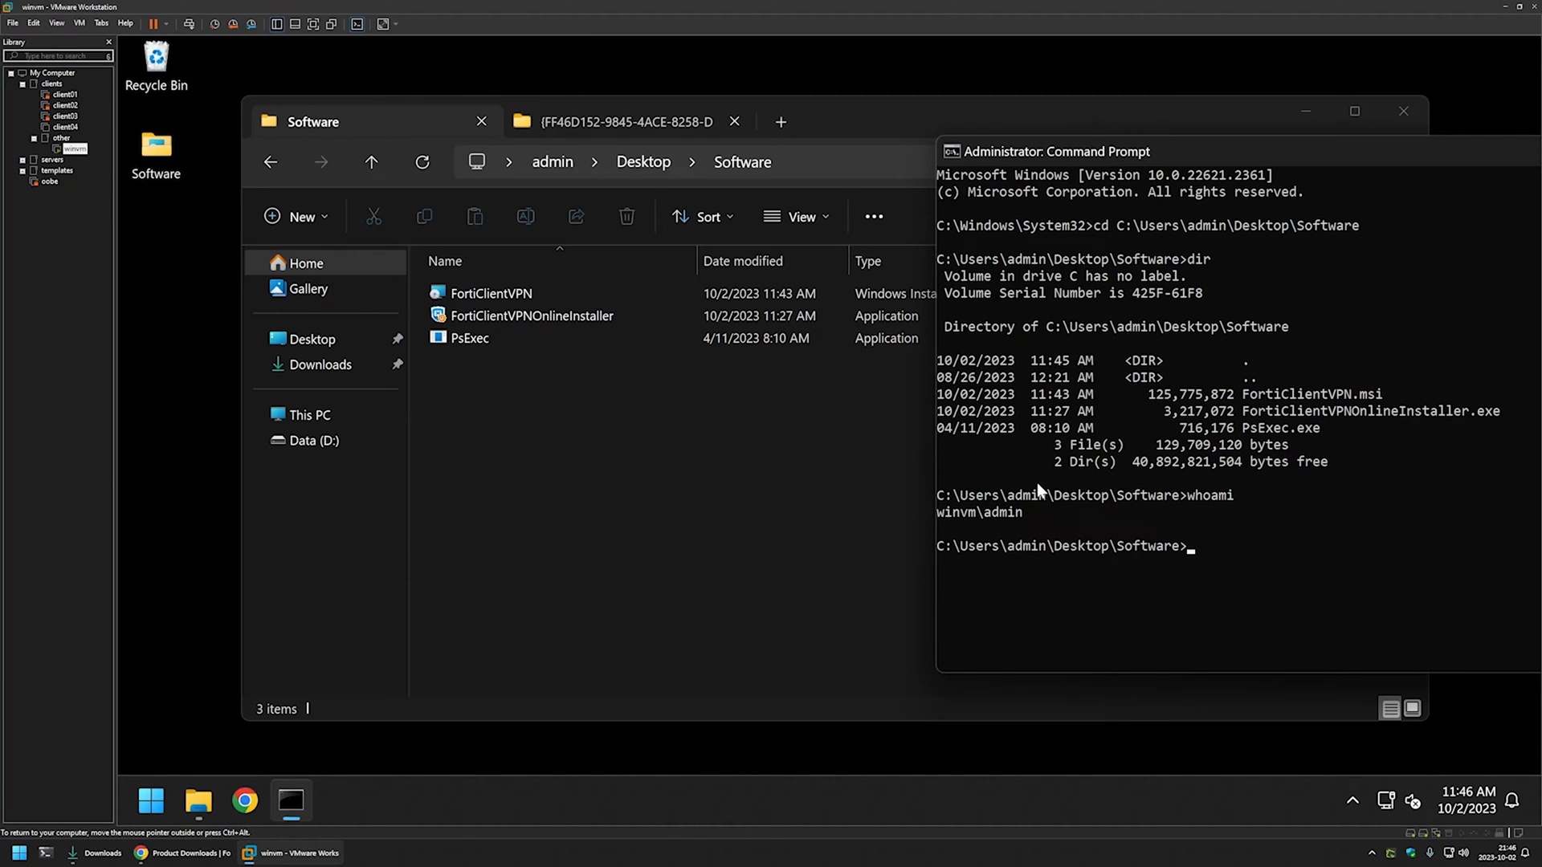
mouse_move(954, 529)
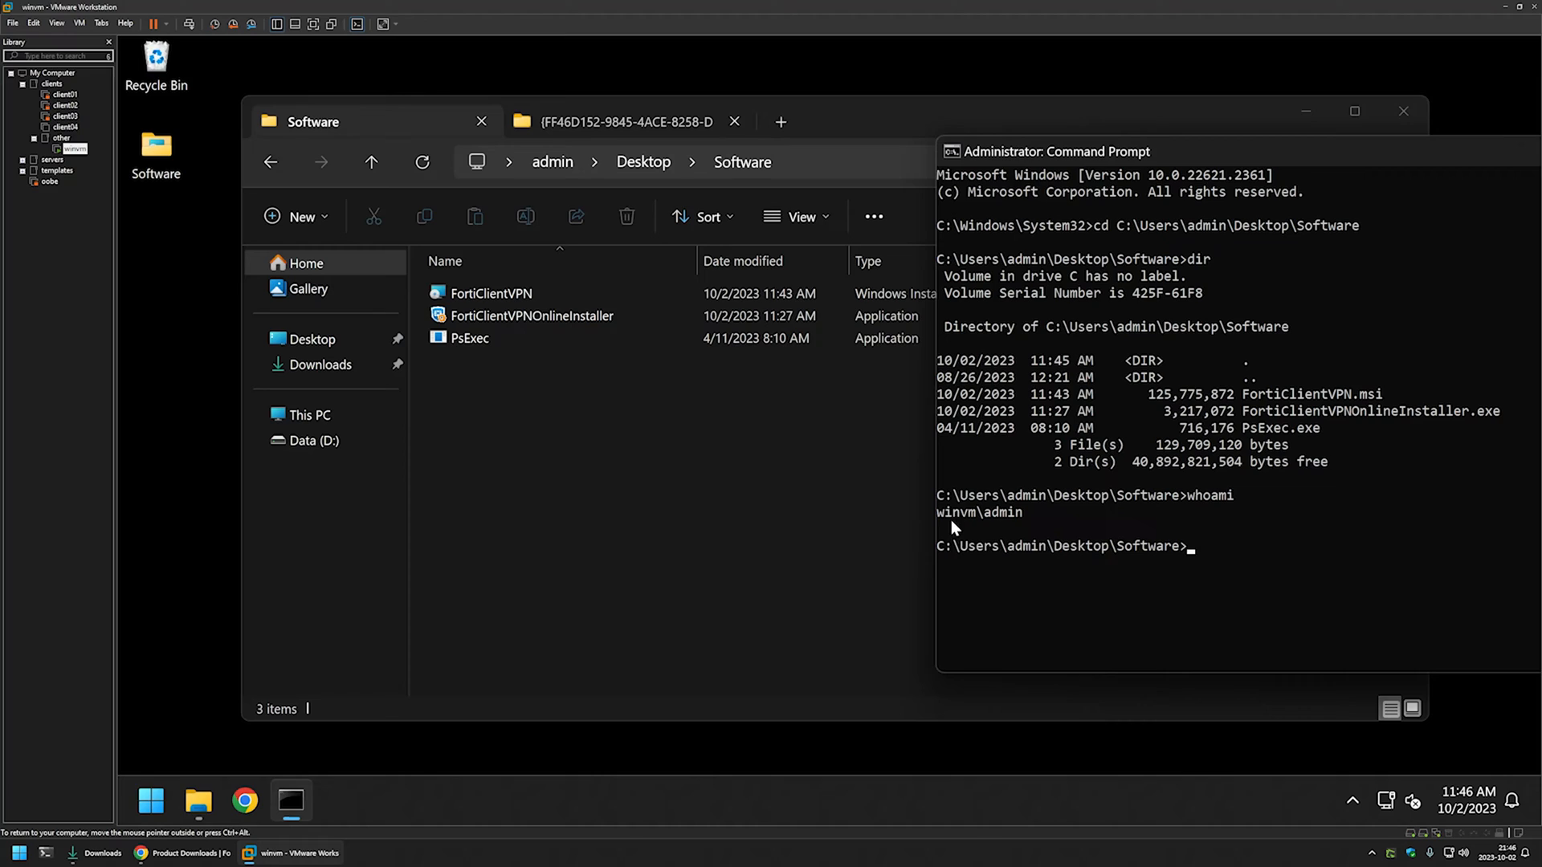
mouse_move(1096, 504)
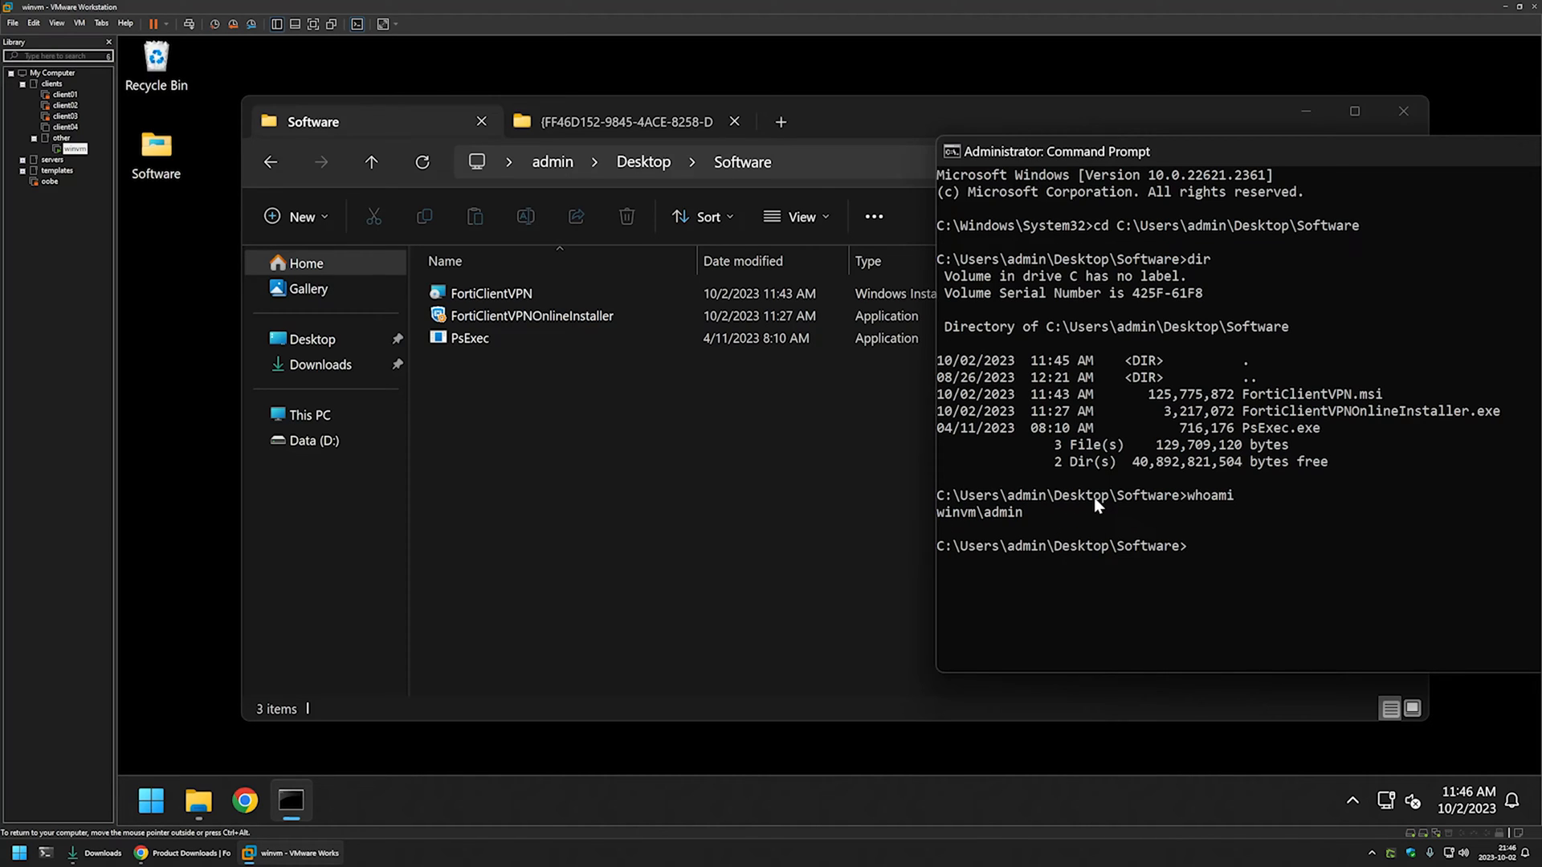
- Run 'PsExec.exe -i -s cmd' and agree to the PsExec license to get a SYSTEM prompt
text(PsExec.exe)
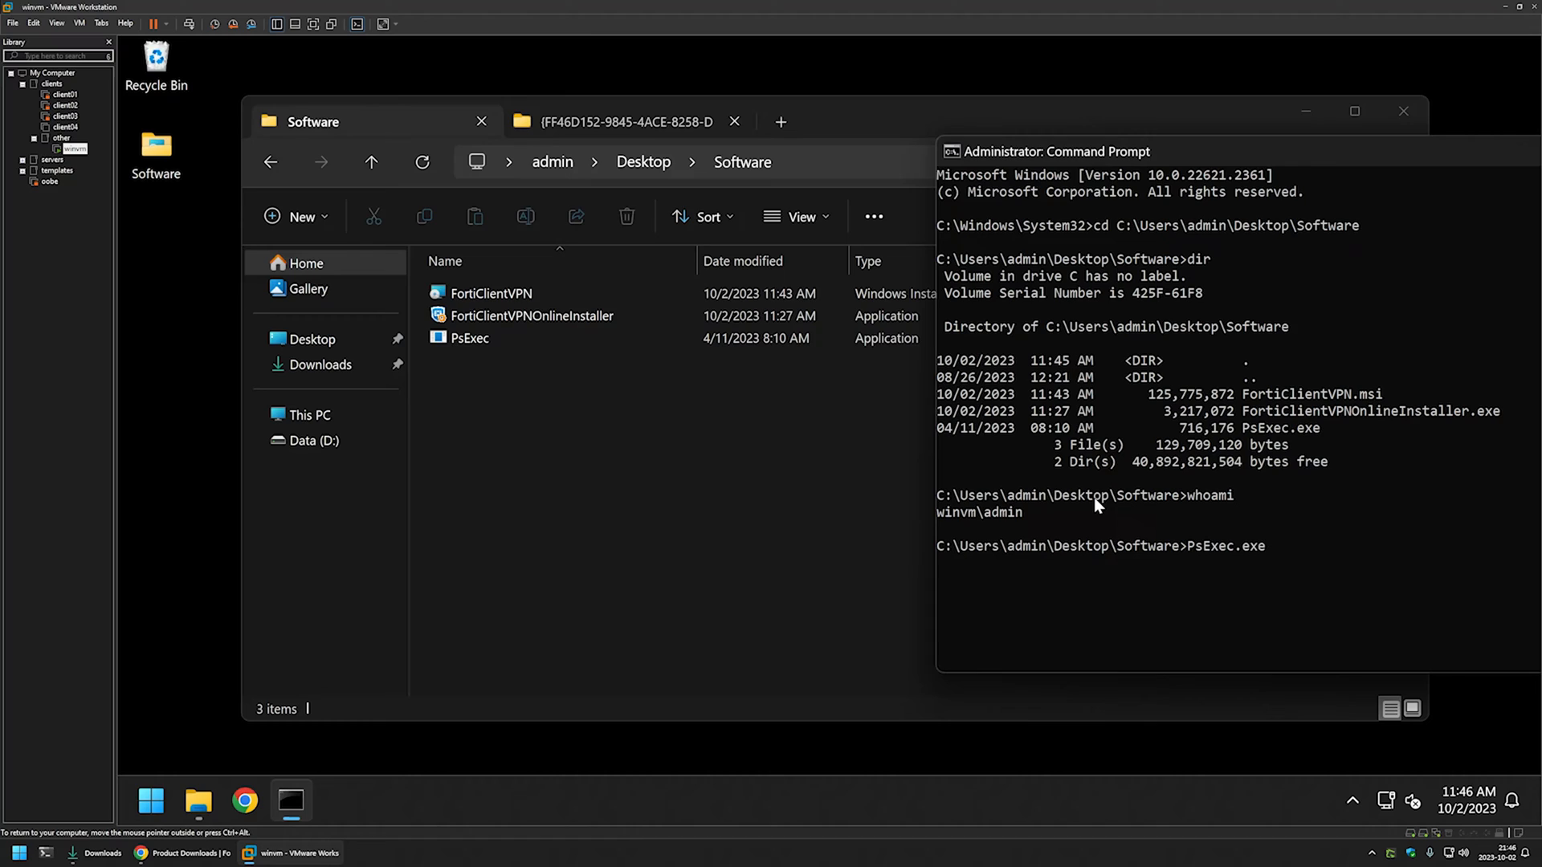
text(-i)
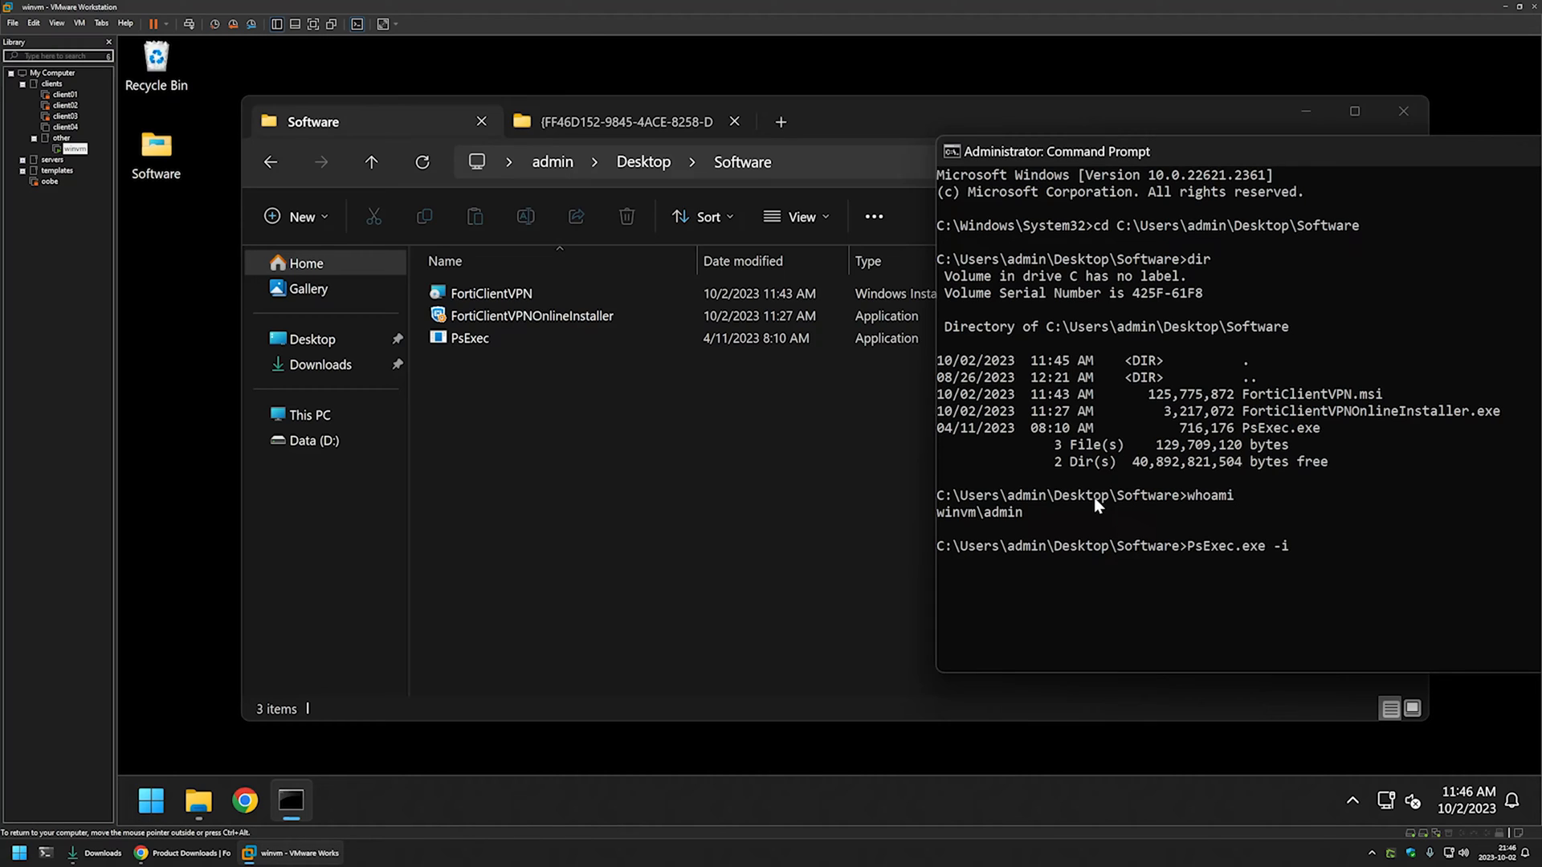
text(-s)
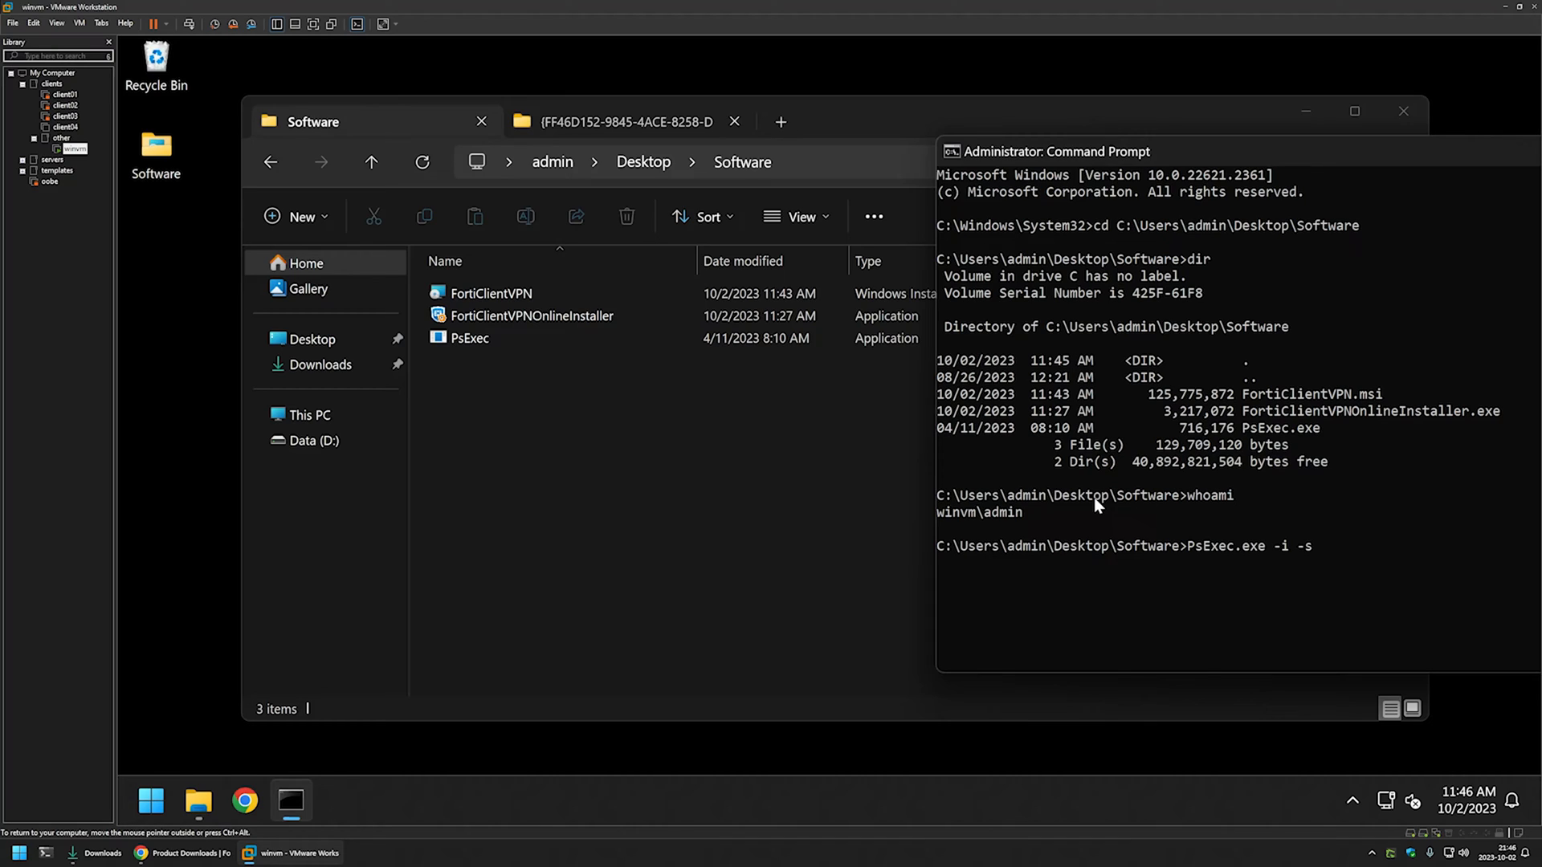
text(c)
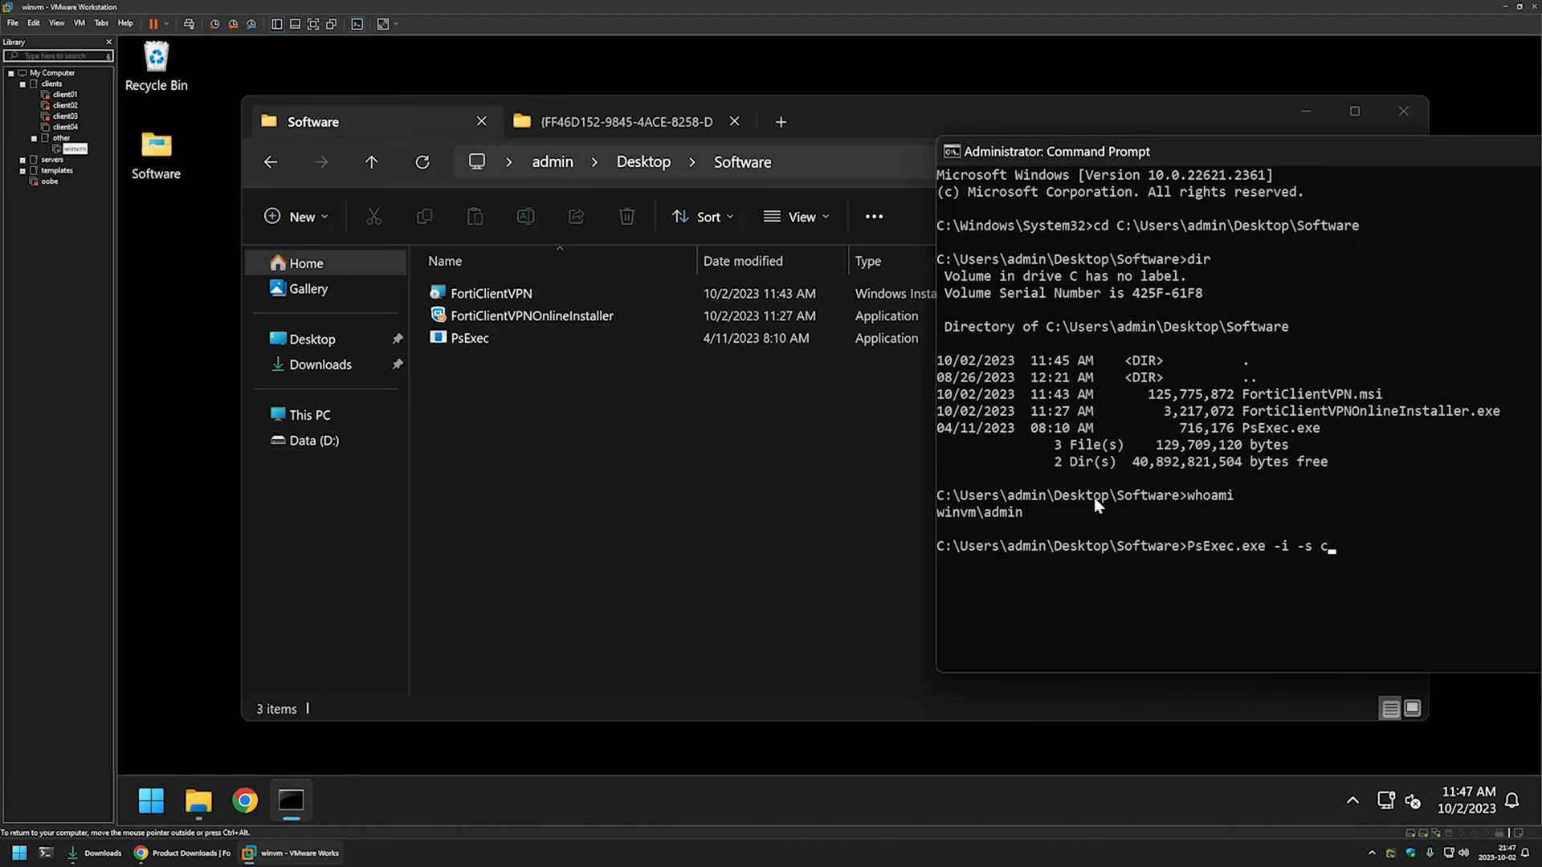
text(md)
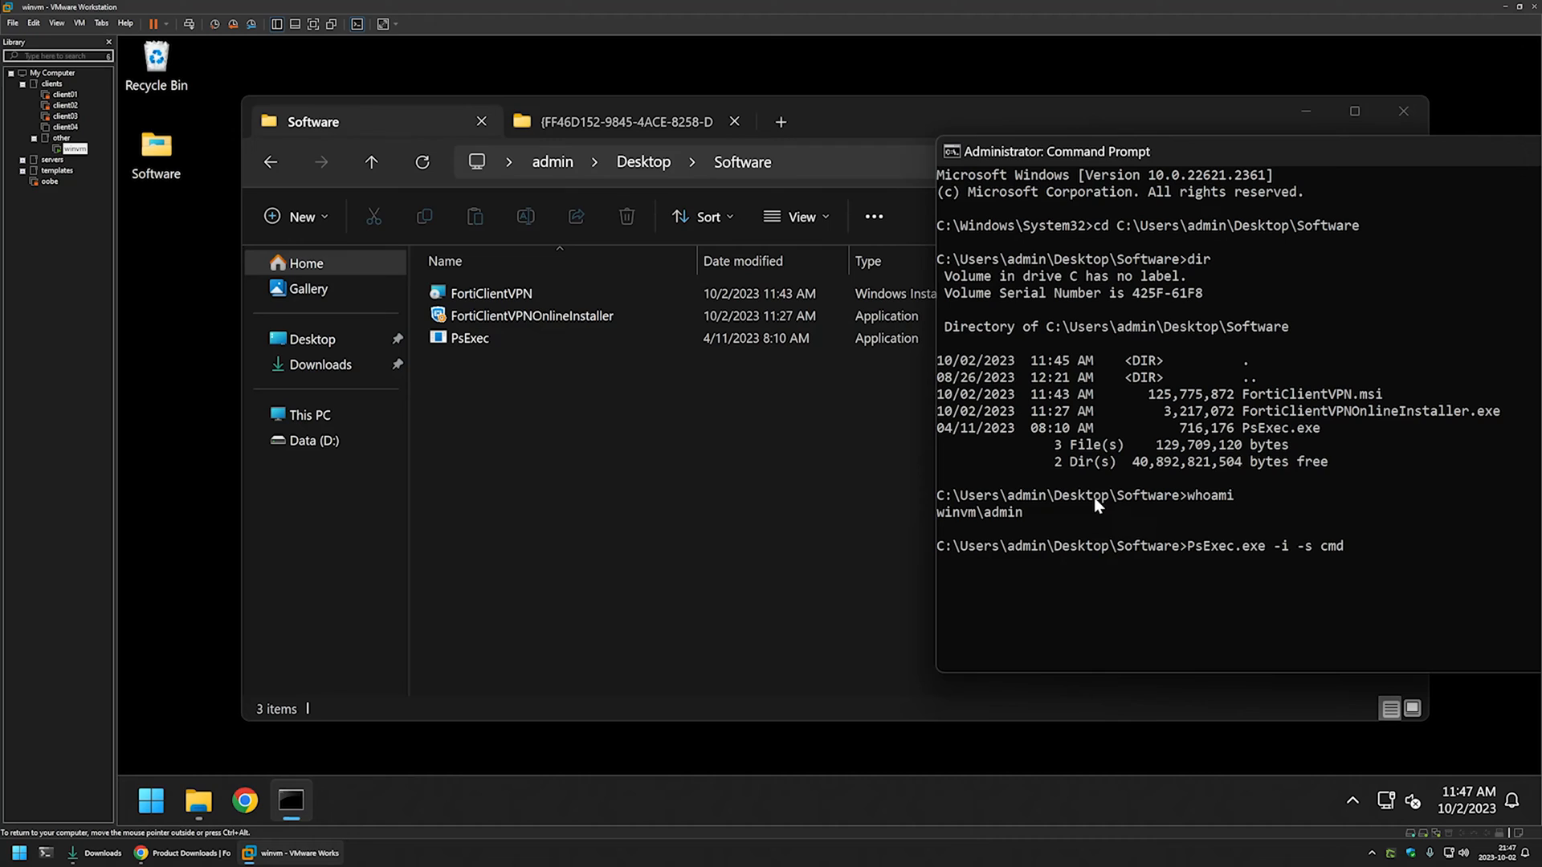
key(Return)
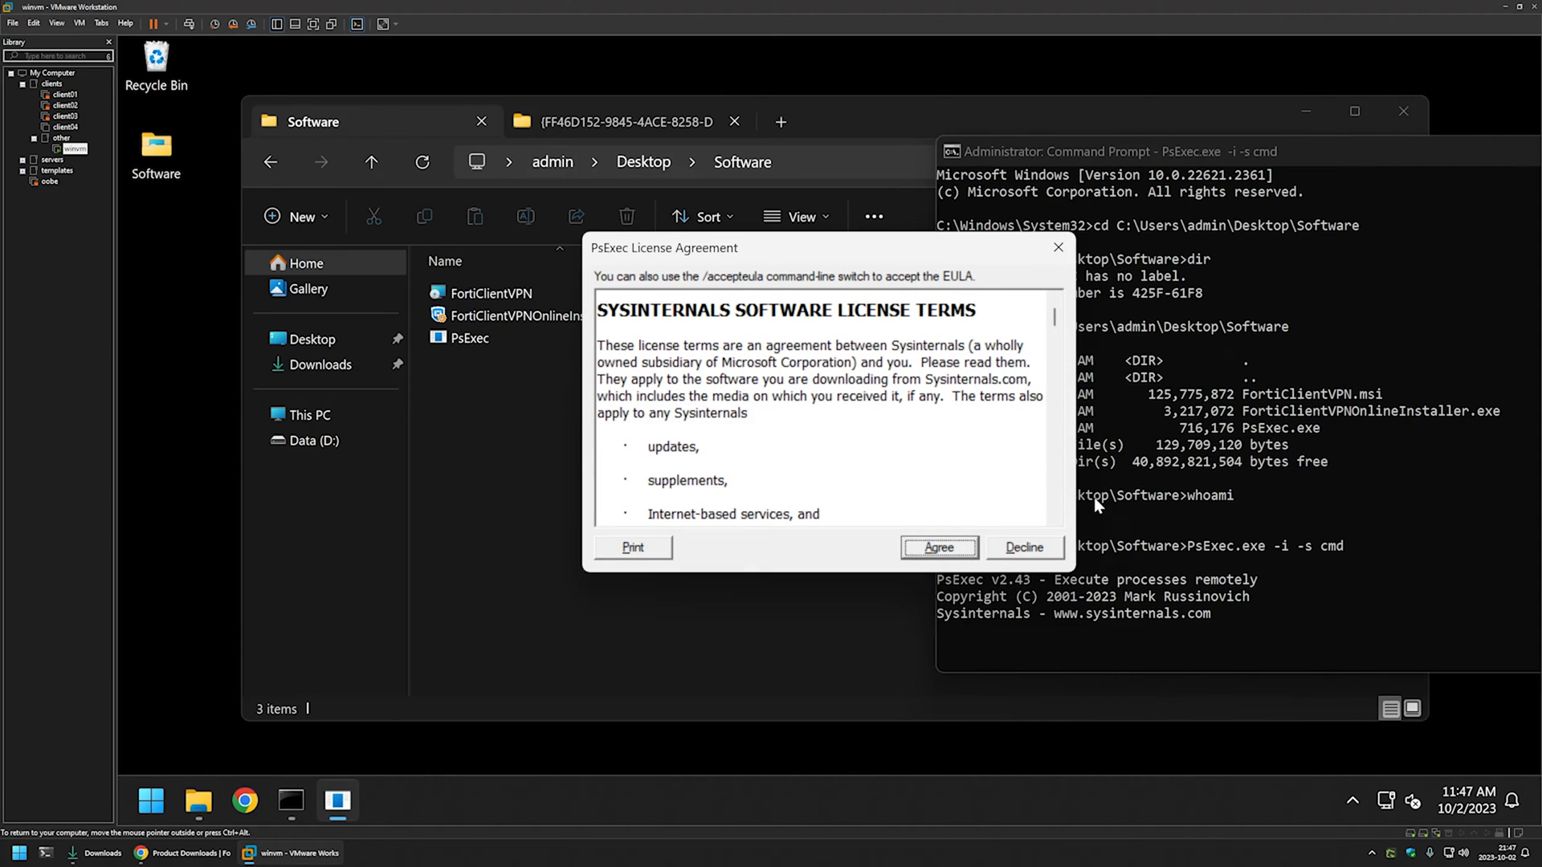
click(936, 546)
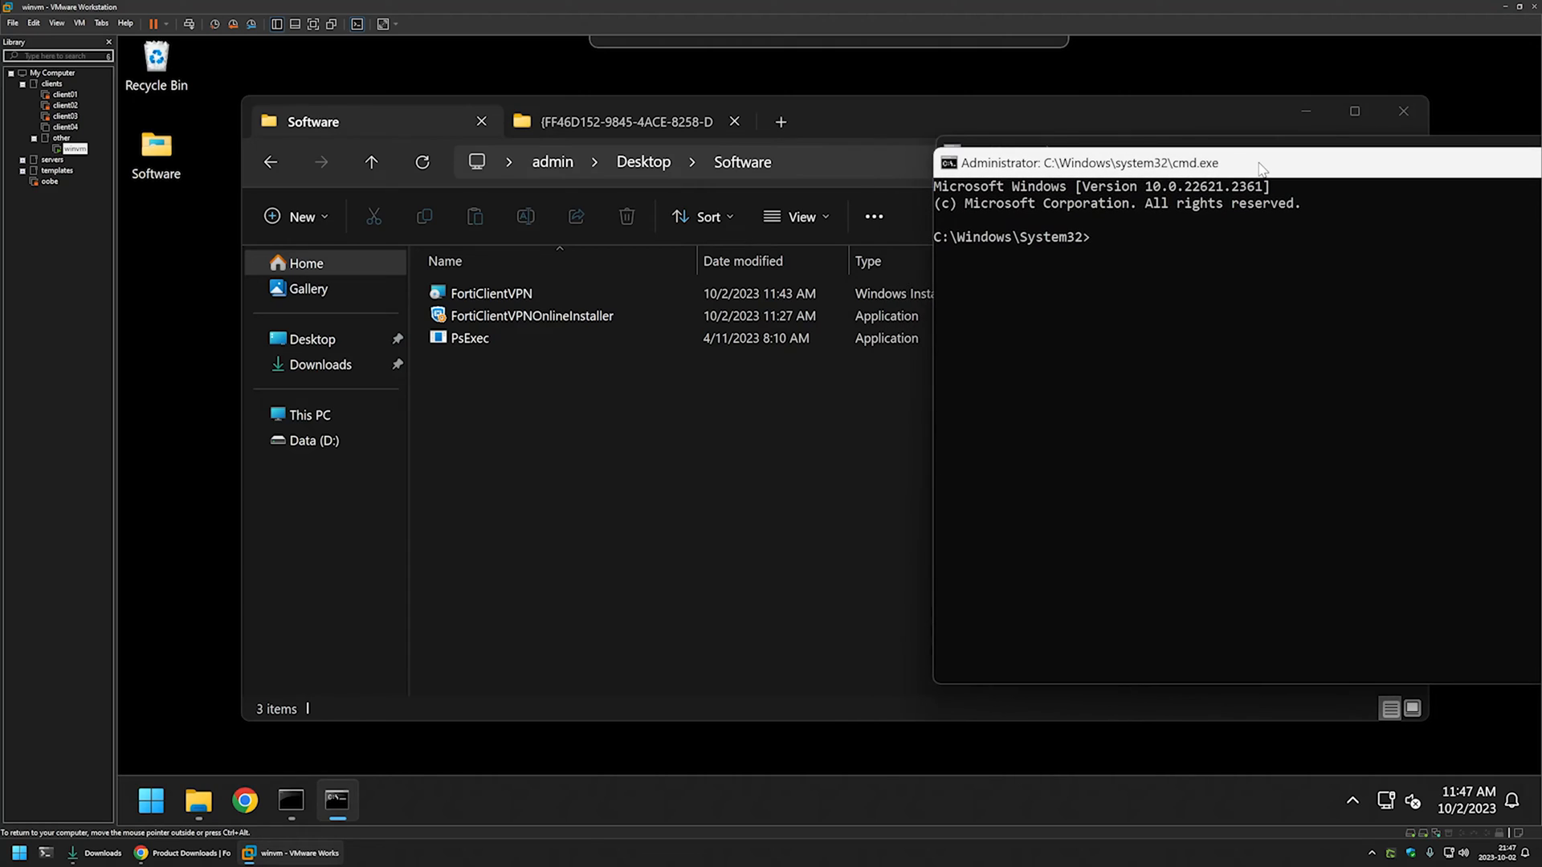
- Confirm whoami reports nt authority\system and change into the Software folder
text(whoami)
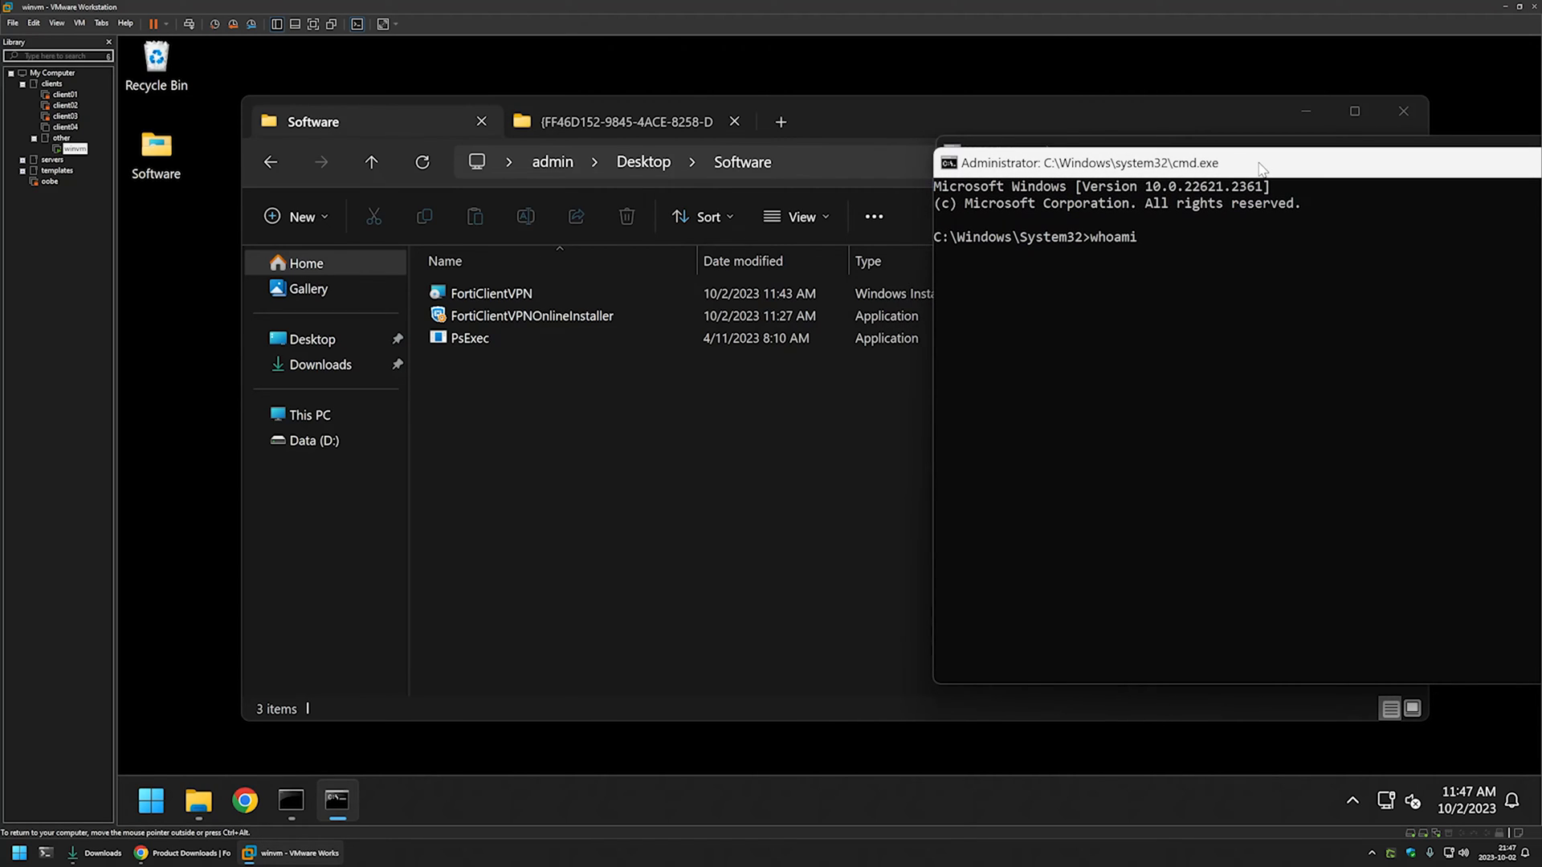
key(Return)
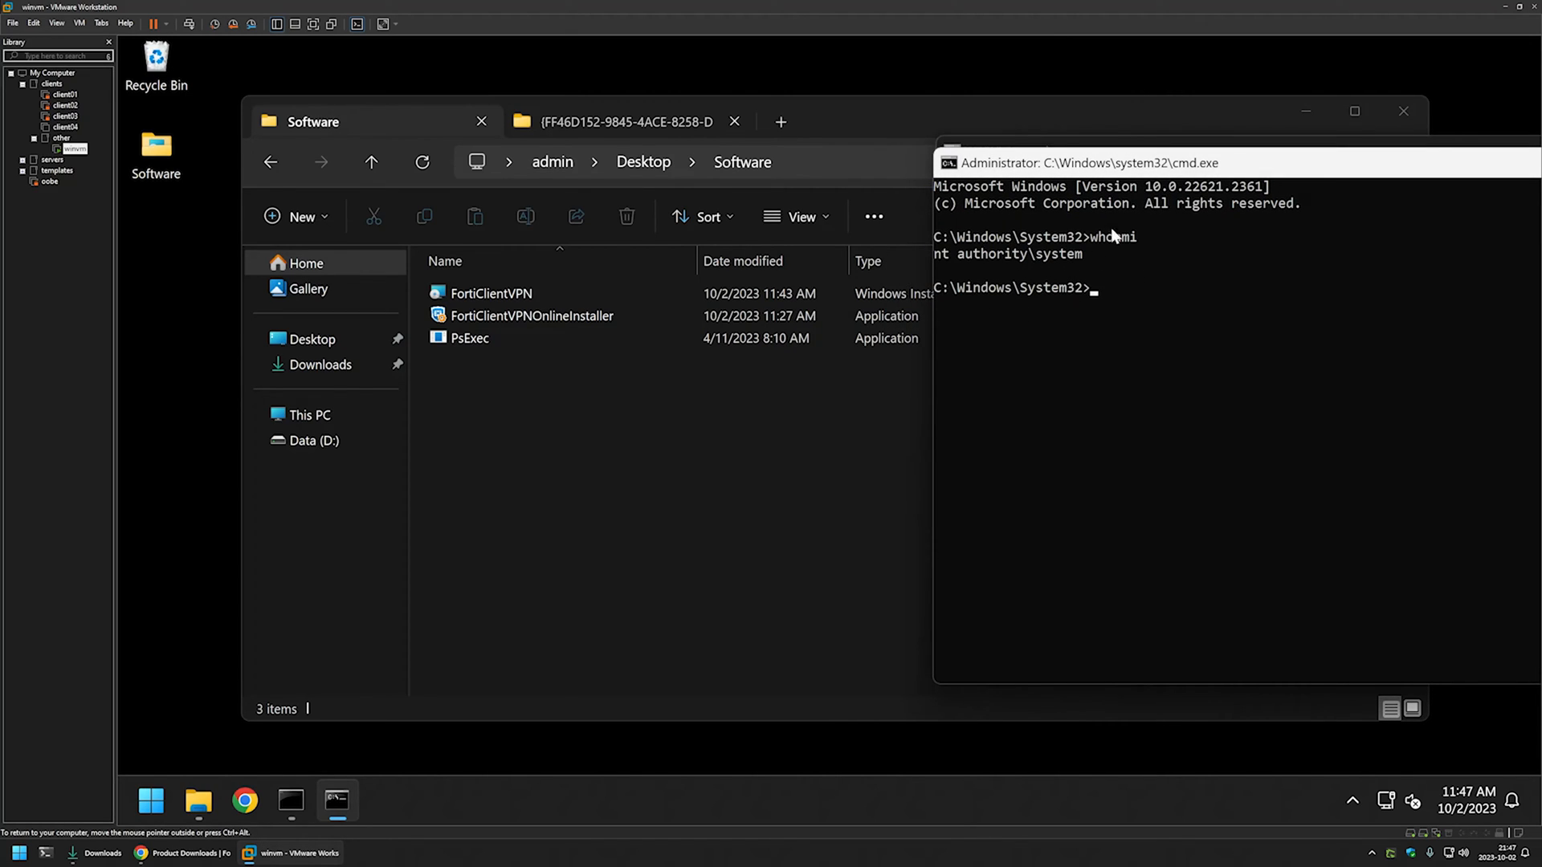
mouse_move(958, 262)
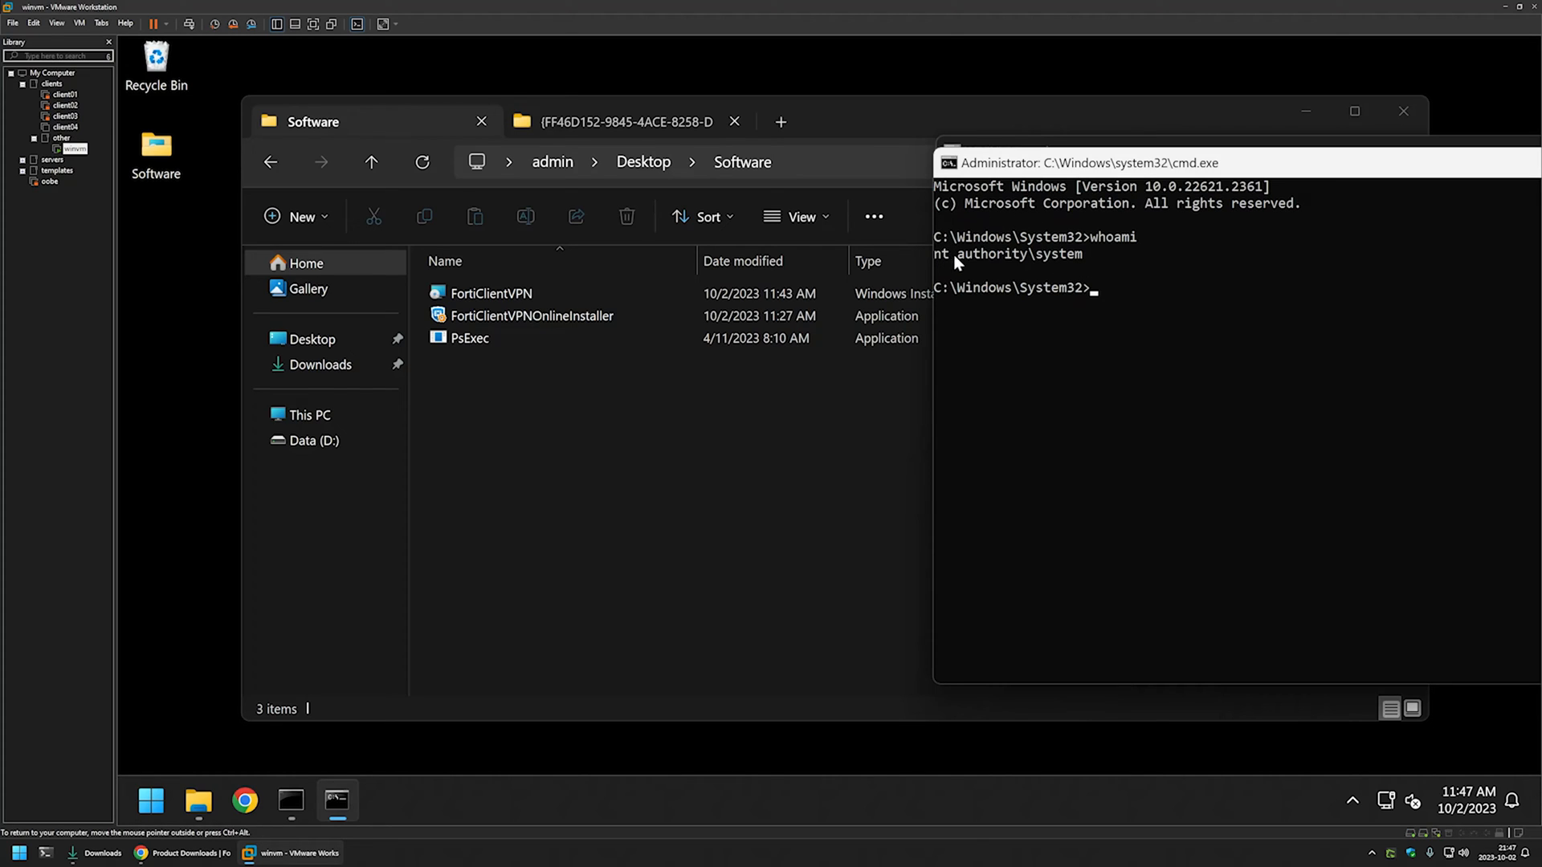
mouse_move(1116, 281)
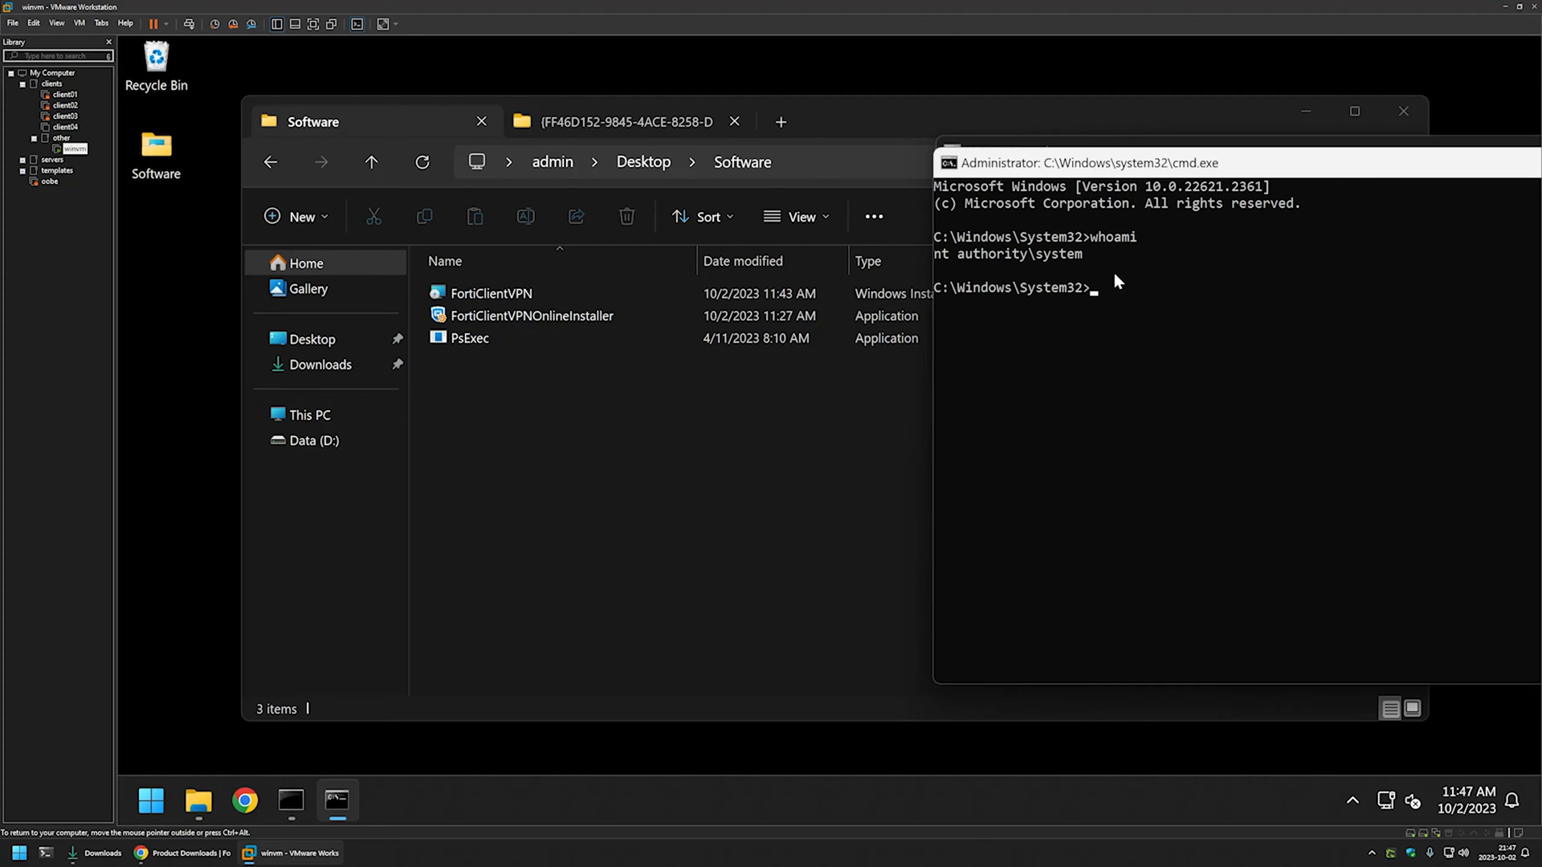
mouse_move(1078, 318)
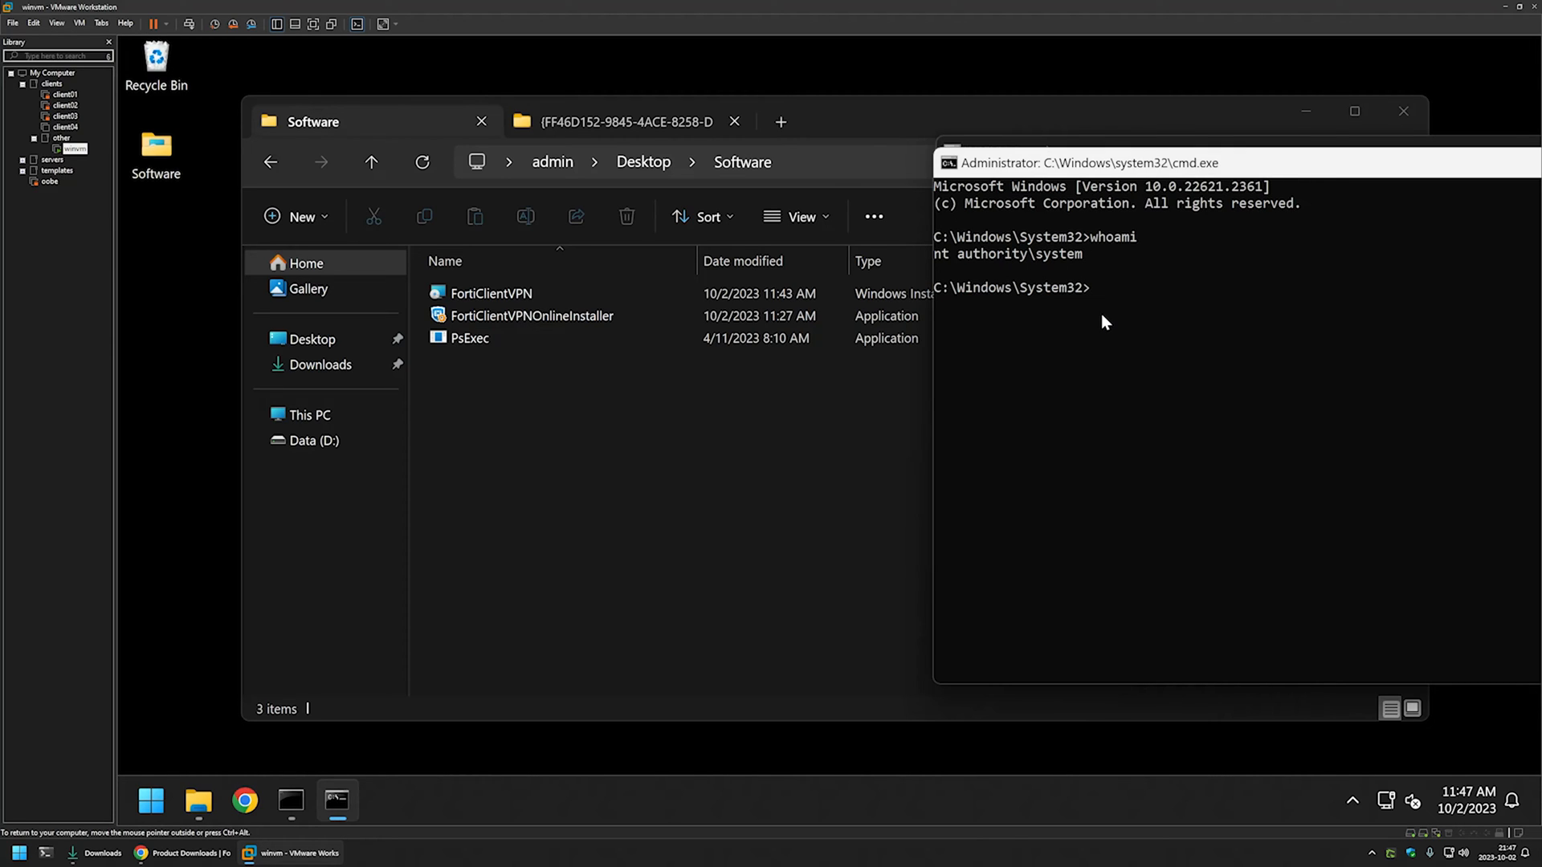
mouse_move(1118, 305)
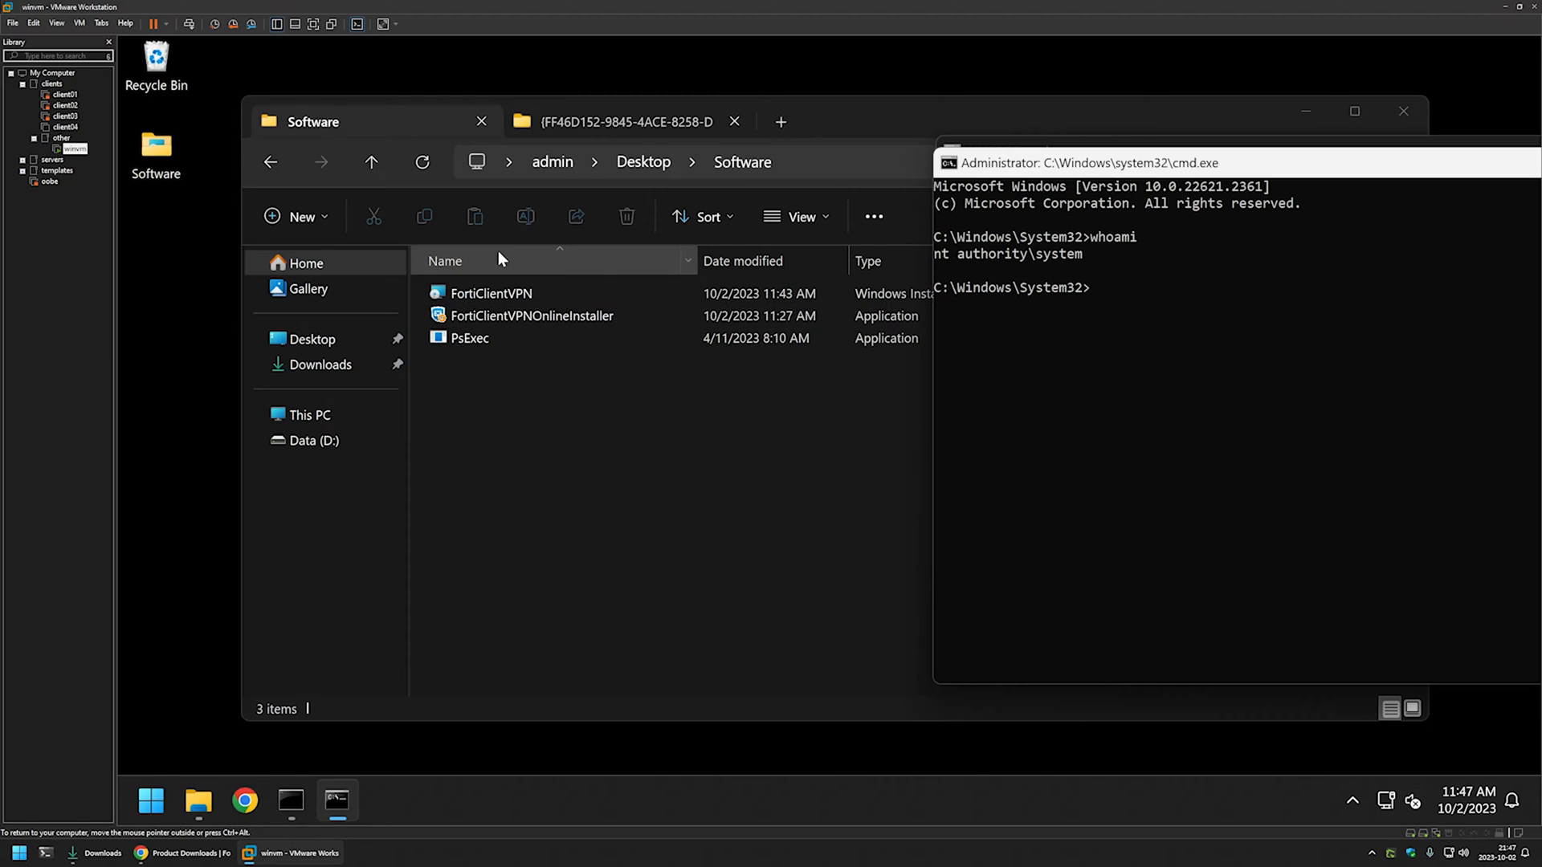
mouse_move(1150, 371)
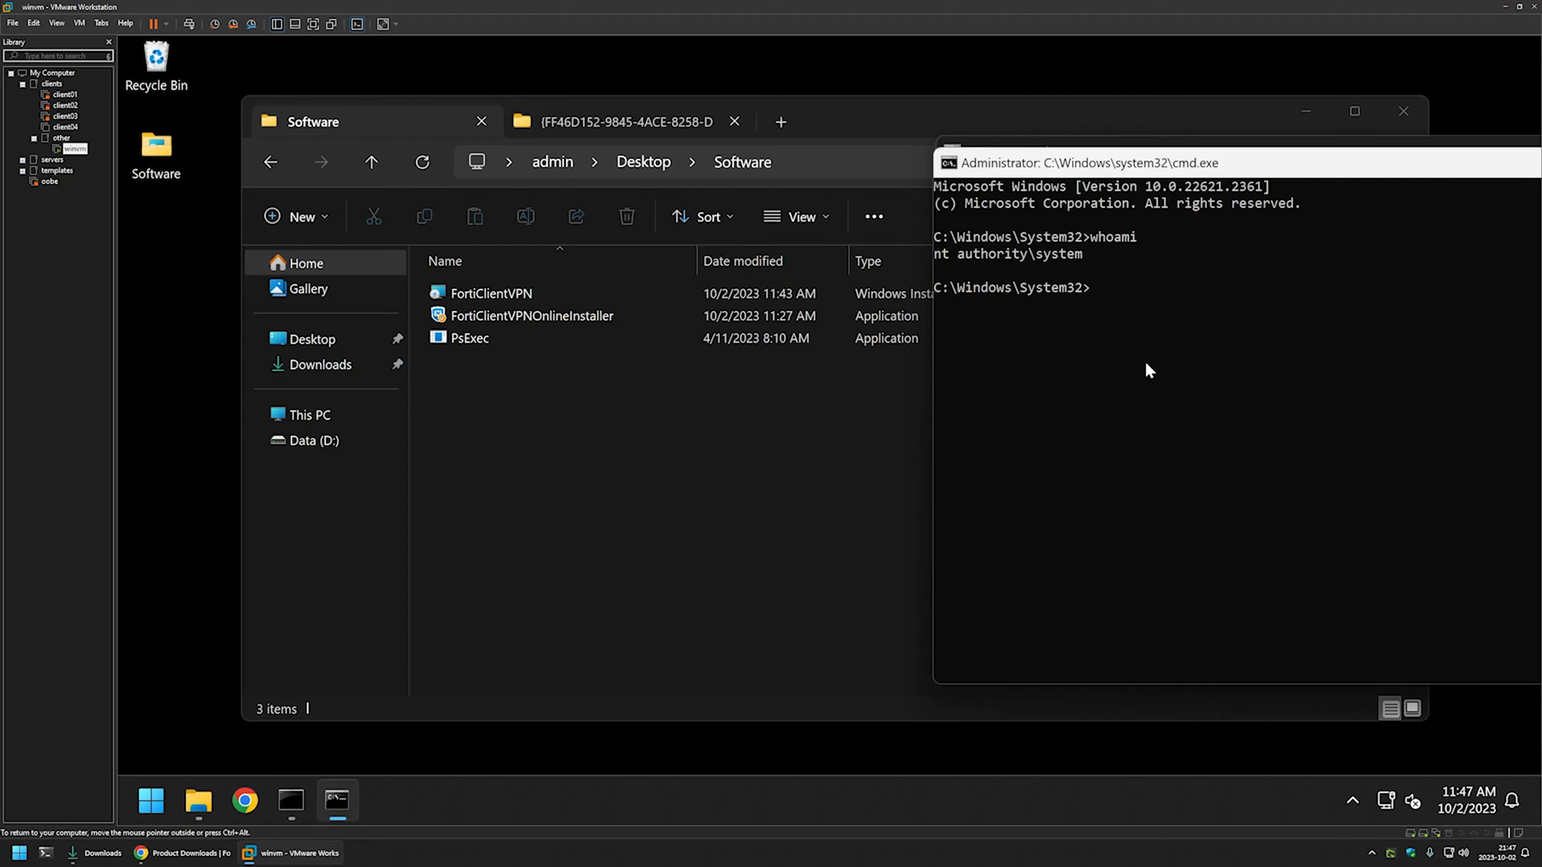
text(cd C:\Users\admin\Desktop\Software)
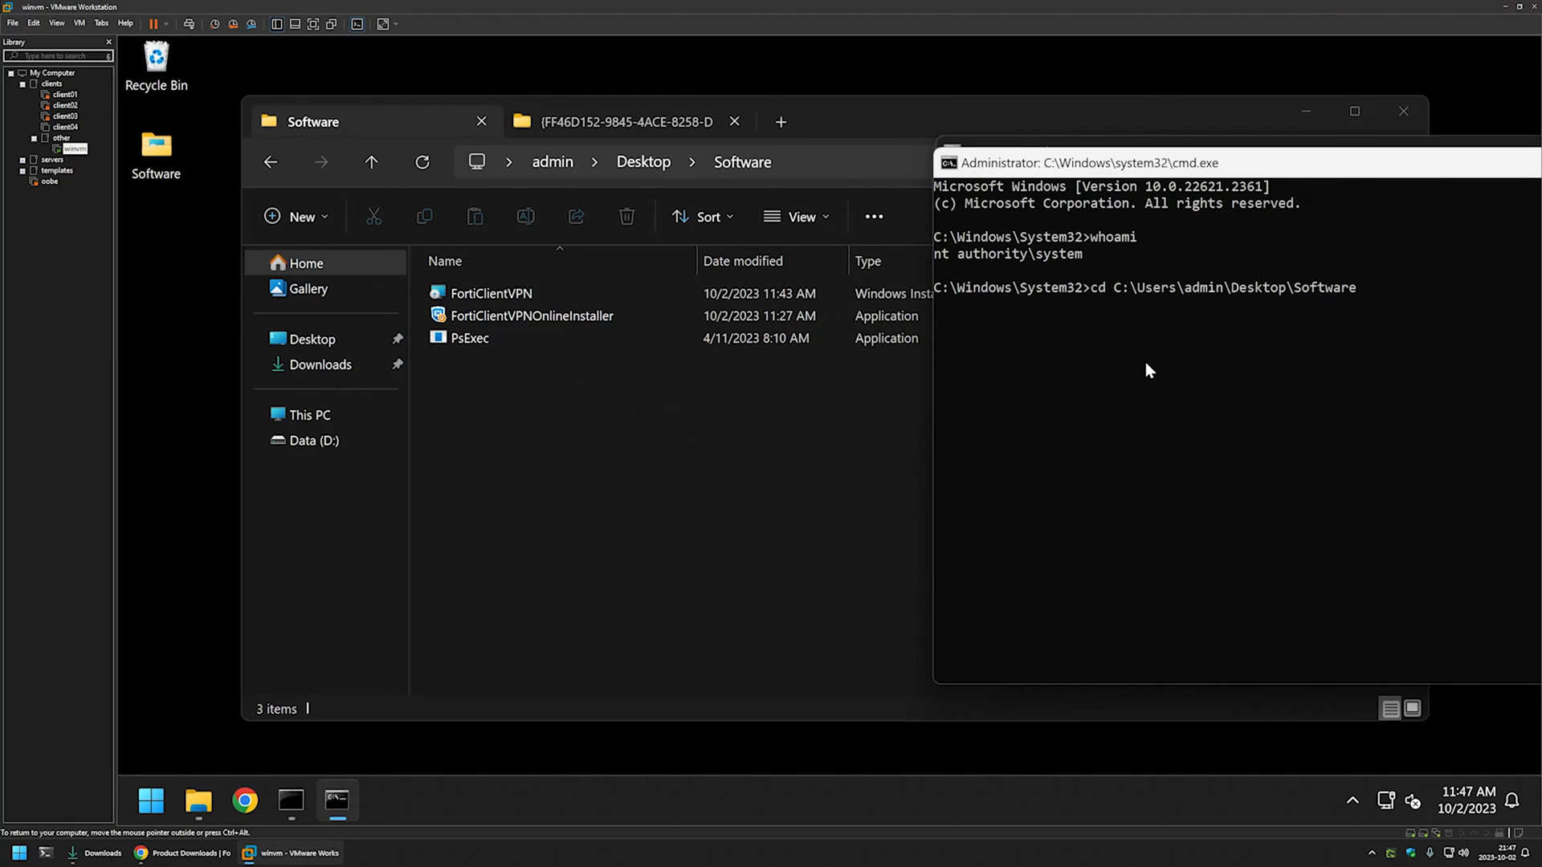
key(Return)
text(dir)
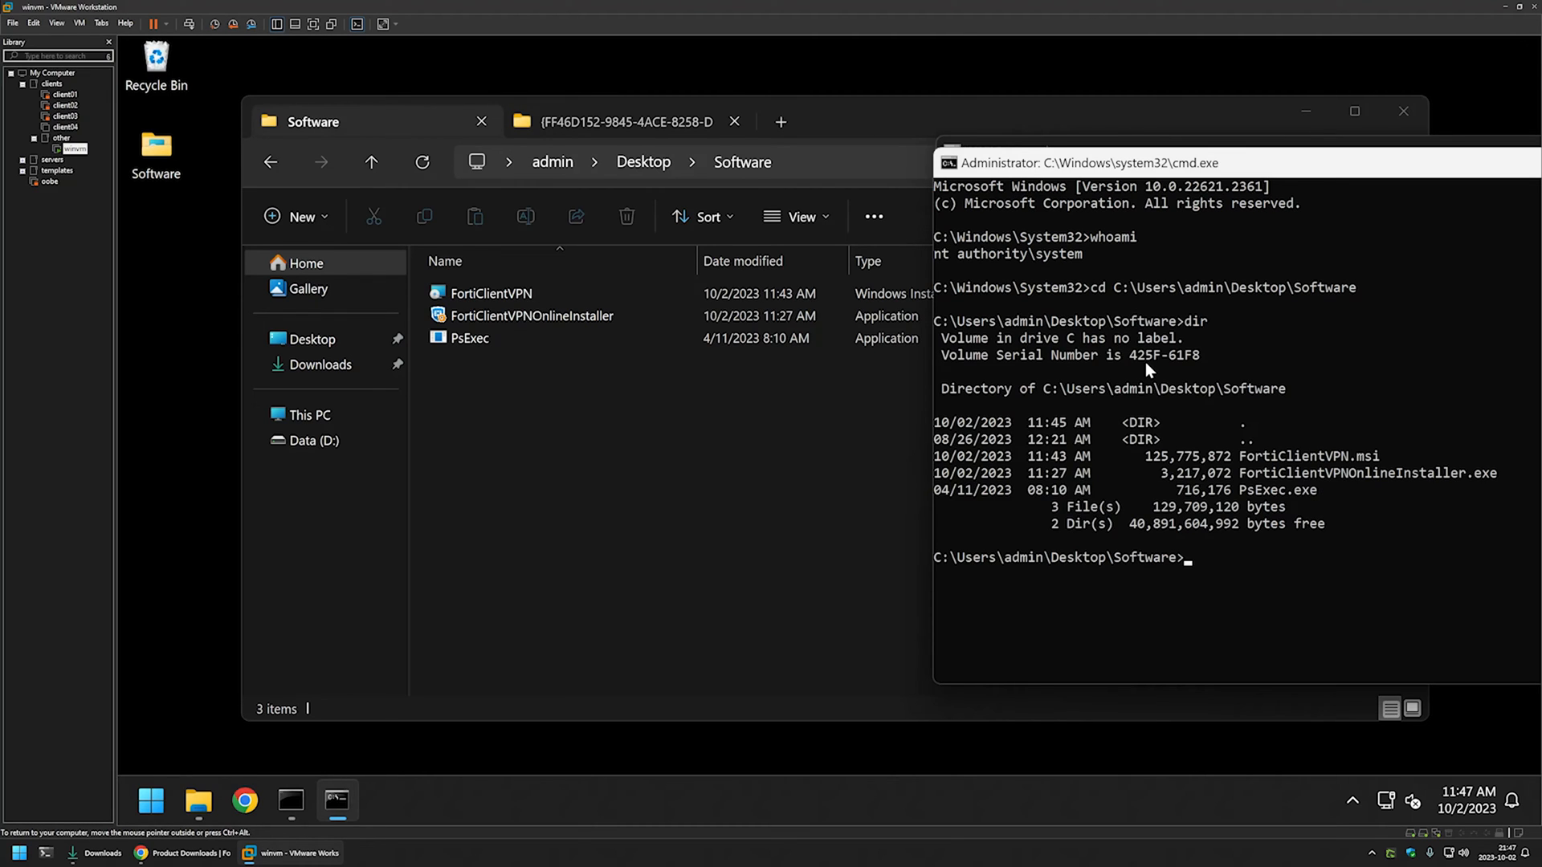
mouse_move(1111, 496)
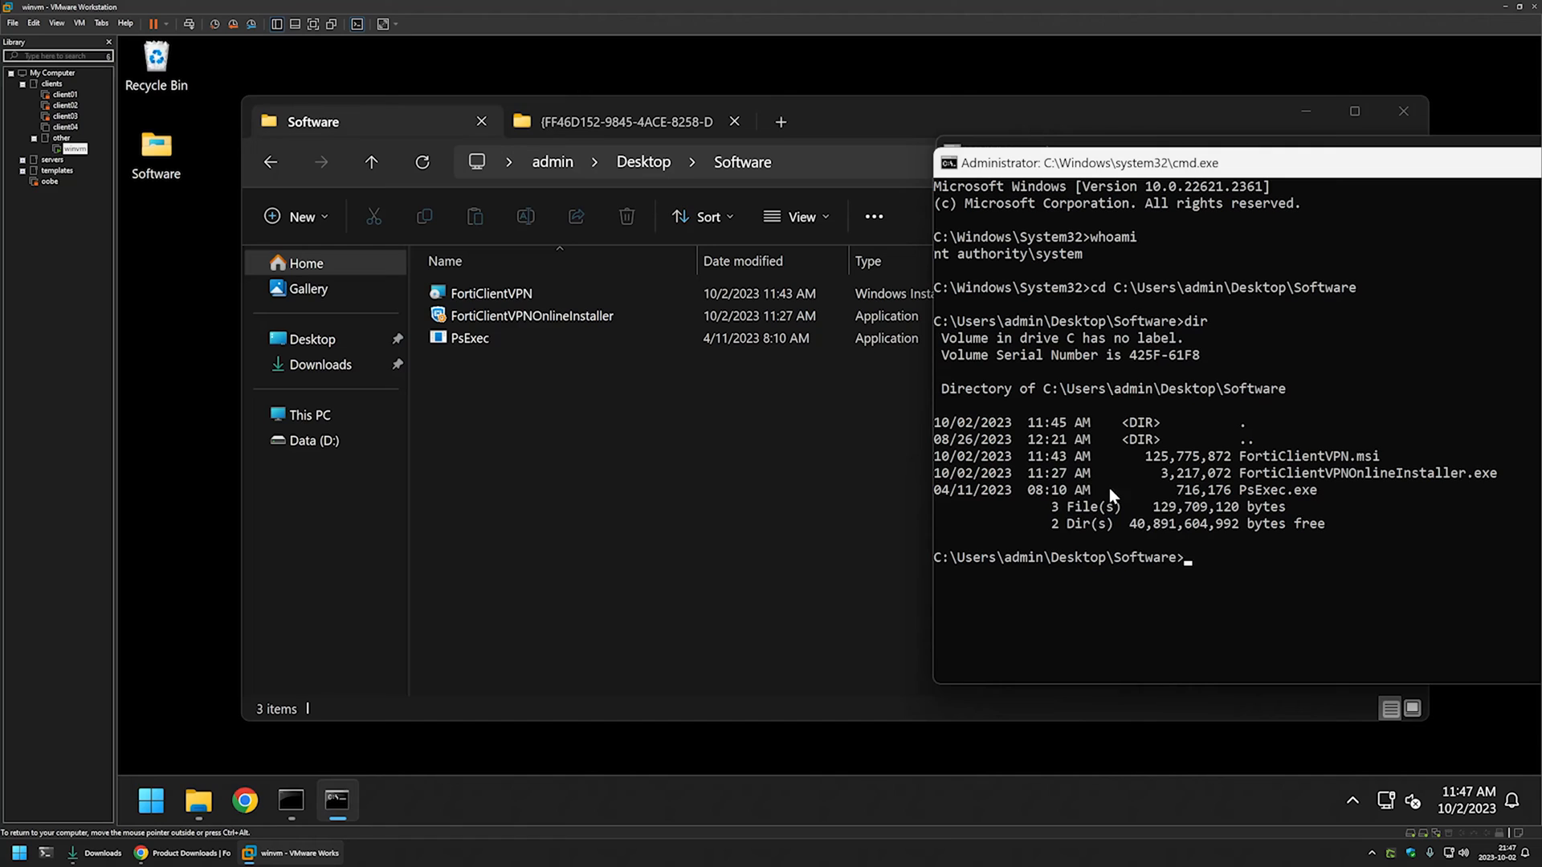
mouse_move(1220, 563)
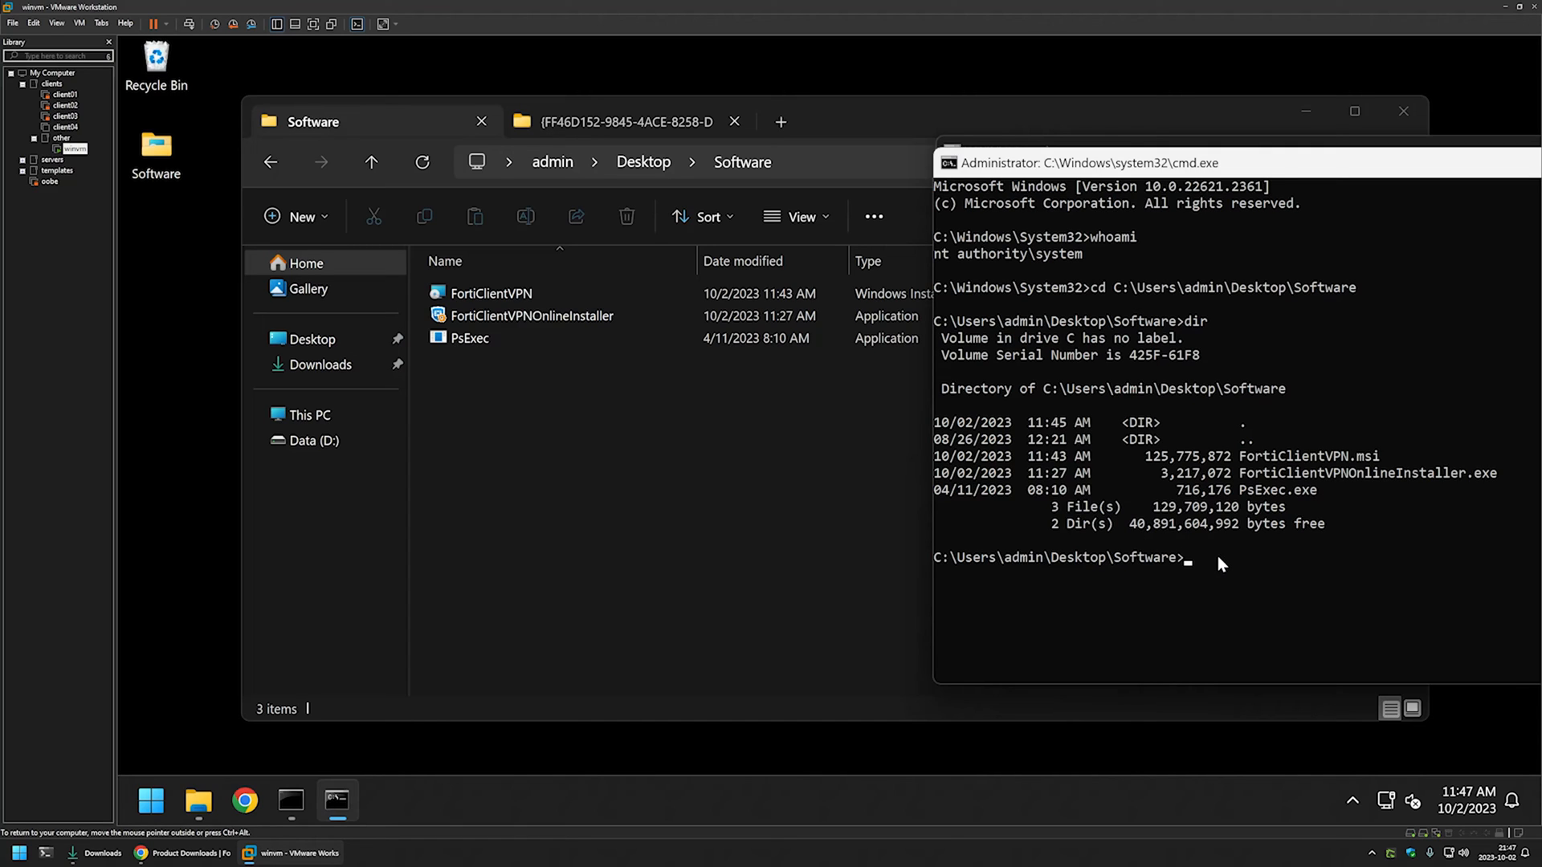
mouse_move(191, 848)
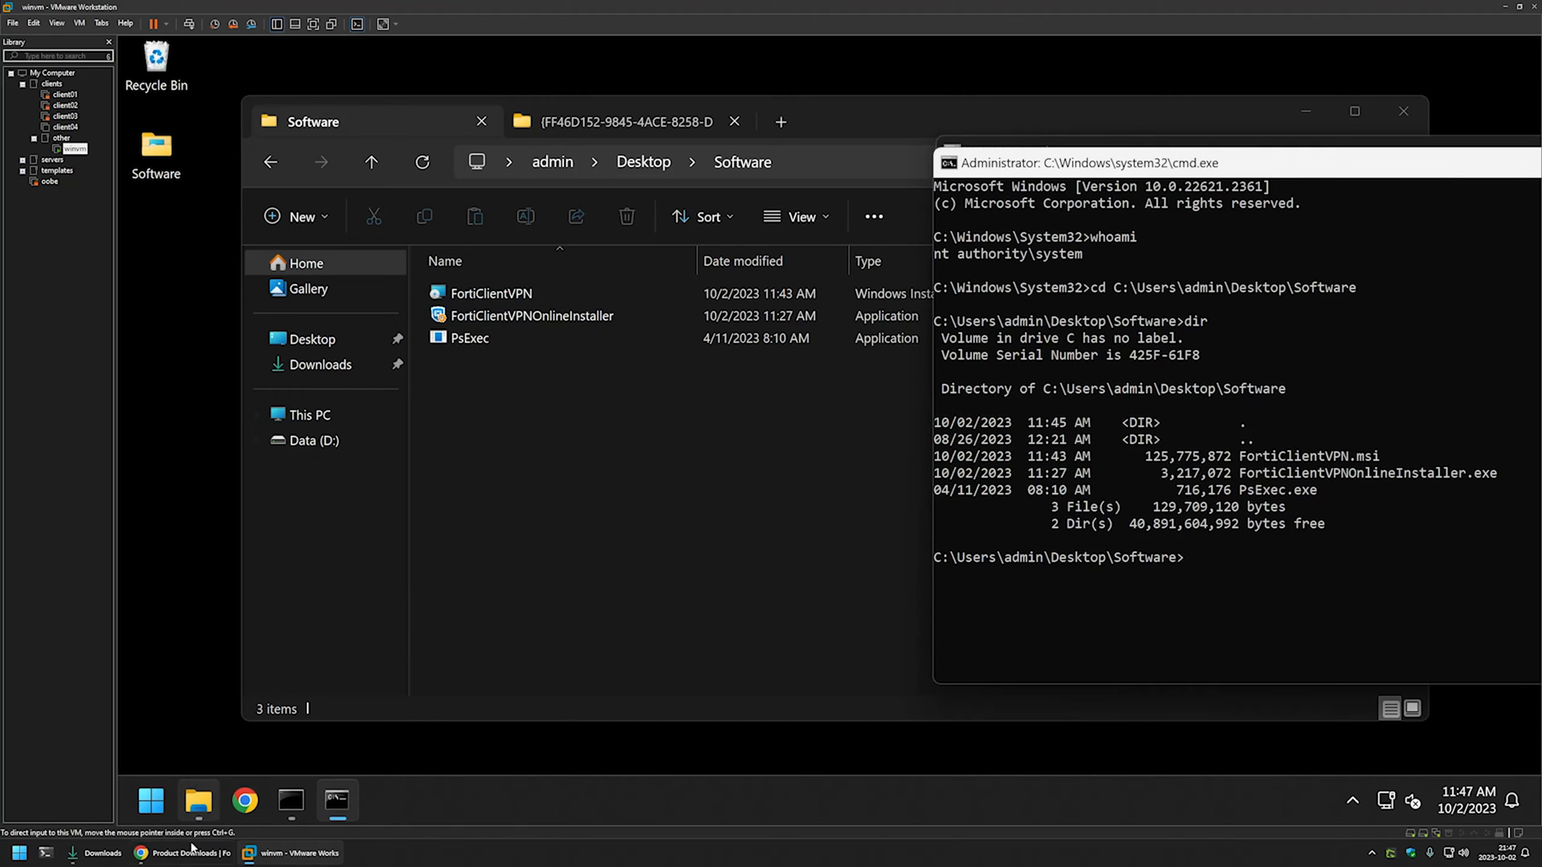
- Copy 'cmd /c FortiClientVPN.msi /qn /norestart ALLUSERS=1' from the readme in the browser
click(185, 853)
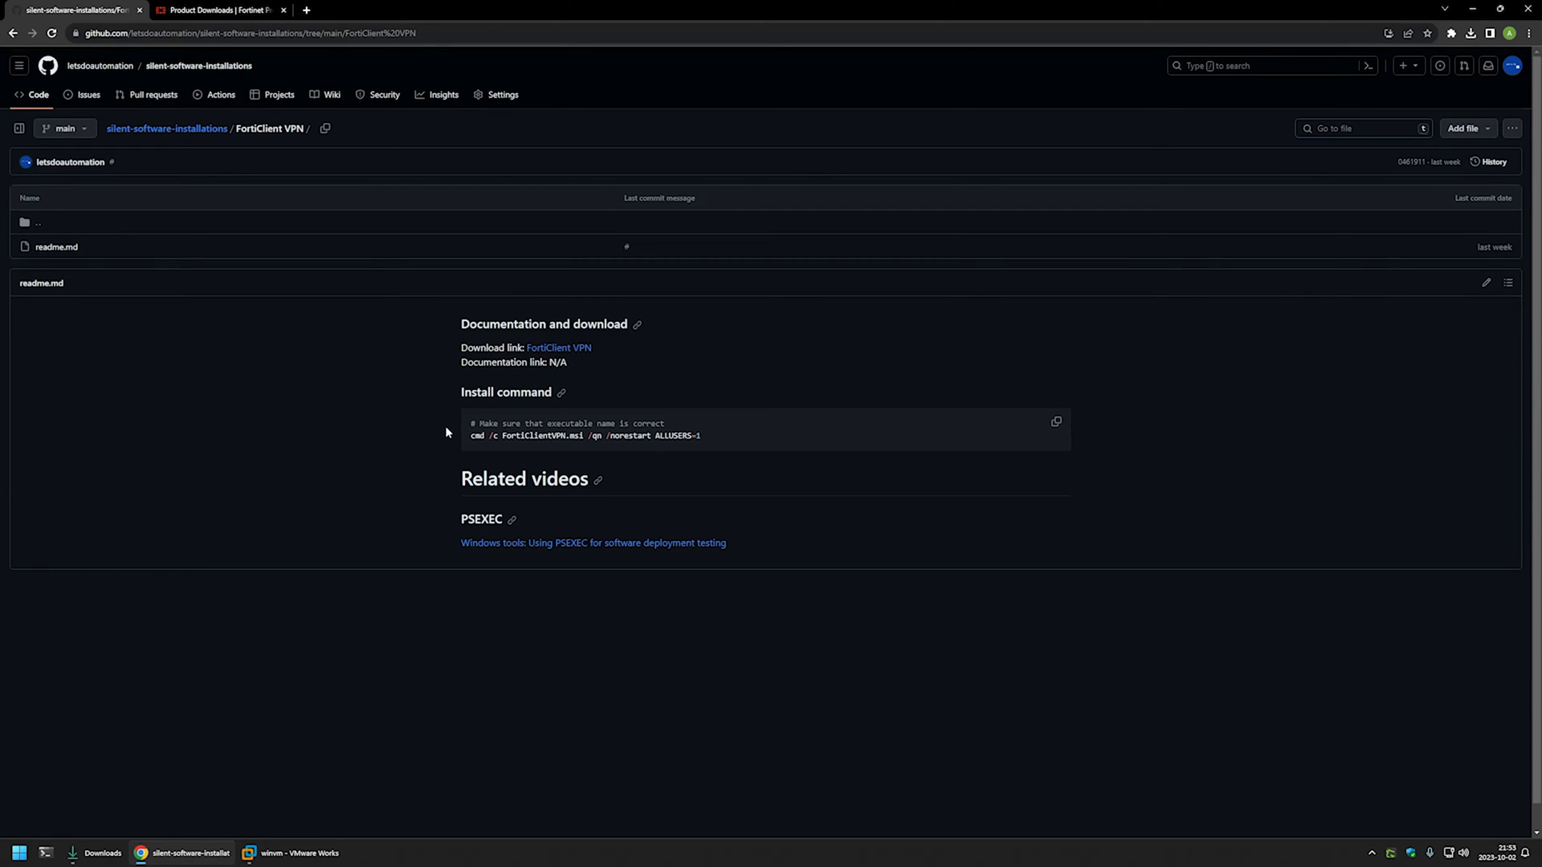
double_click(479, 435)
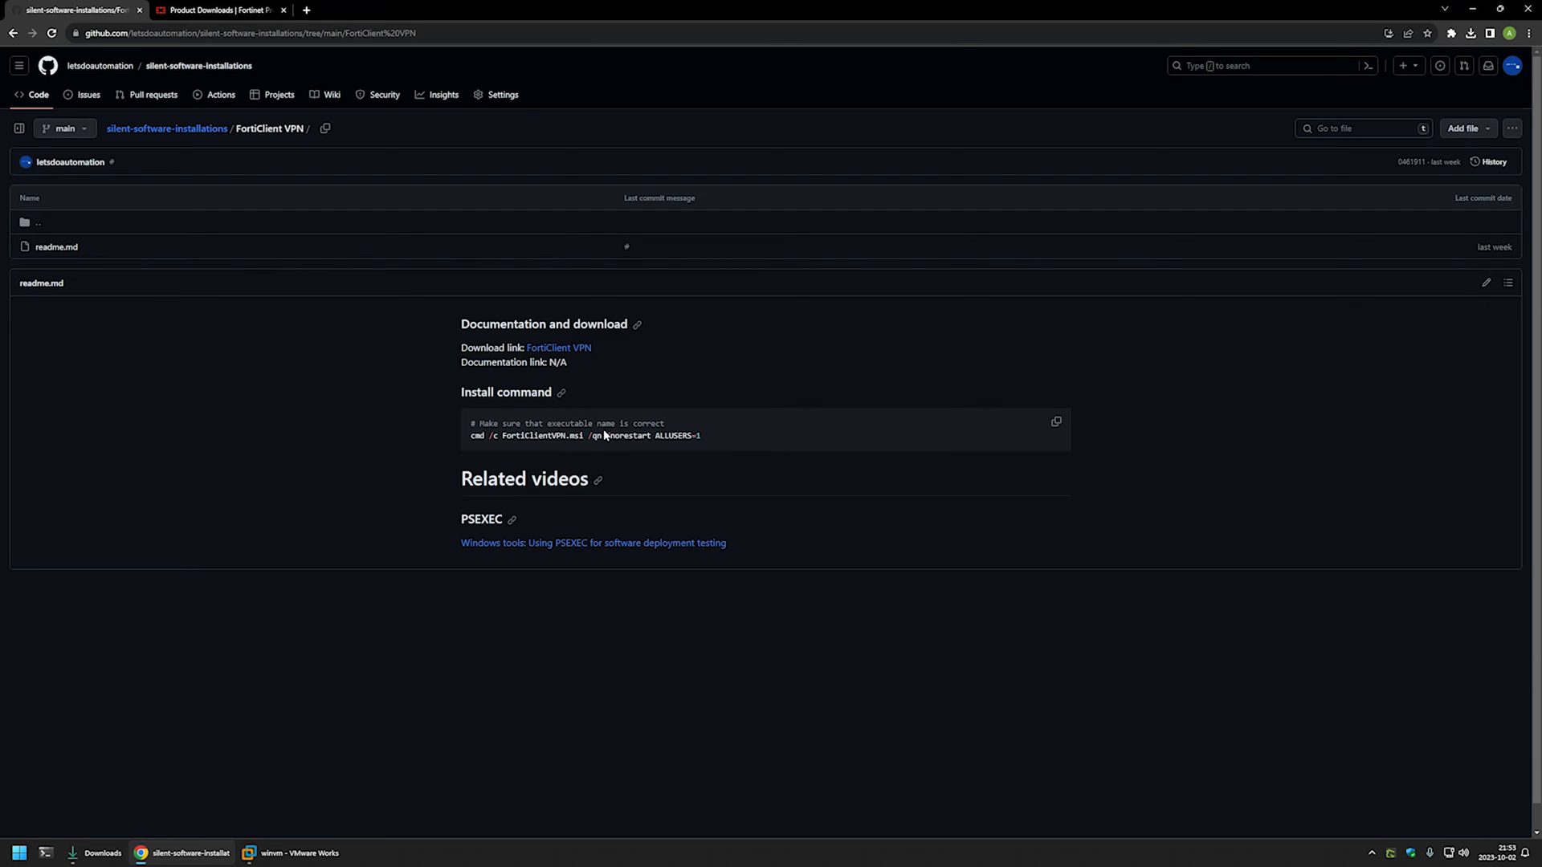
double_click(628, 436)
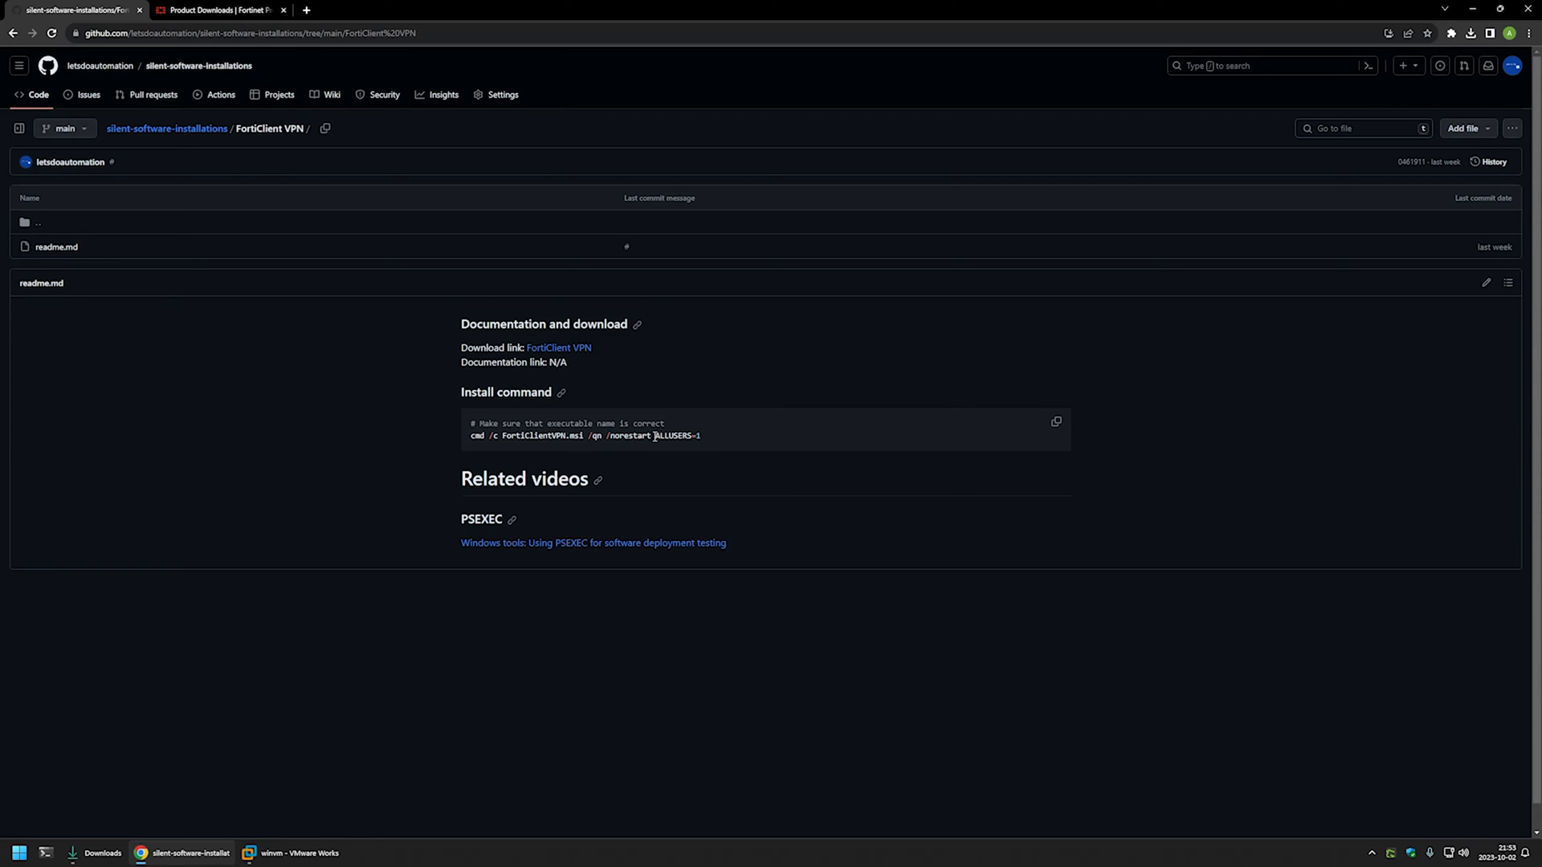
mouse_move(704, 439)
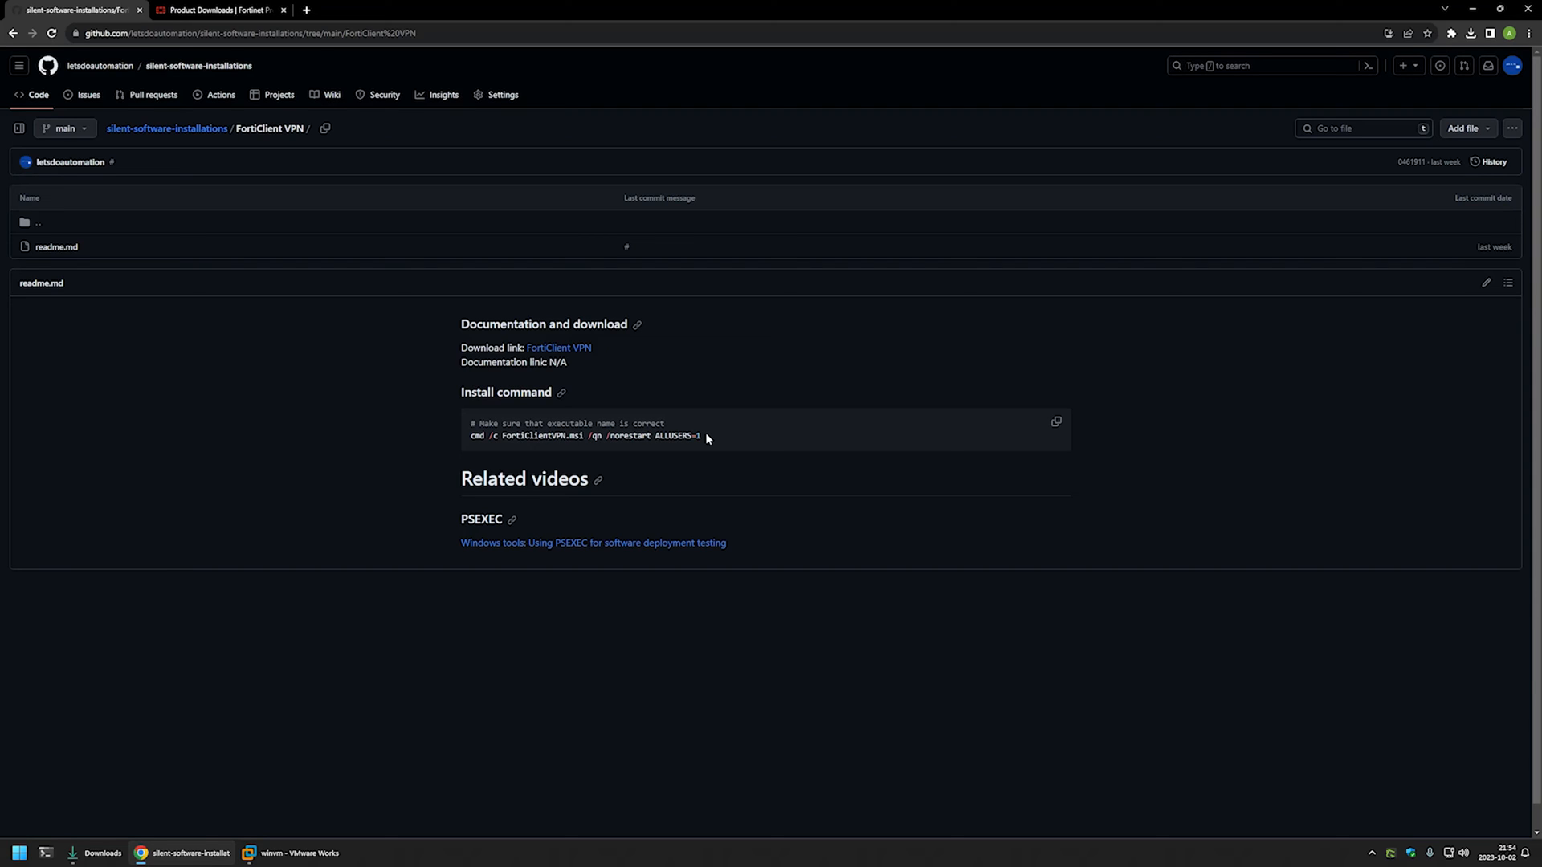
right_click(584, 436)
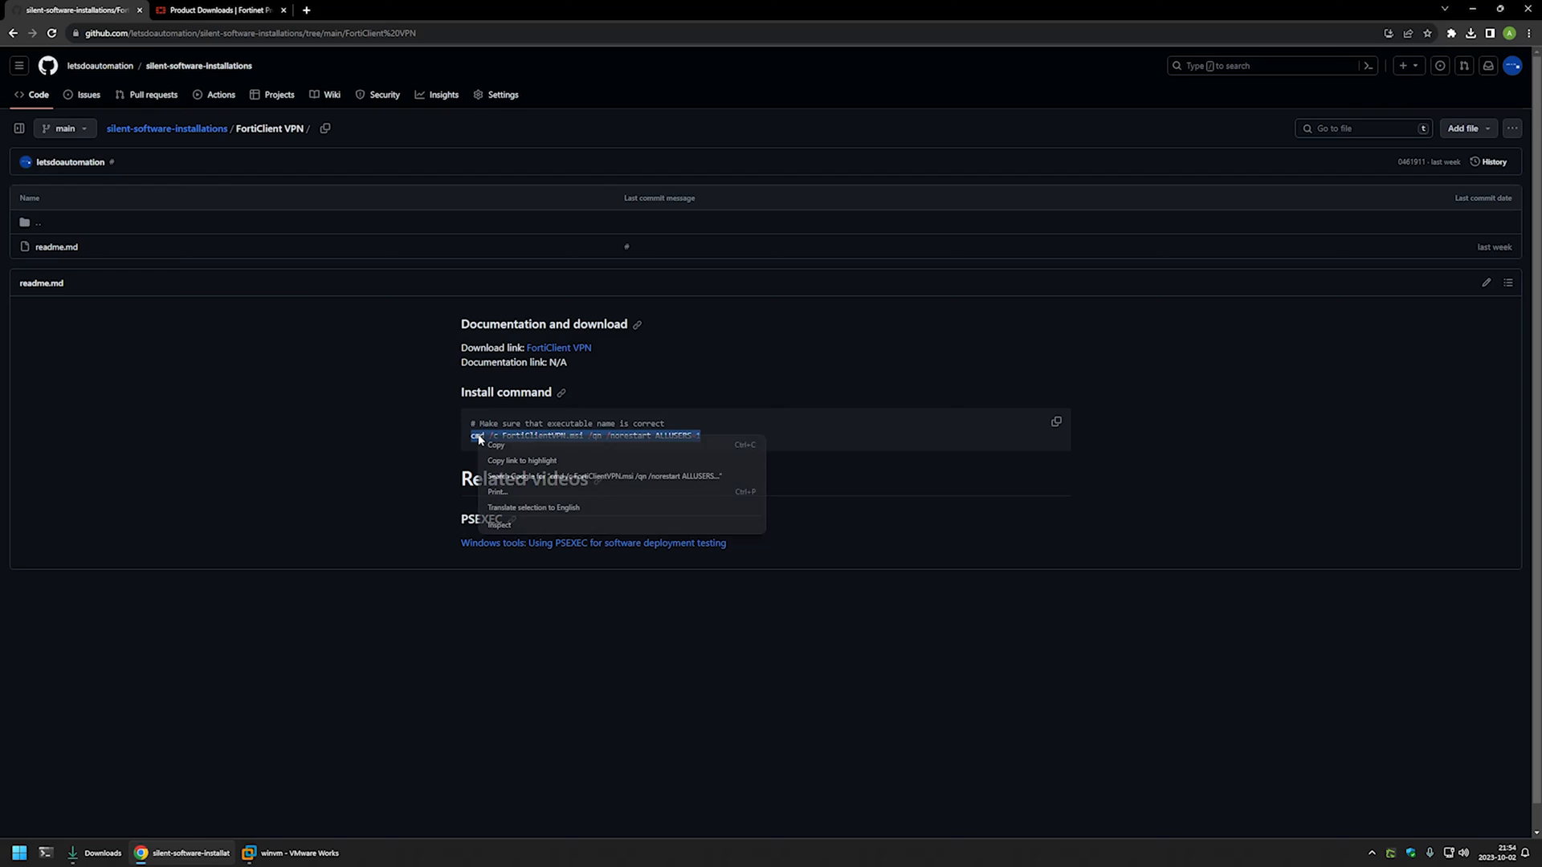
mouse_move(305, 852)
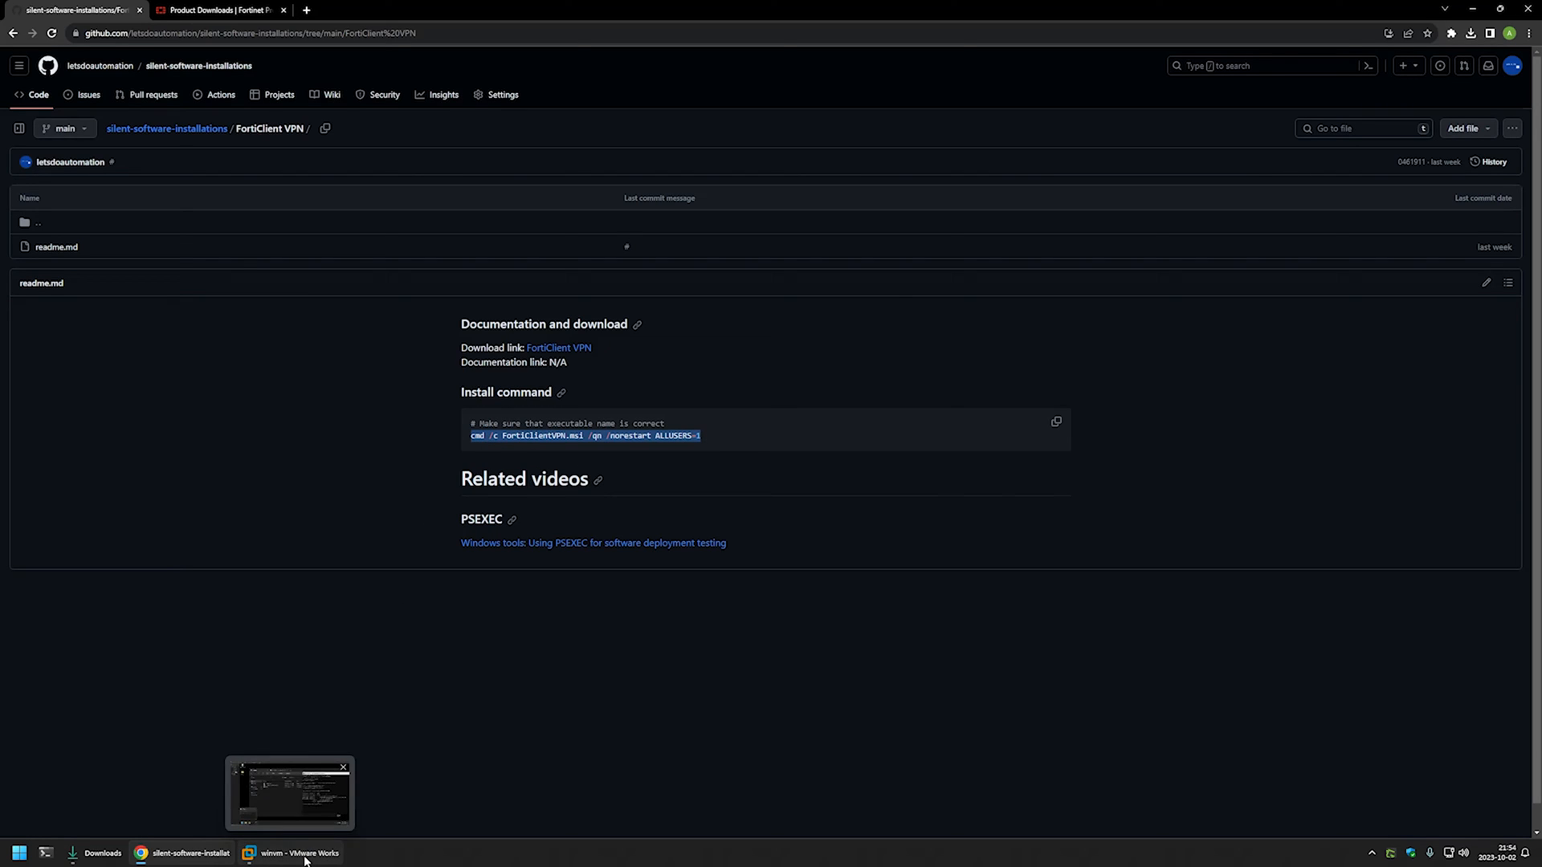
- Run the pasted silent MSI install in the VM's SYSTEM Command Prompt
click(288, 792)
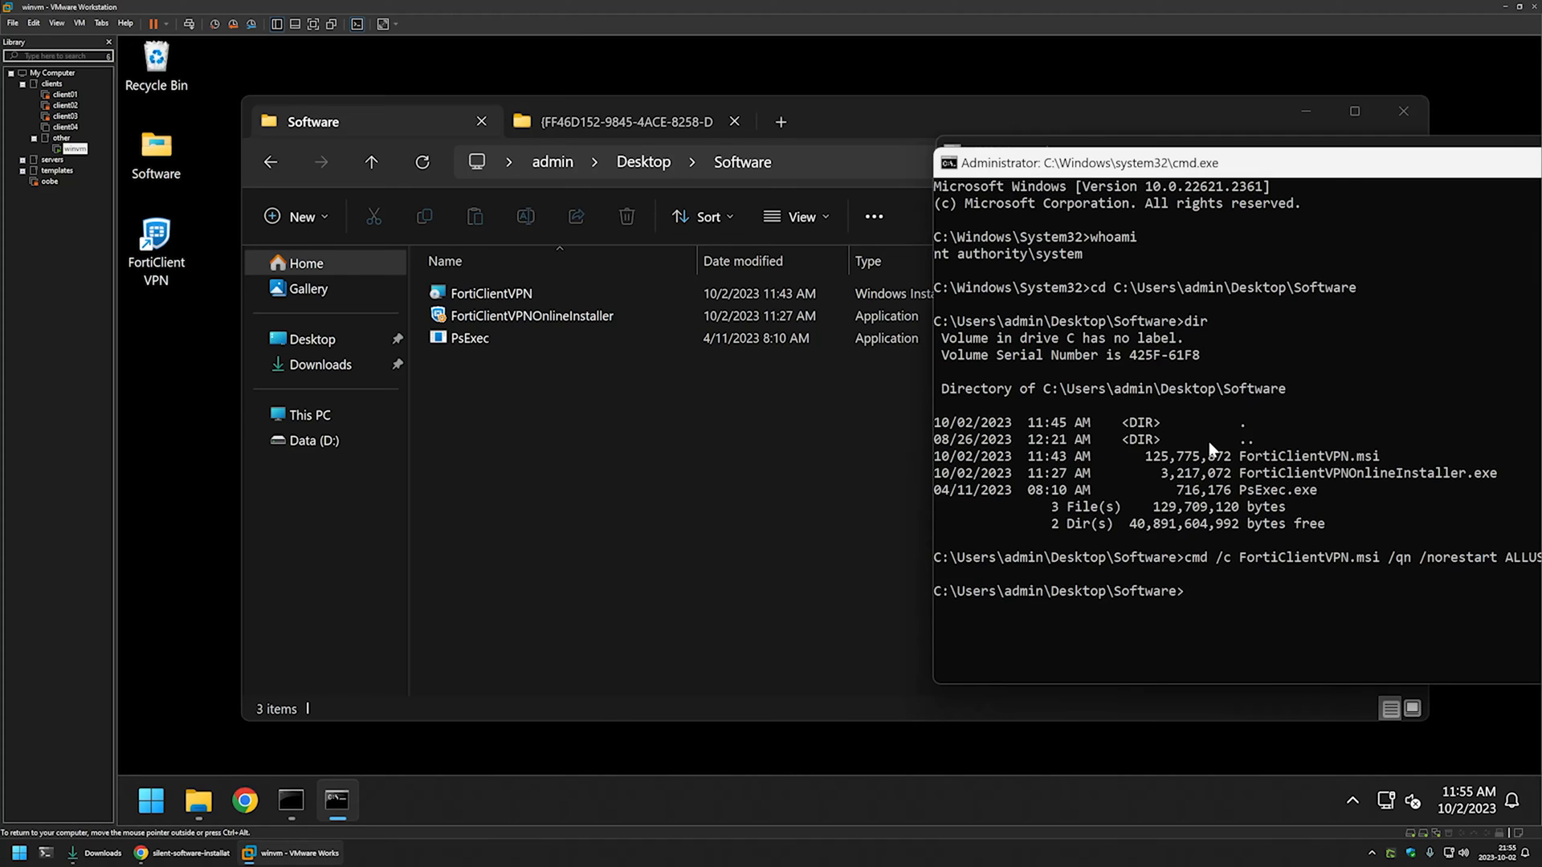
mouse_move(121, 194)
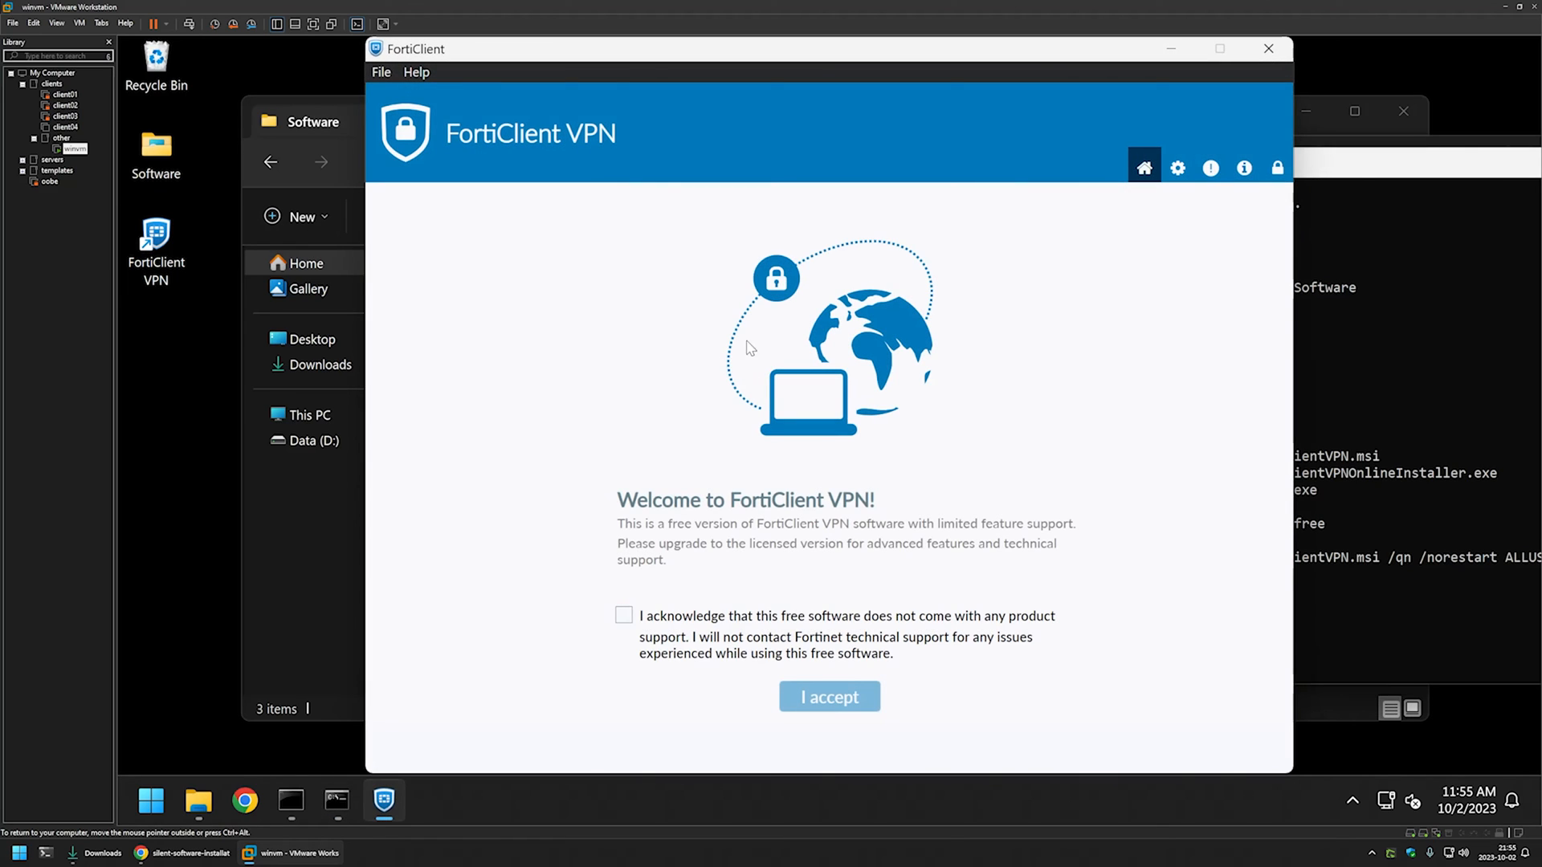
- Tick the no-support acknowledgement and accept the free-software terms
click(624, 615)
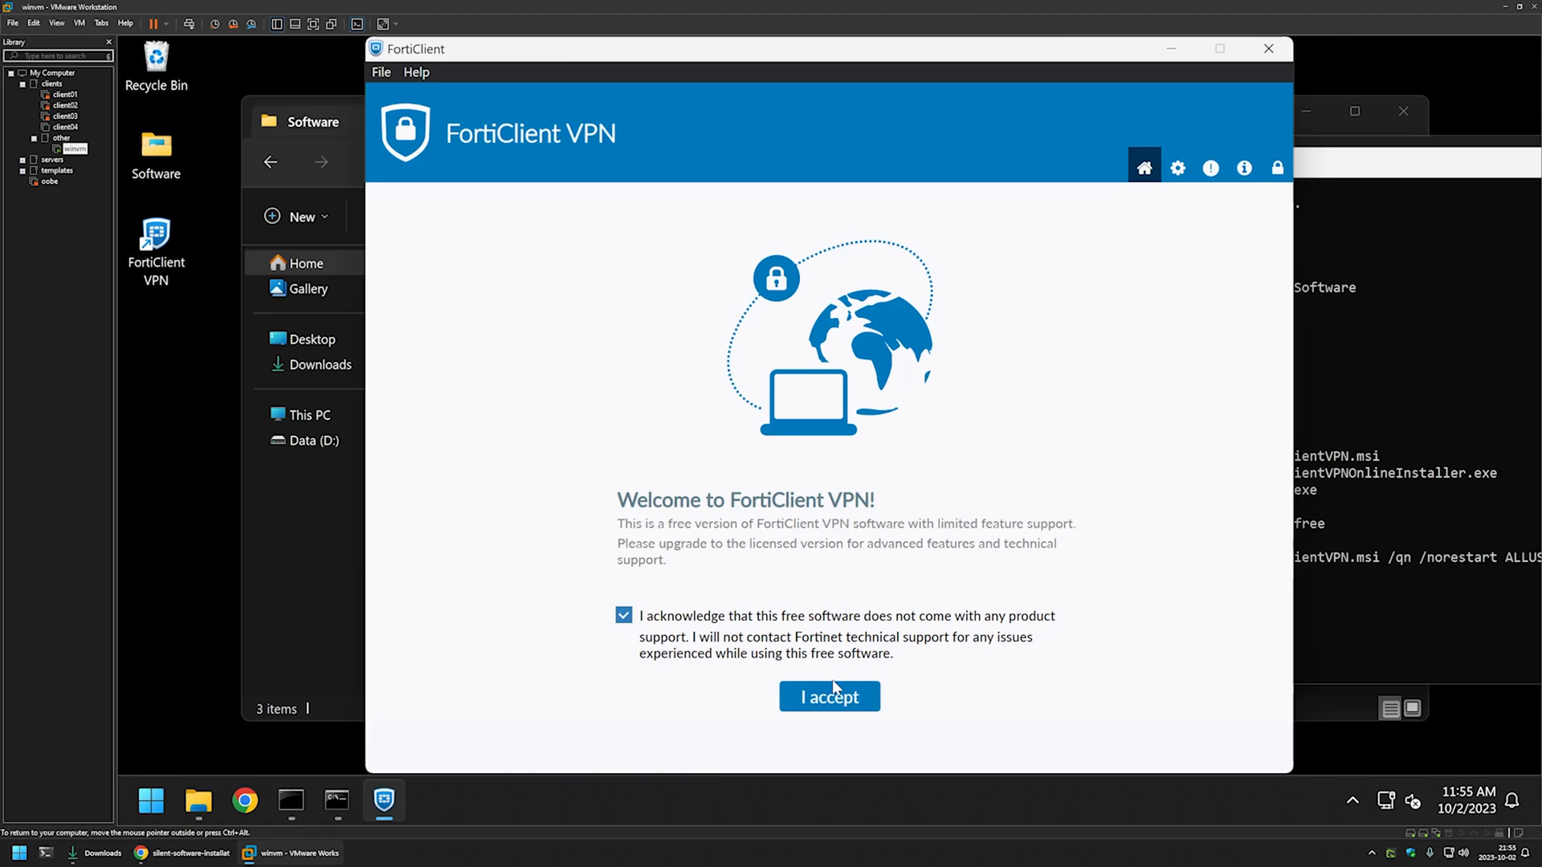
click(828, 695)
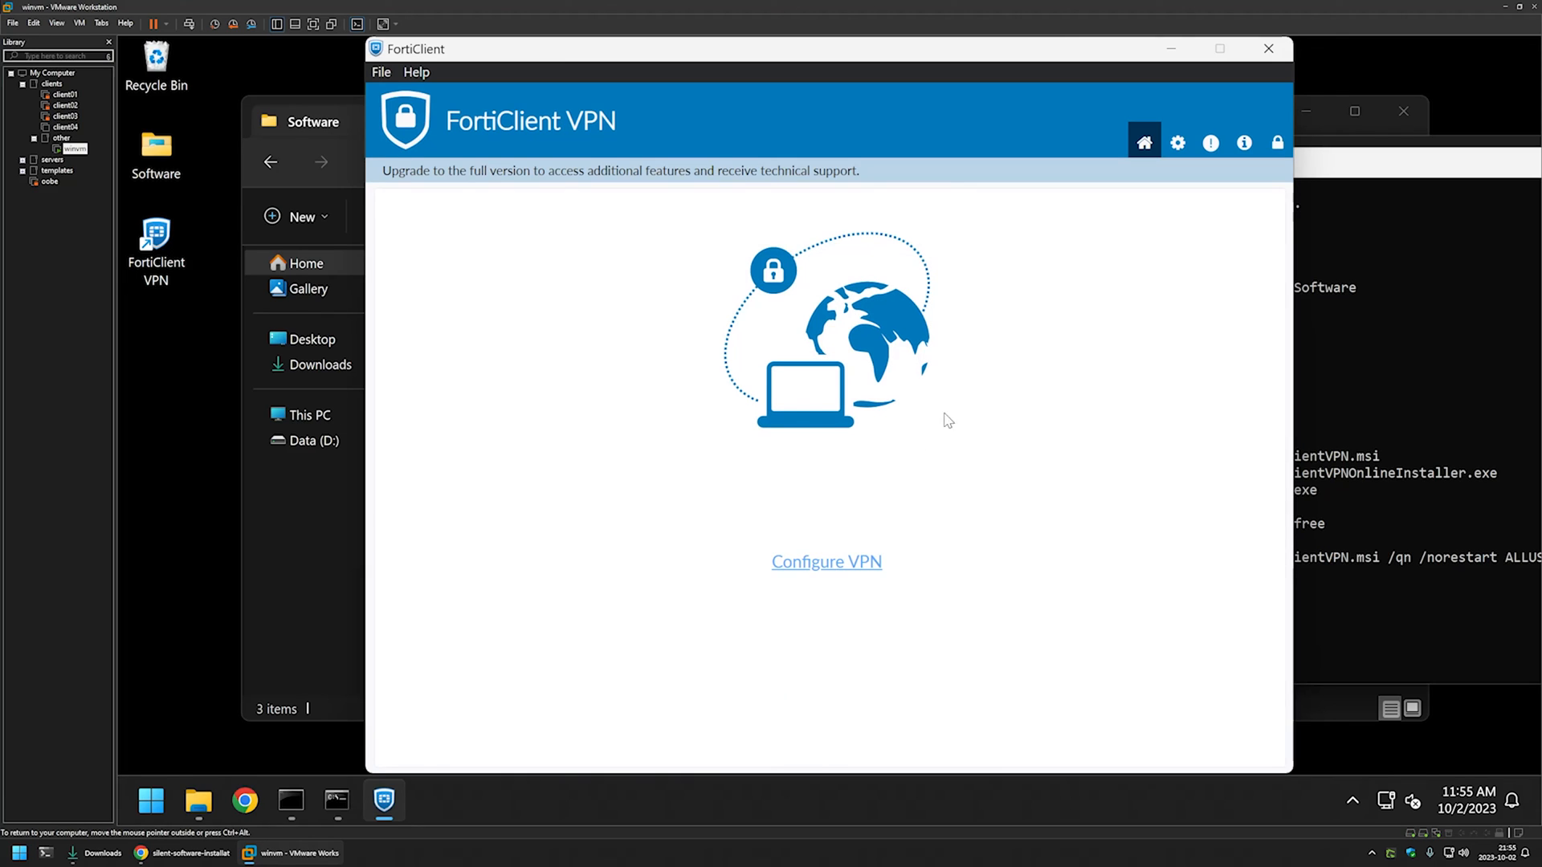
mouse_move(1161, 242)
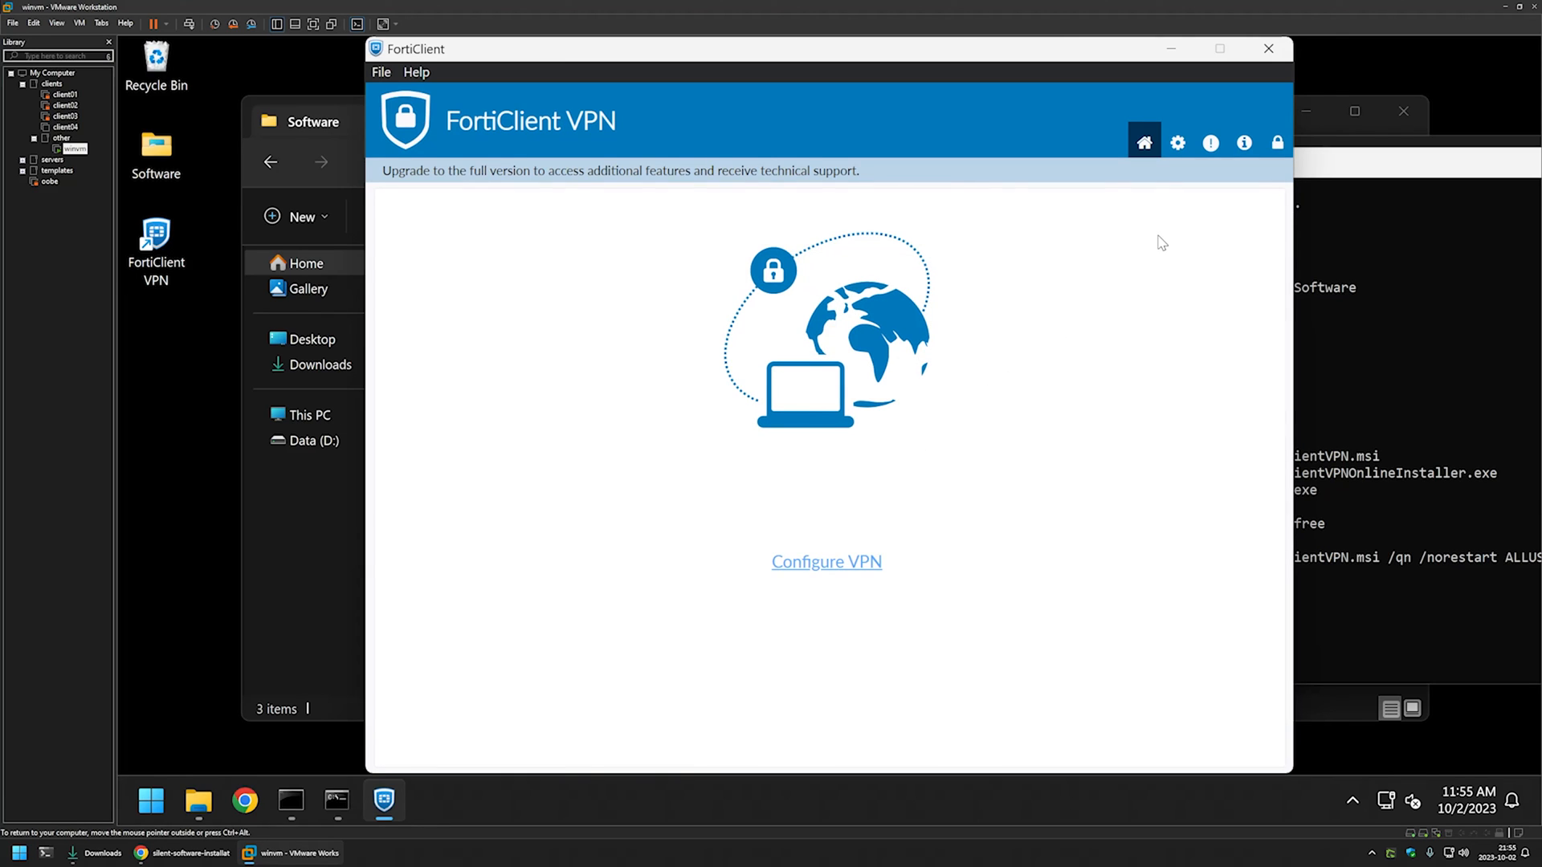